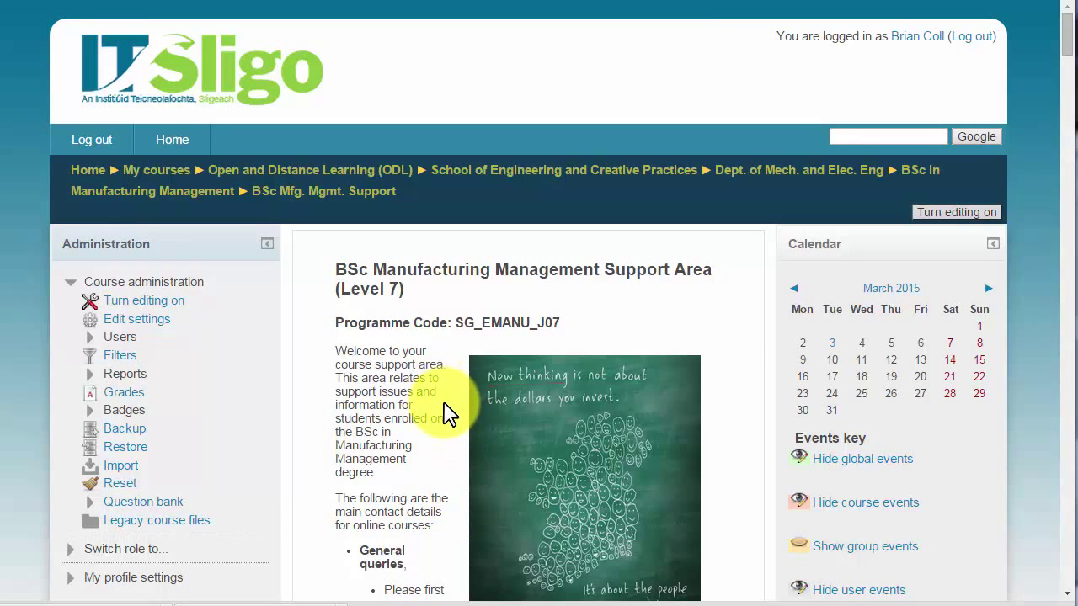
pyautogui.moveTo(560, 266)
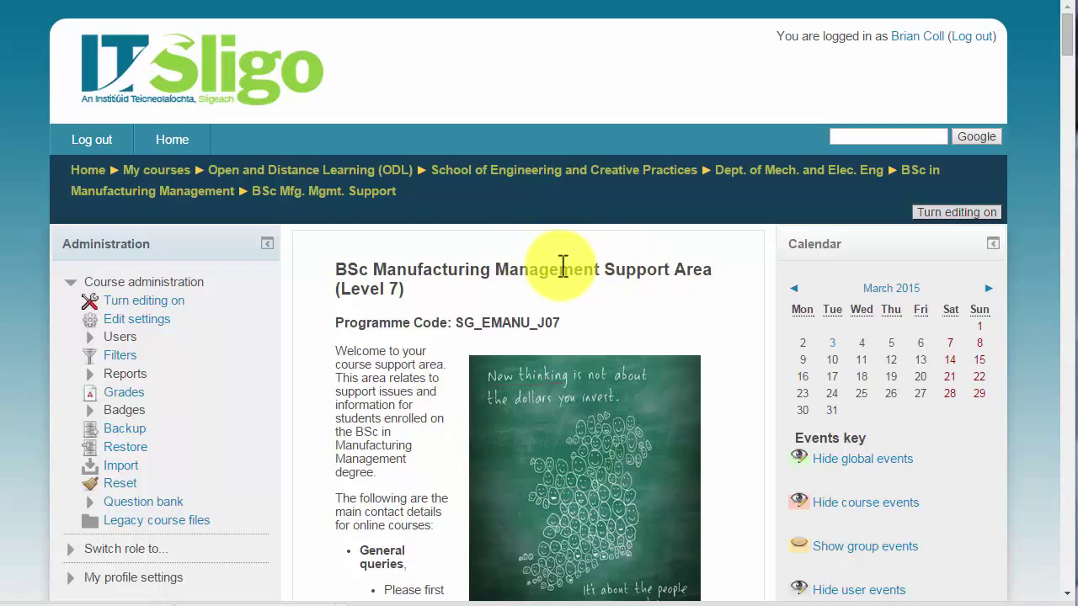
pyautogui.moveTo(528, 269)
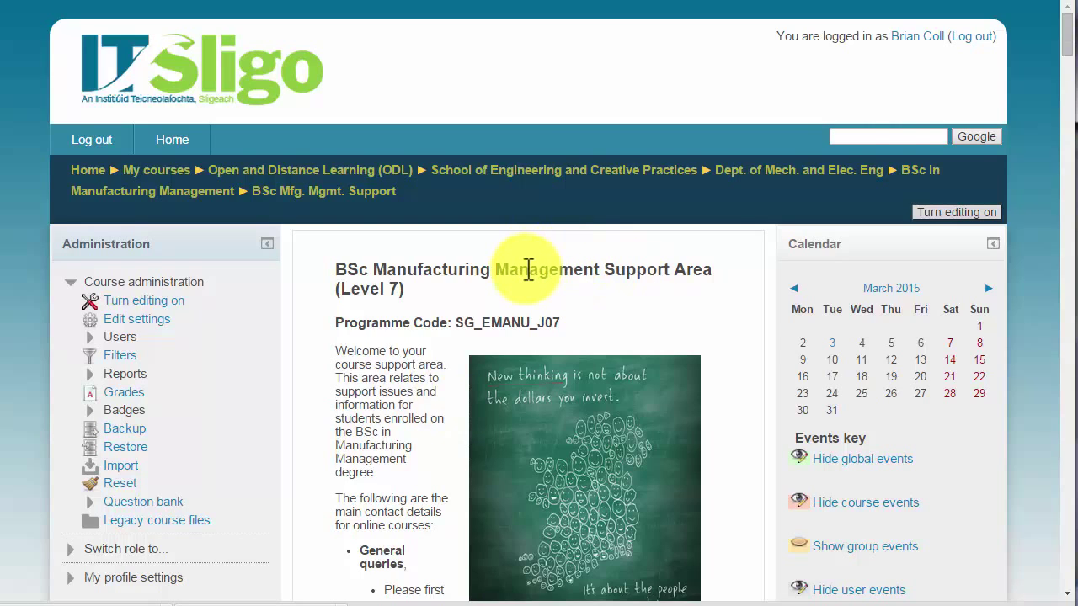
# Turn on course editing and scroll down to Topic 6 with its hidden Forum Postings item
pyautogui.click(956, 212)
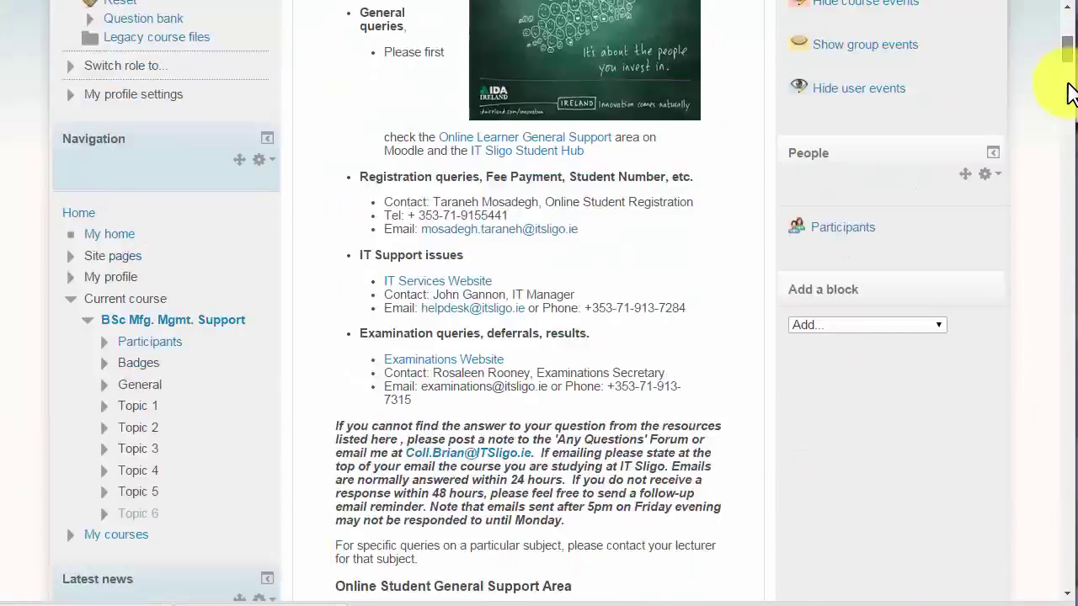
pyautogui.scroll(-3)
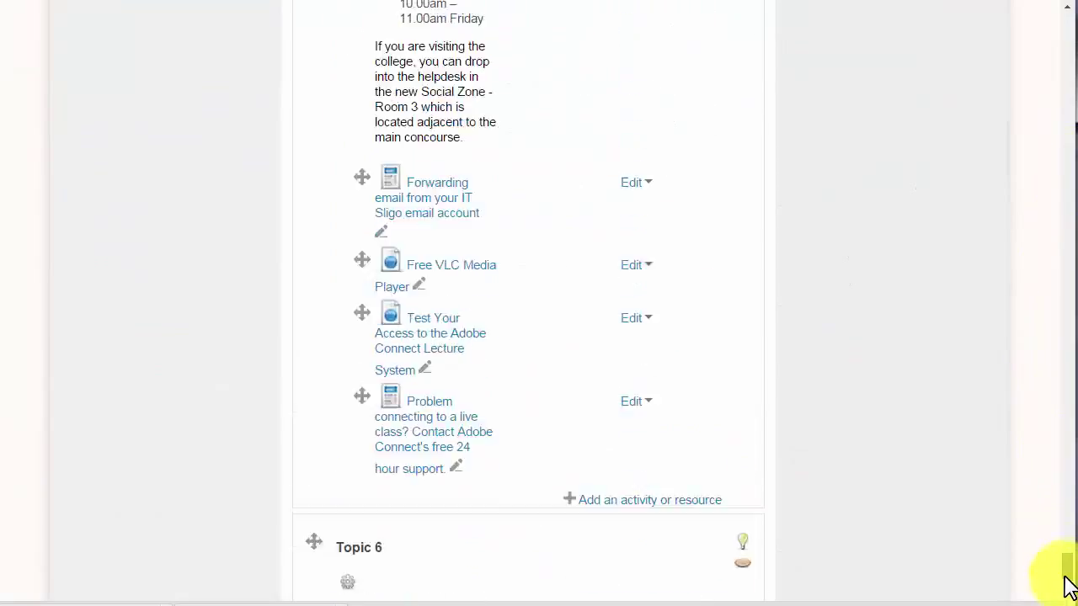
pyautogui.scroll(-3)
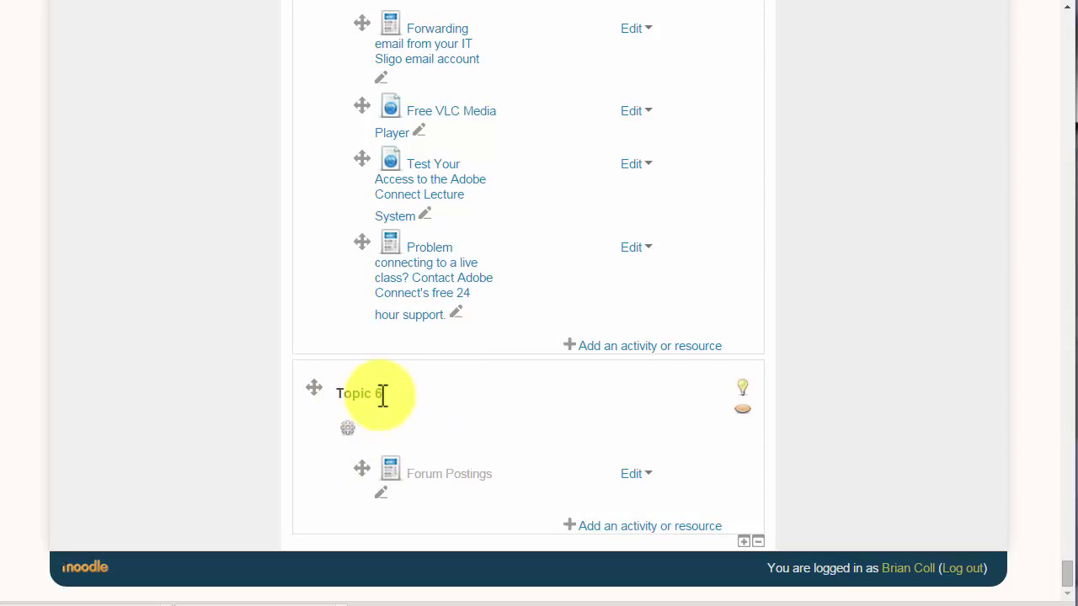
pyautogui.moveTo(556, 476)
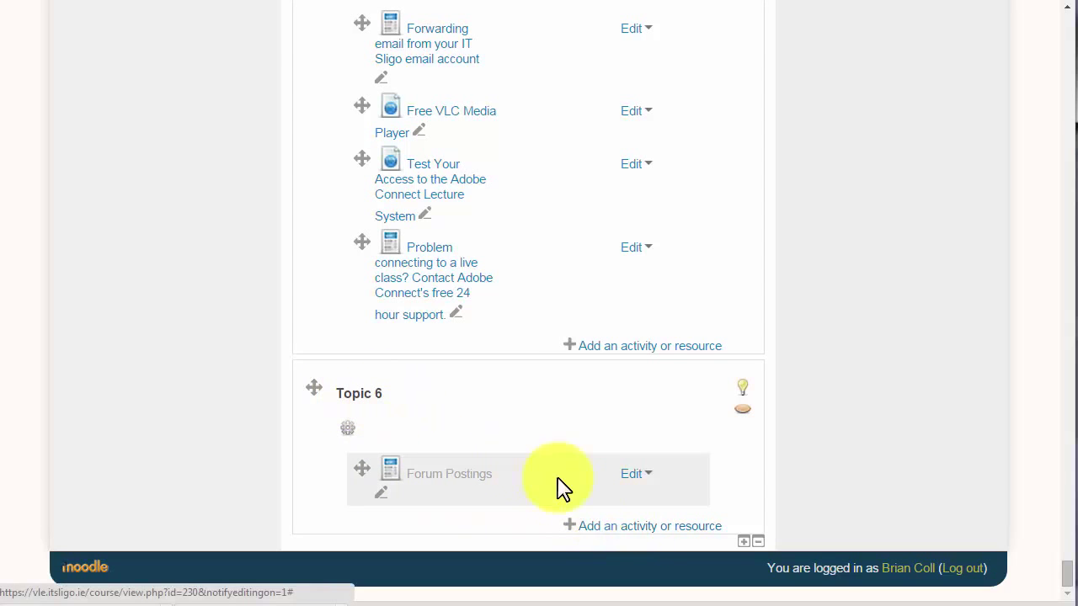
pyautogui.moveTo(642, 526)
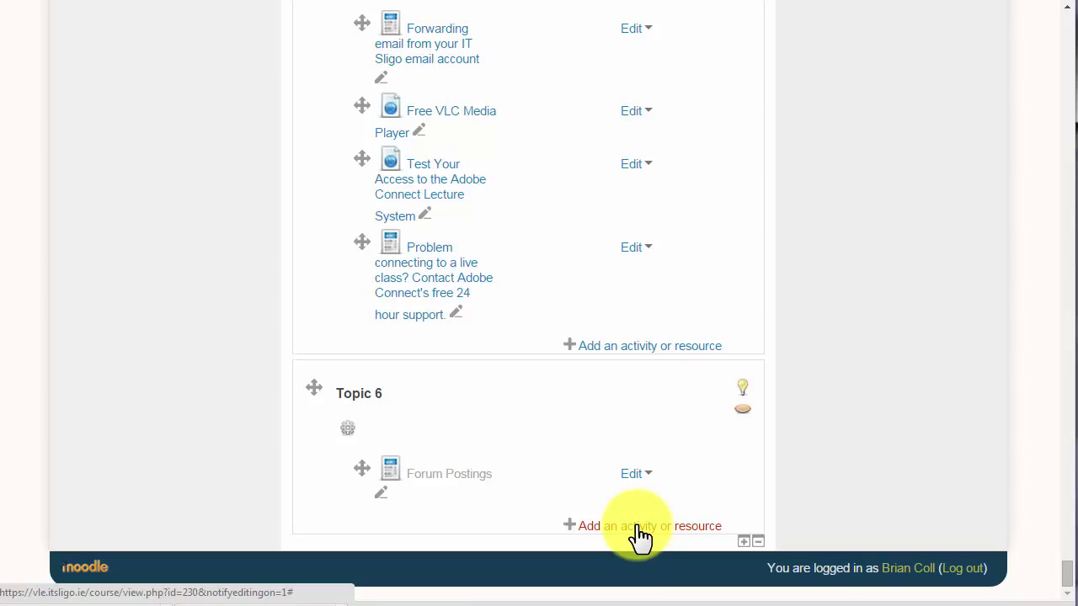
# Open the activity chooser under Topic 6 and select Turnitin Assignment
pyautogui.click(642, 525)
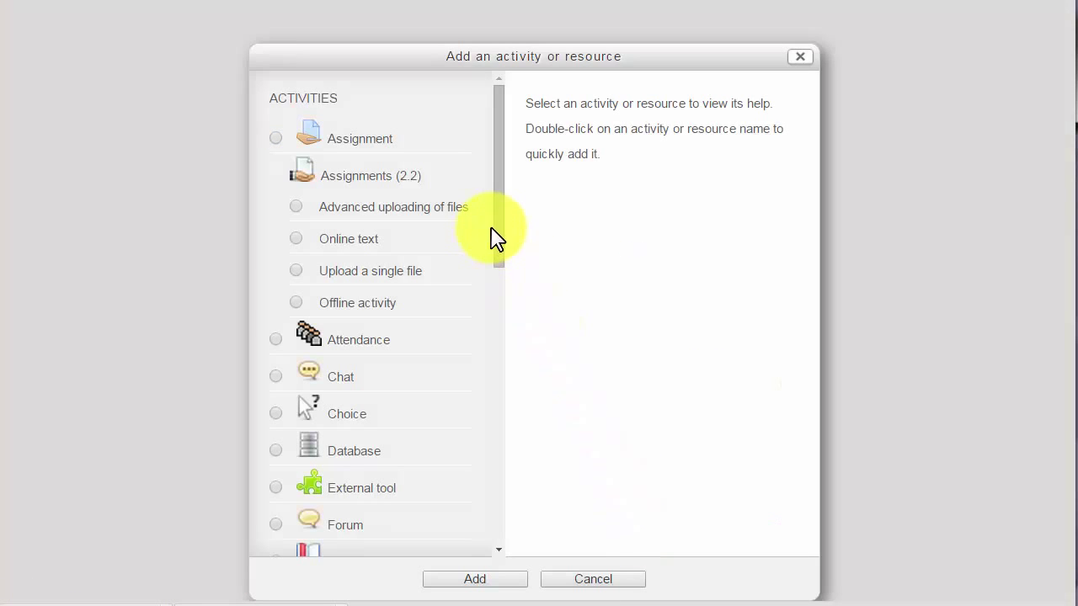
pyautogui.scroll(-3)
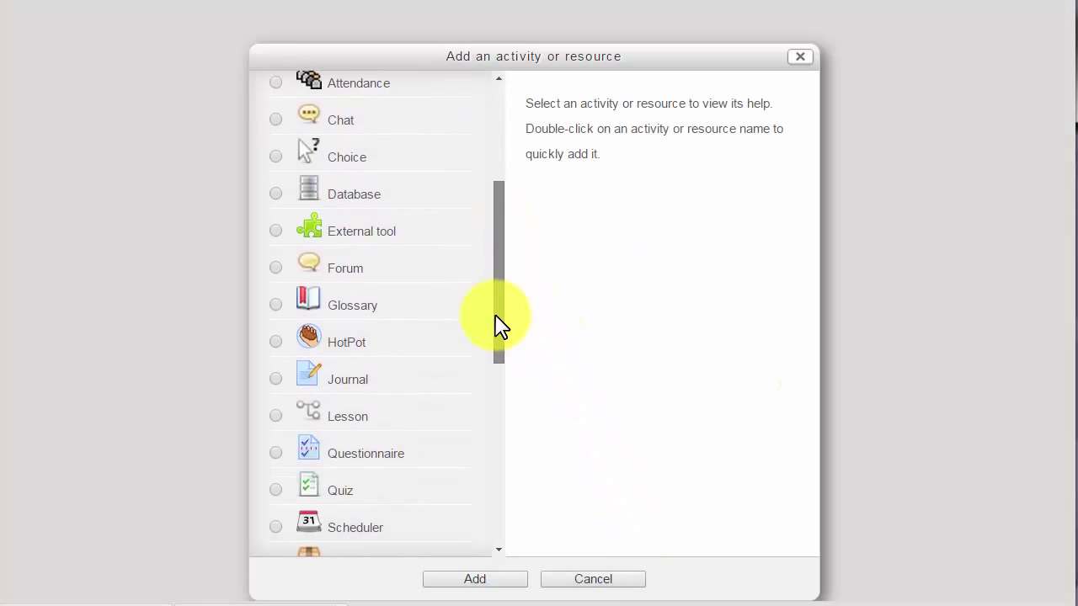
pyautogui.scroll(-3)
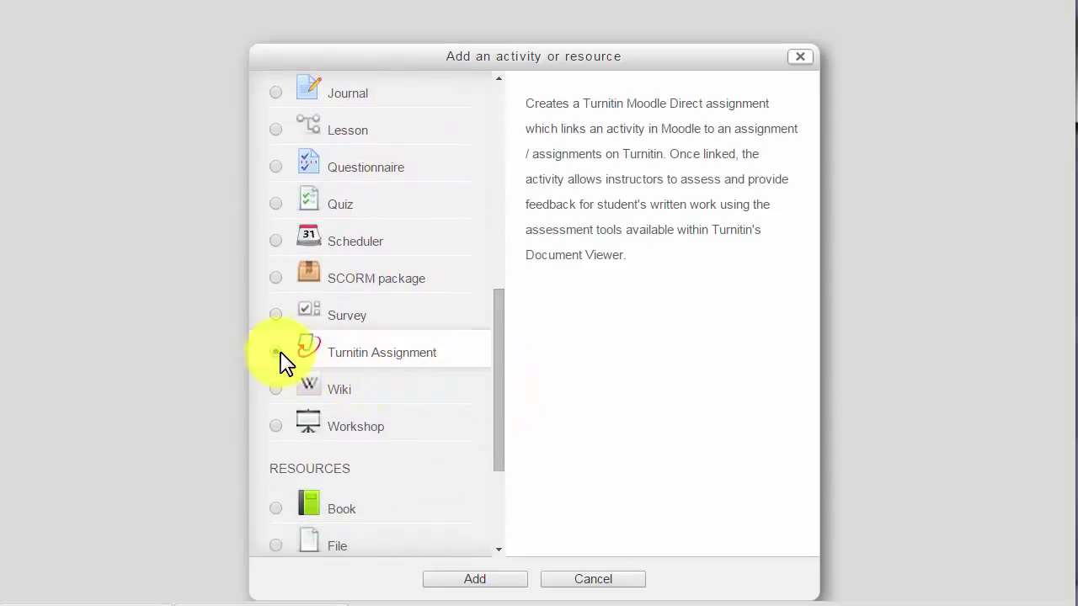
pyautogui.click(275, 352)
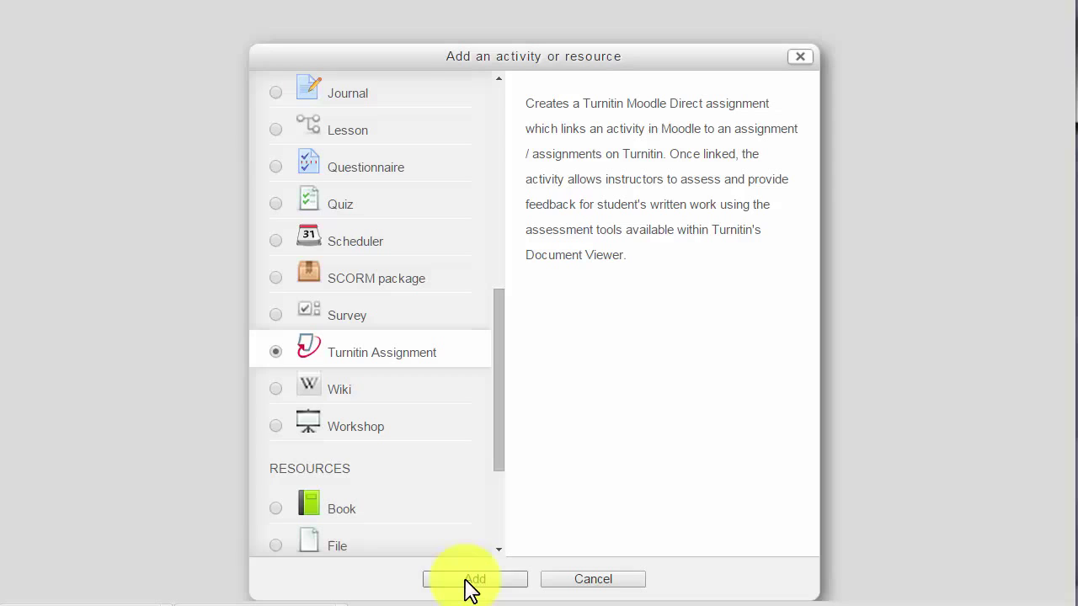
# Add the assignment, named 'Test Turnitin Assignment' with summary 'This assignment....'
pyautogui.click(475, 580)
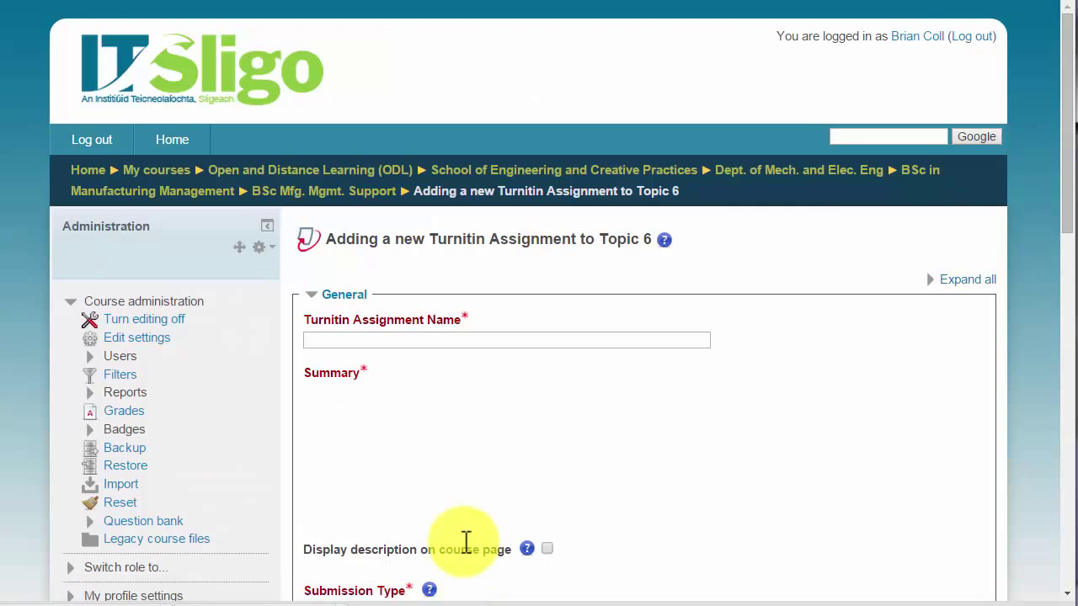
pyautogui.write('Test Turnitin')
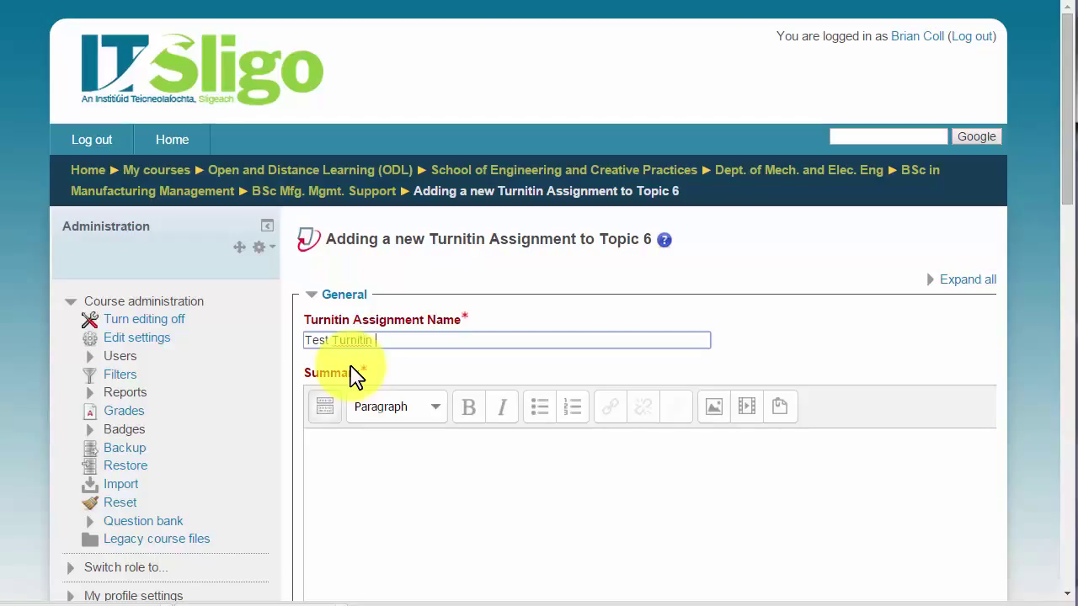
pyautogui.write('Assignment')
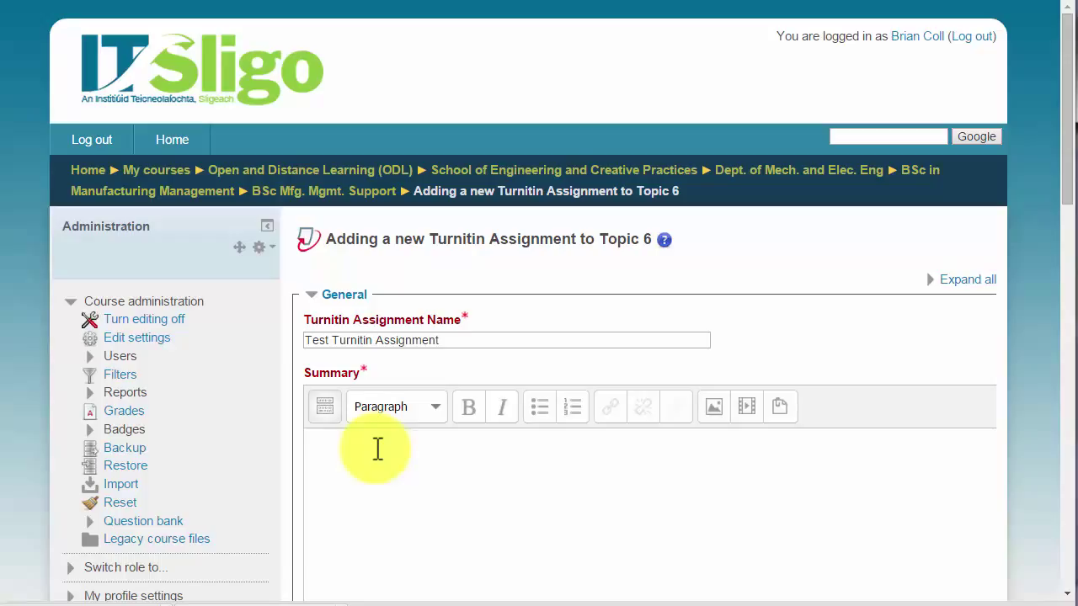
pyautogui.write('This as')
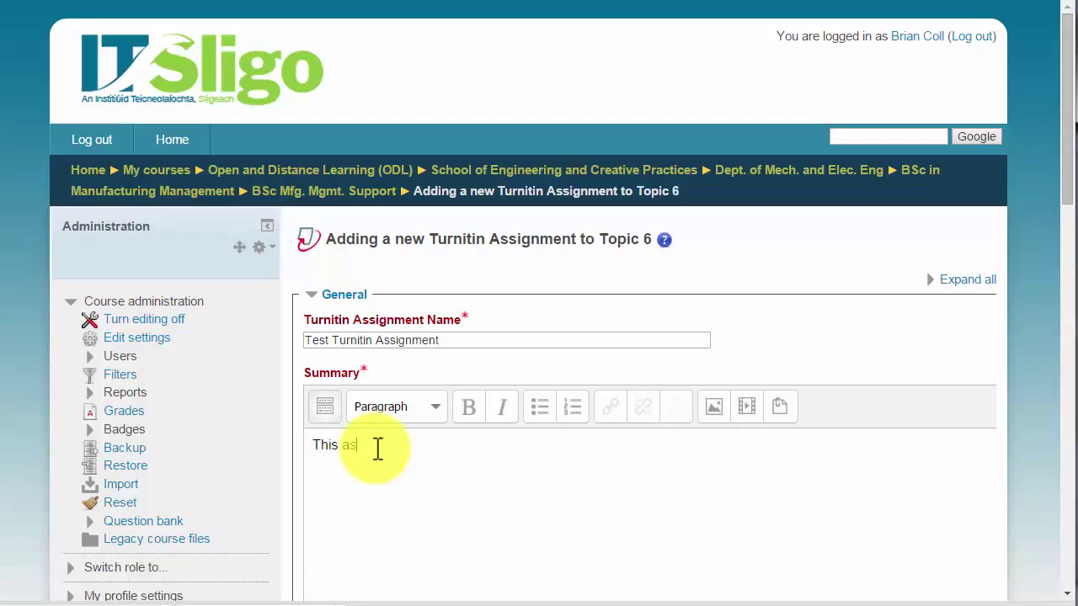
pyautogui.write('signment....')
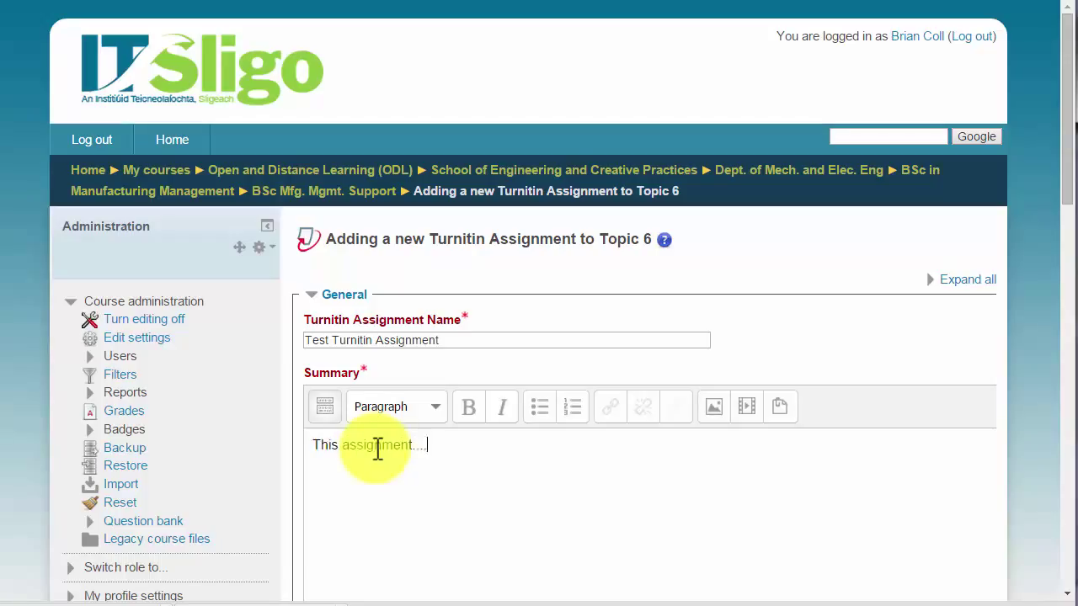
pyautogui.scroll(-3)
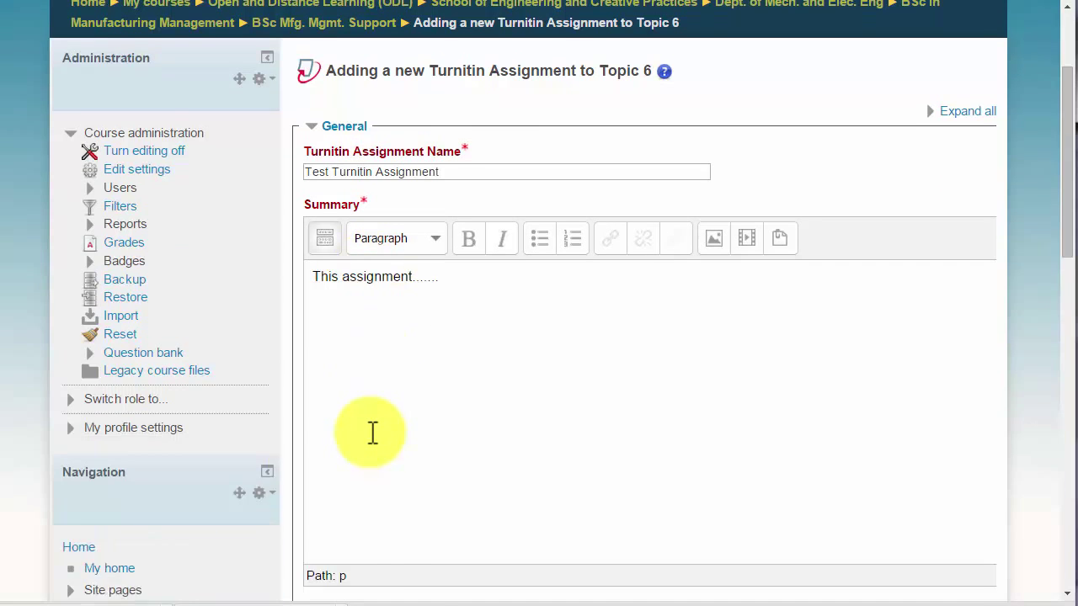
# Set submission type to File Upload and keep the course maximum upload size
pyautogui.scroll(-3)
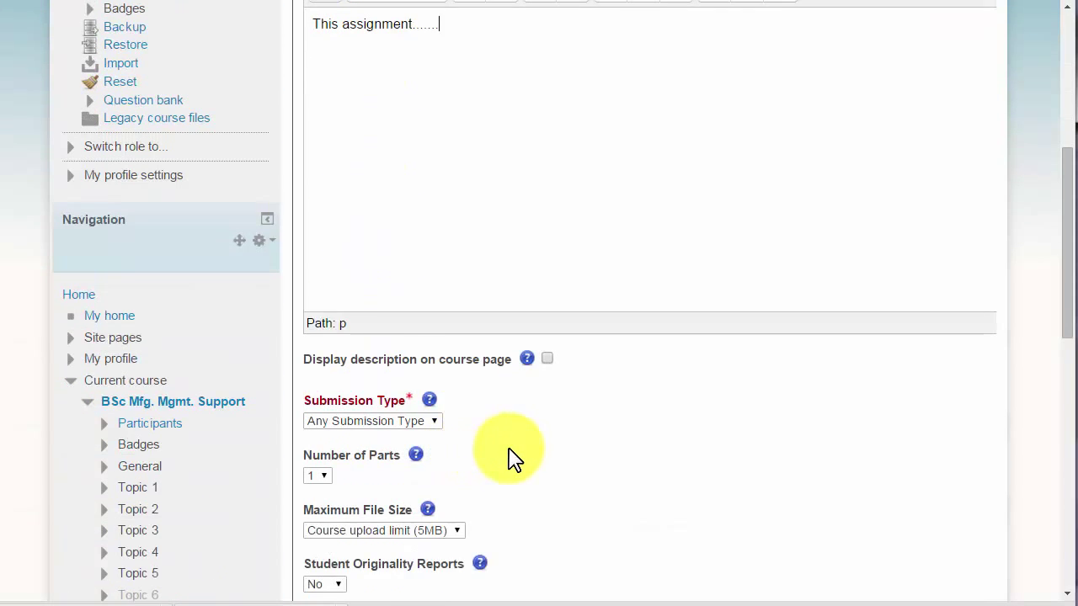
pyautogui.scroll(-3)
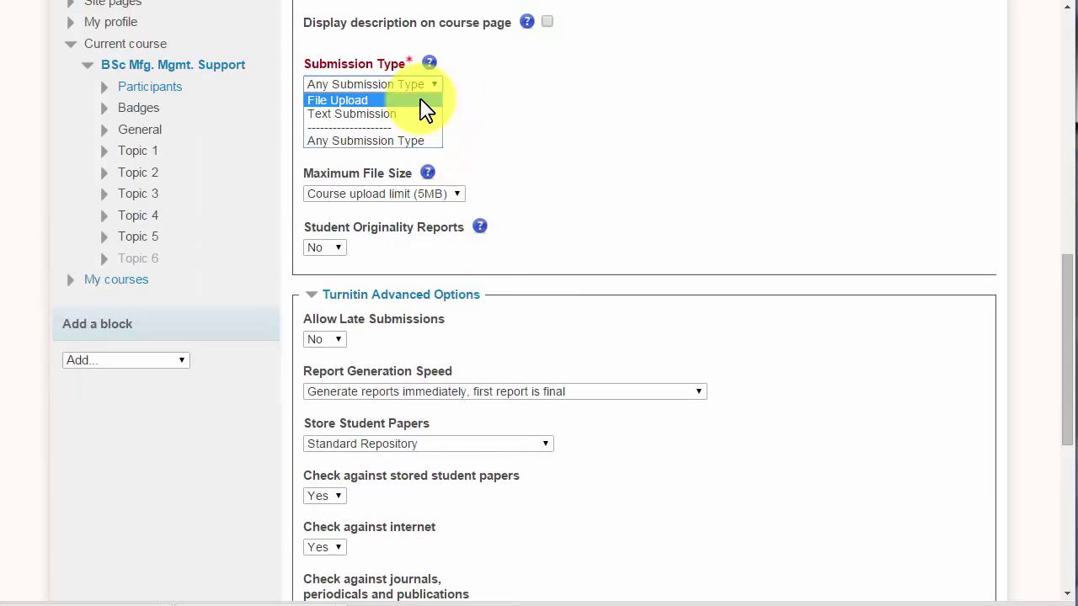
pyautogui.click(337, 101)
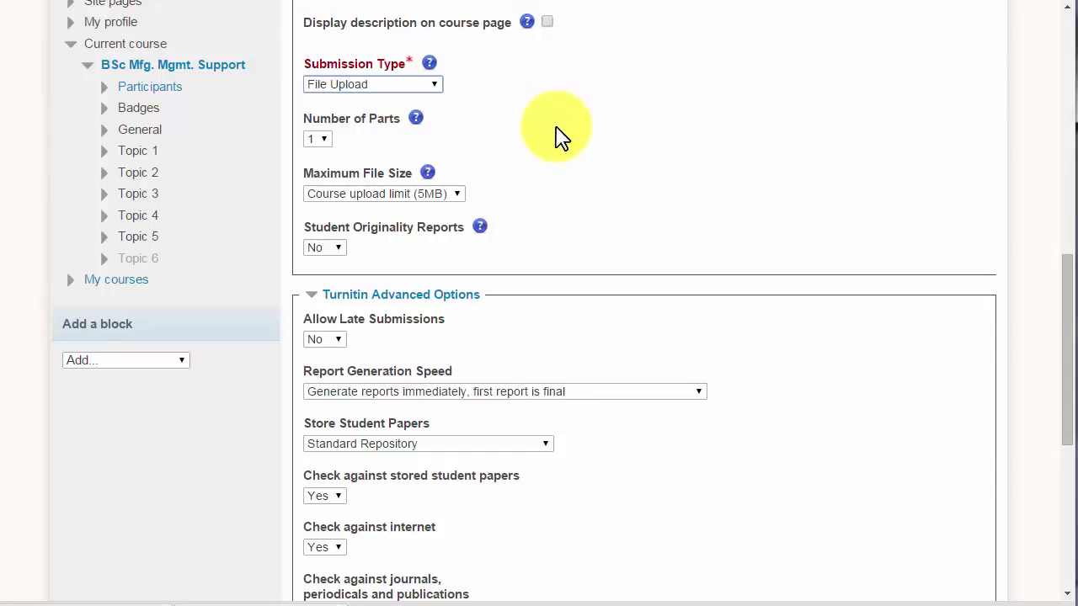
pyautogui.moveTo(475, 93)
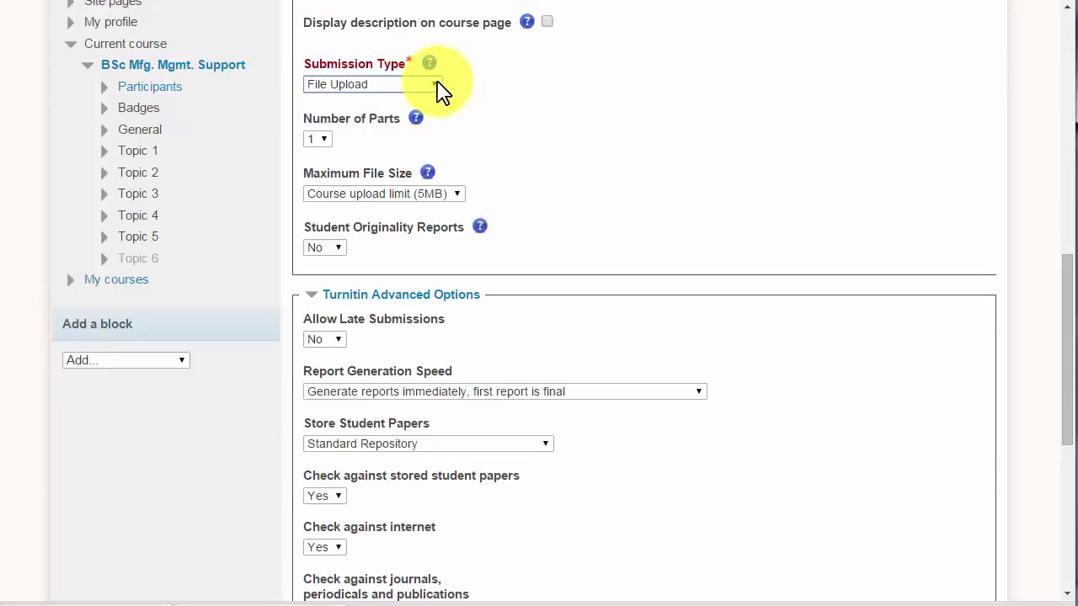
pyautogui.moveTo(341, 144)
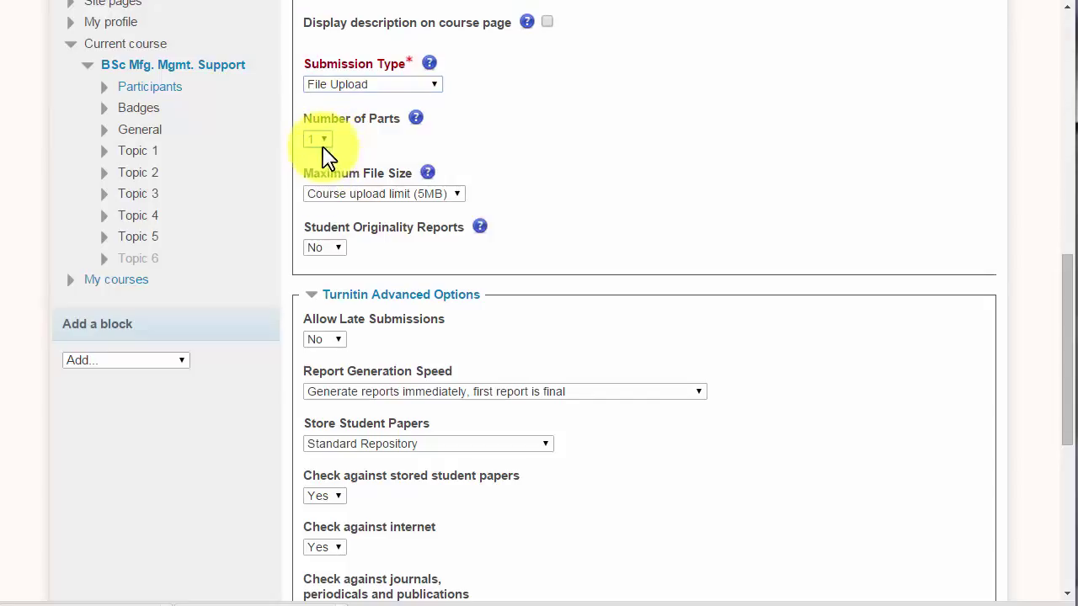
pyautogui.moveTo(379, 177)
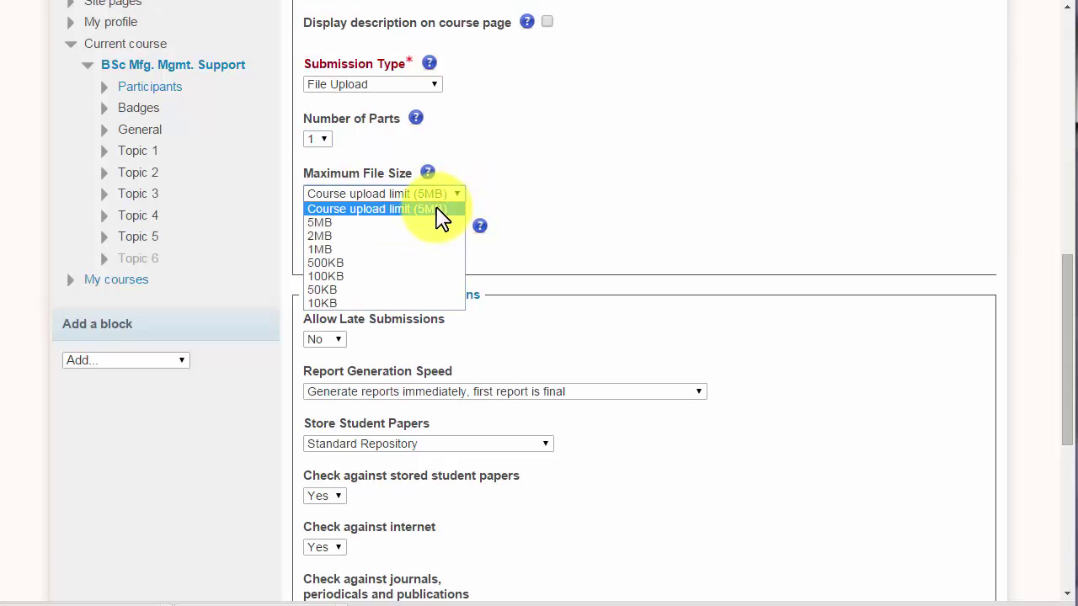
pyautogui.click(384, 209)
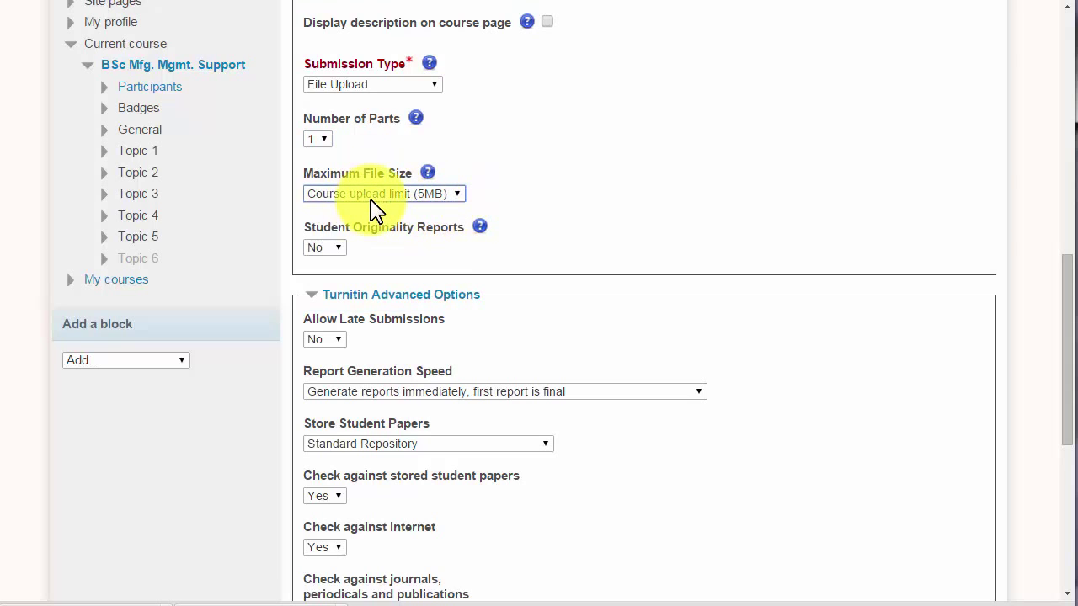
pyautogui.moveTo(577, 219)
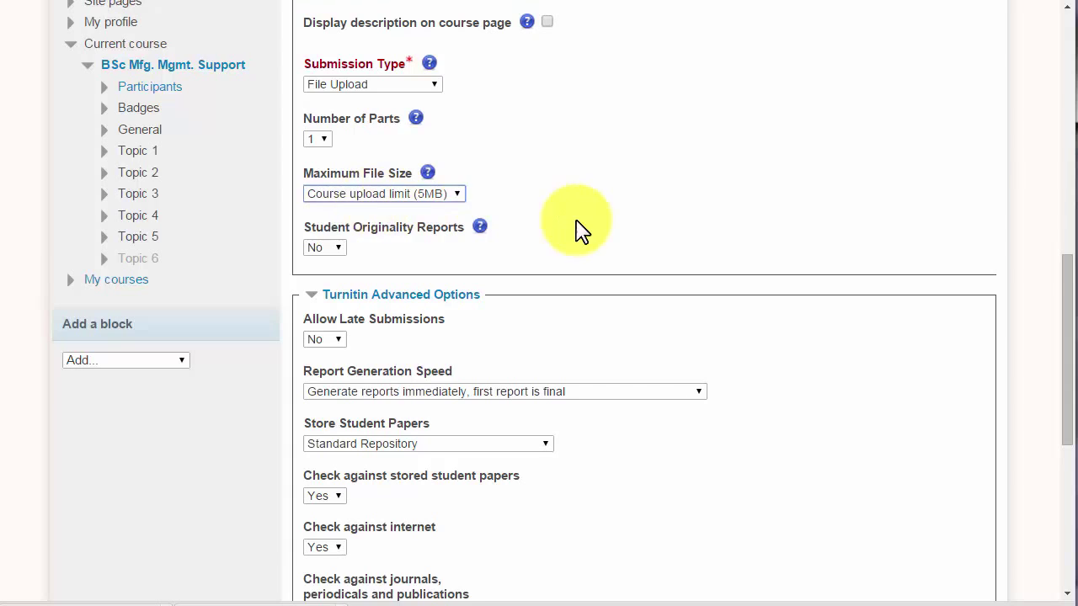
# Set Student Originality Reports to No
pyautogui.scroll(-3)
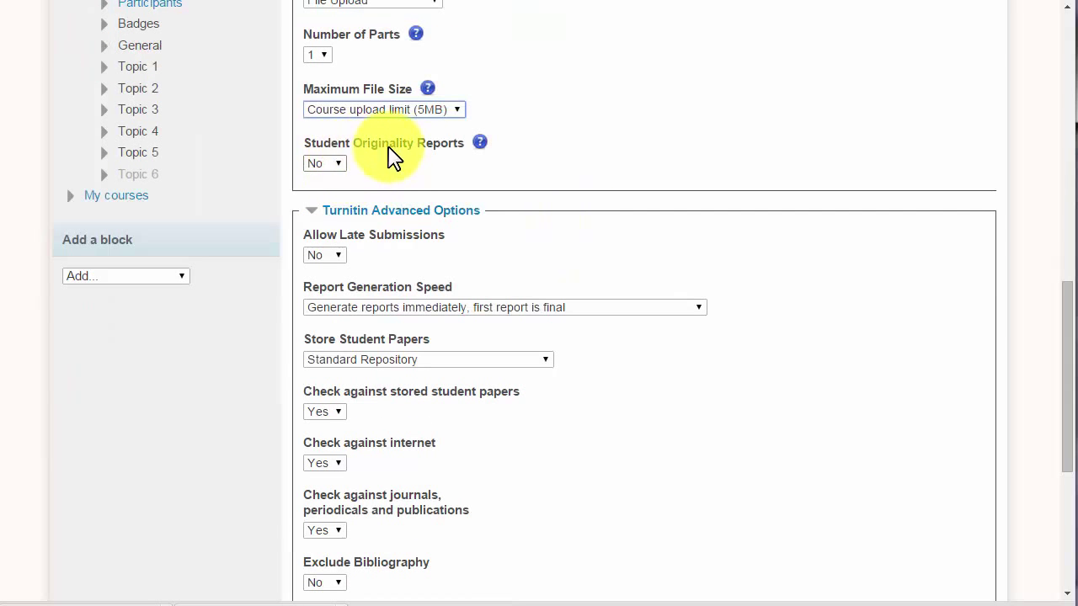
pyautogui.moveTo(337, 194)
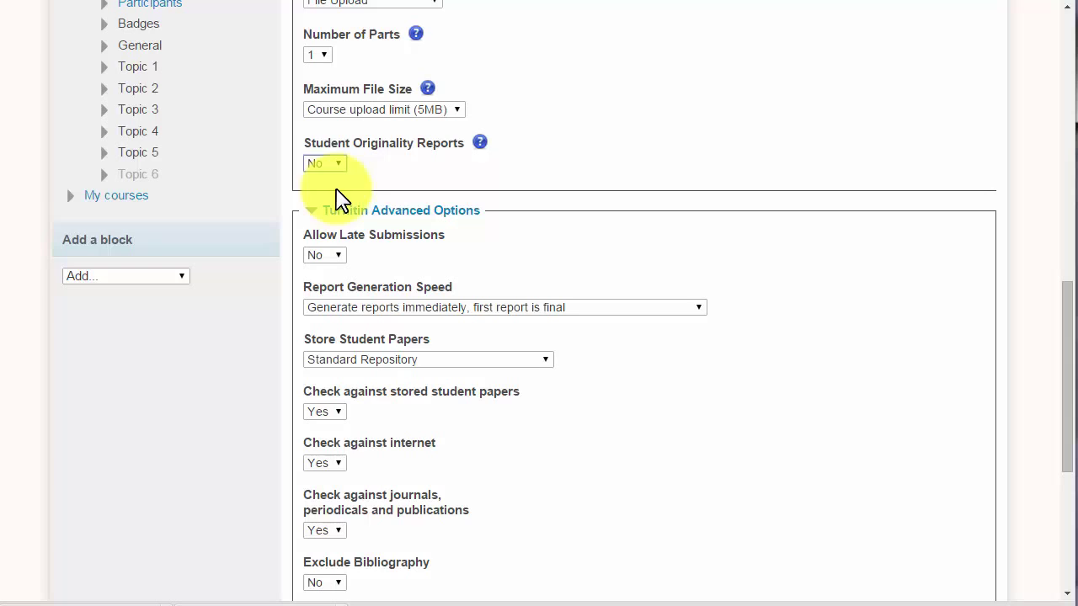
pyautogui.click(324, 162)
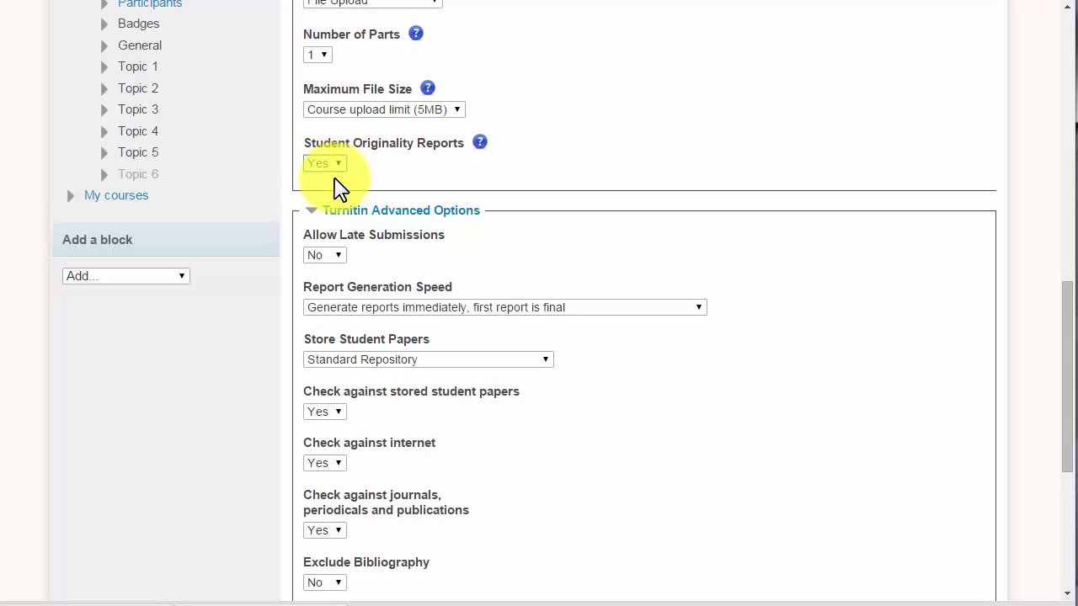
pyautogui.click(324, 163)
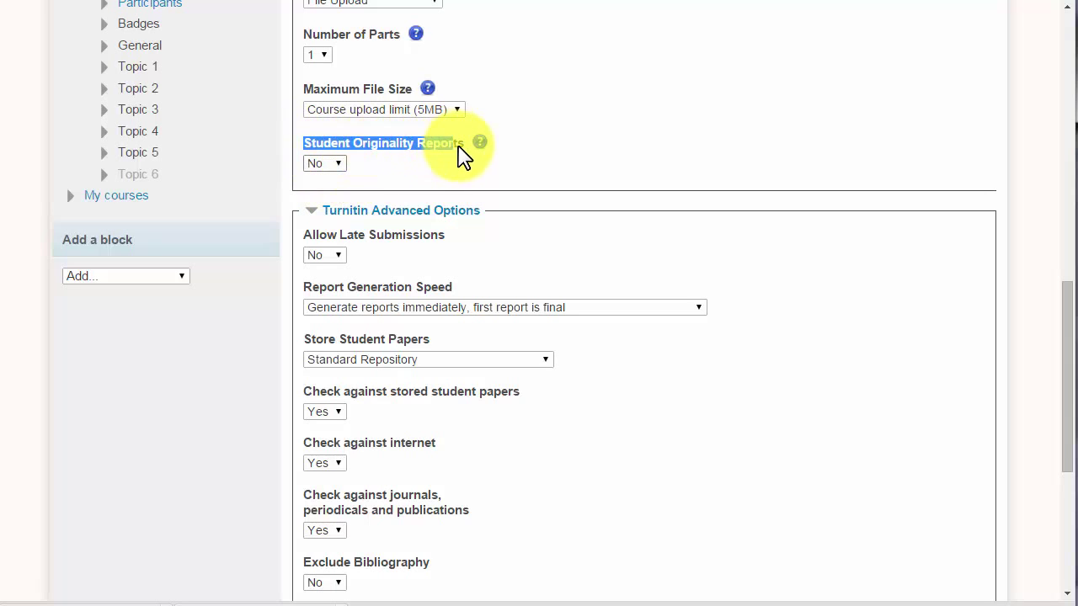
pyautogui.moveTo(324, 163)
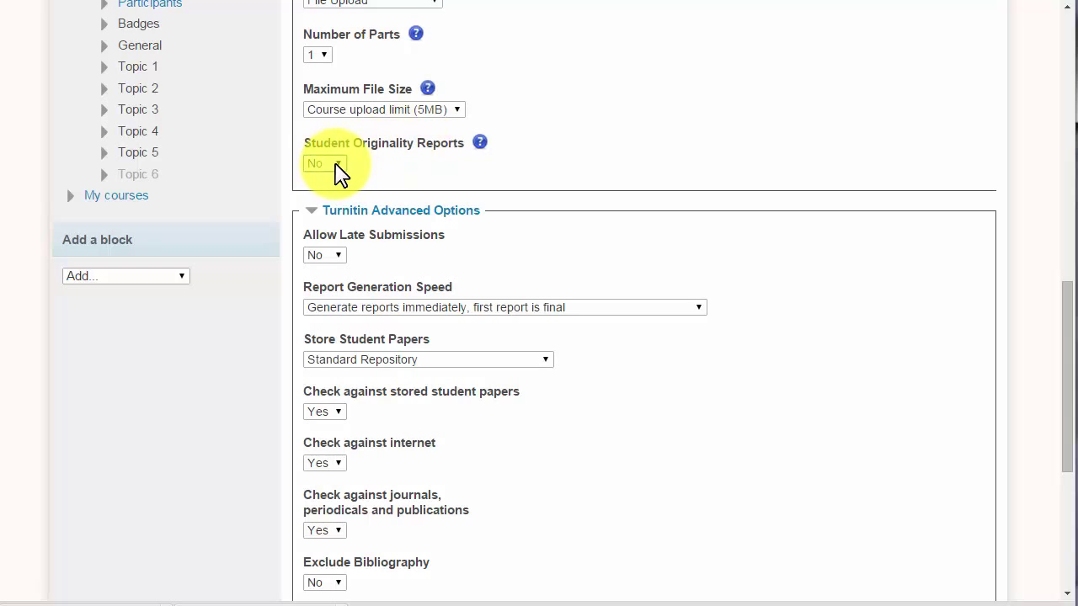
pyautogui.moveTo(308, 169)
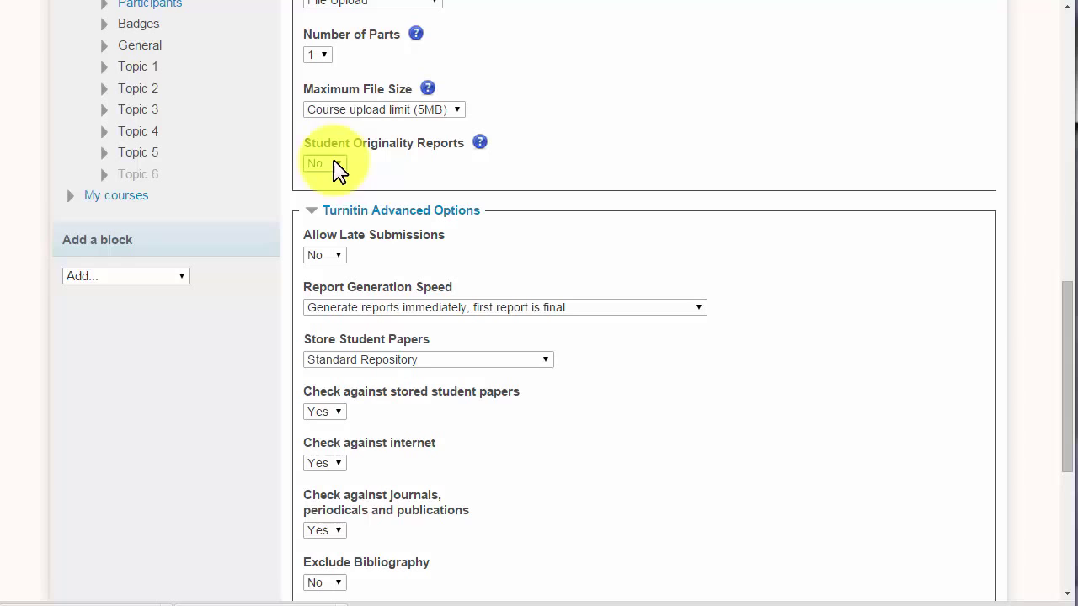
pyautogui.click(324, 162)
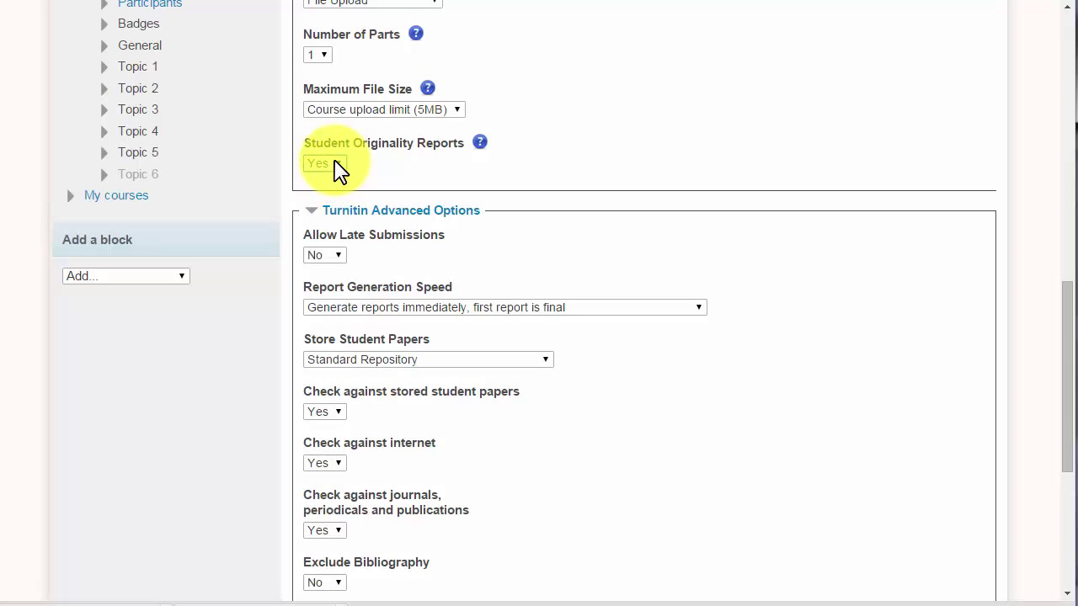
pyautogui.click(324, 163)
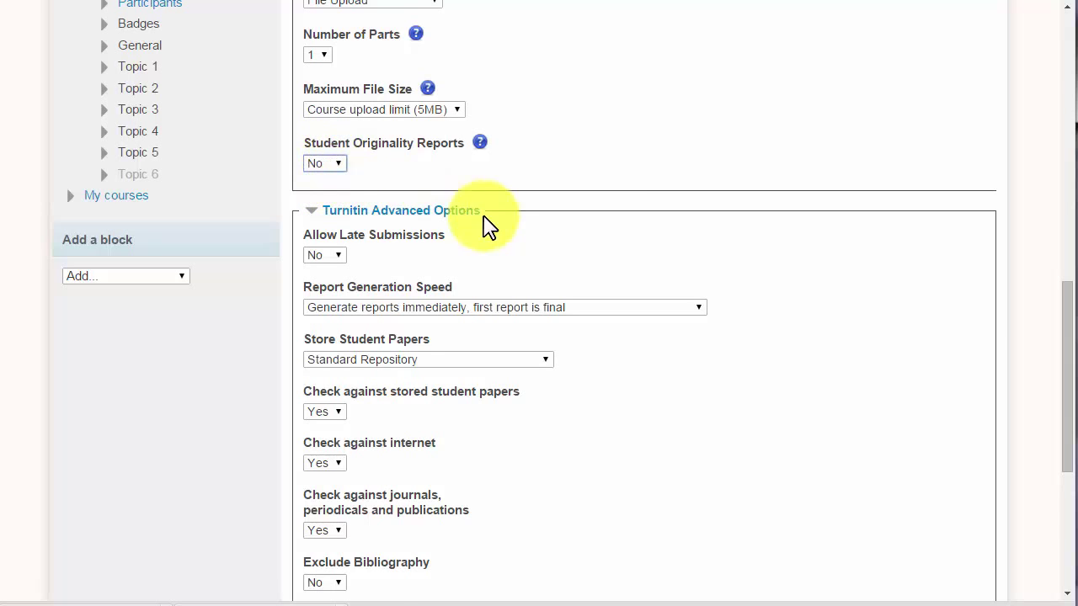
# Allow late submissions and review report generation speed, keeping first reports final
pyautogui.scroll(-3)
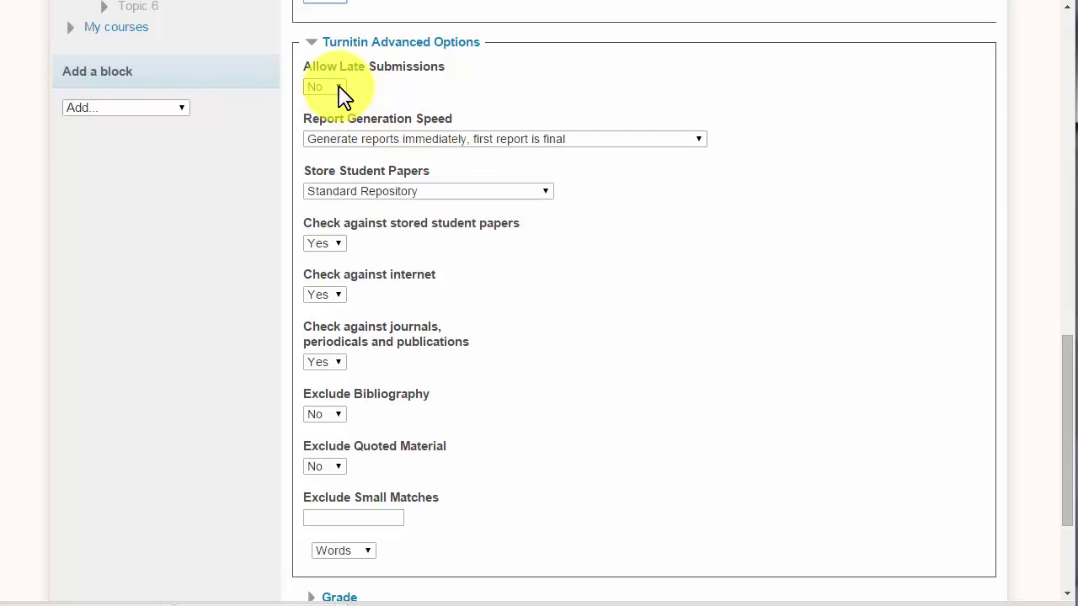
pyautogui.click(324, 86)
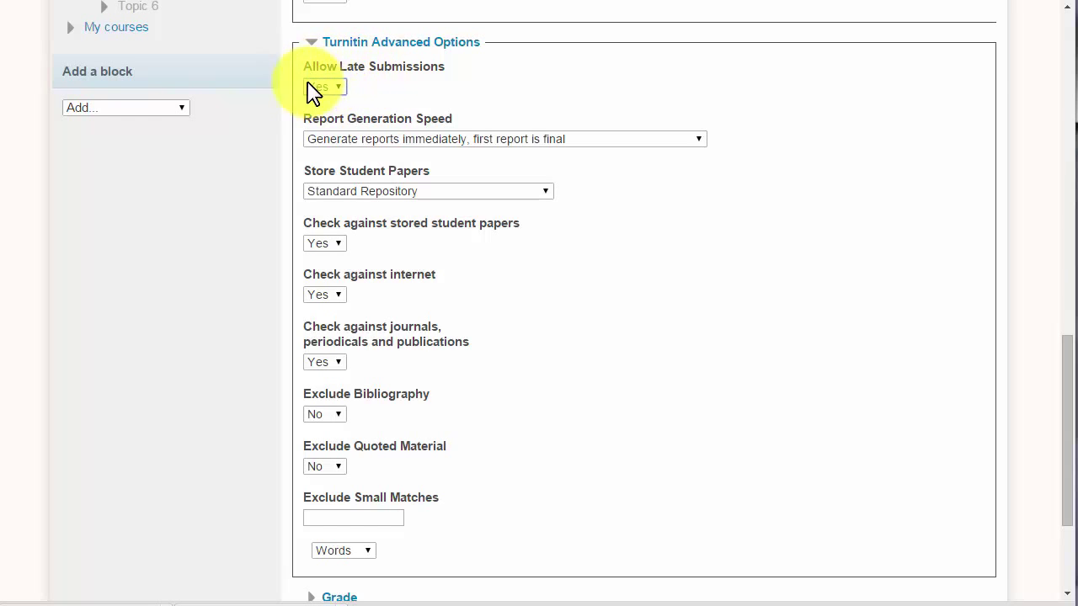
pyautogui.moveTo(425, 97)
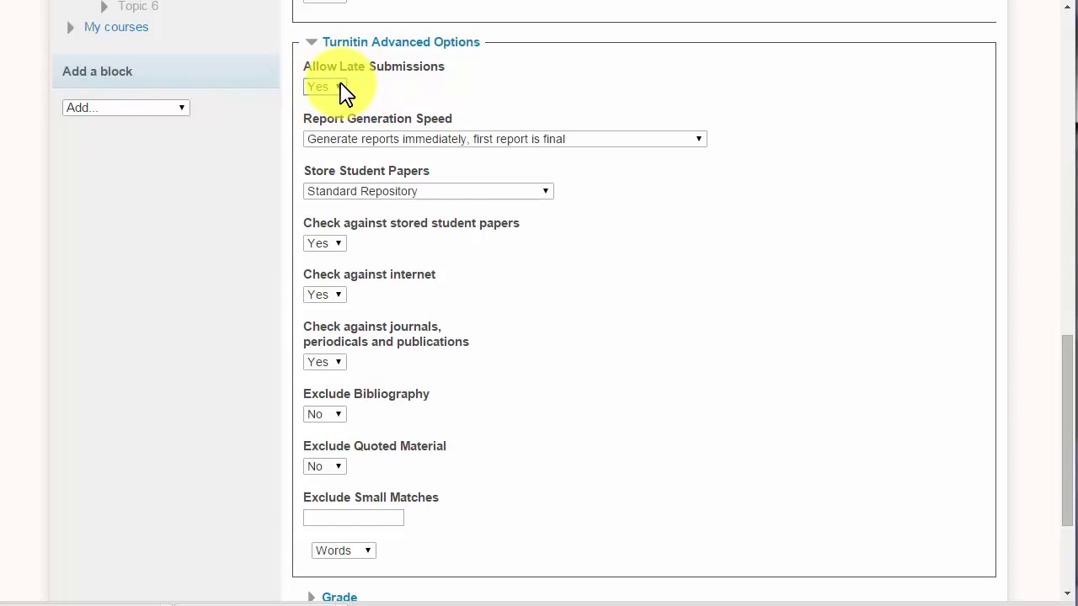
pyautogui.moveTo(333, 87)
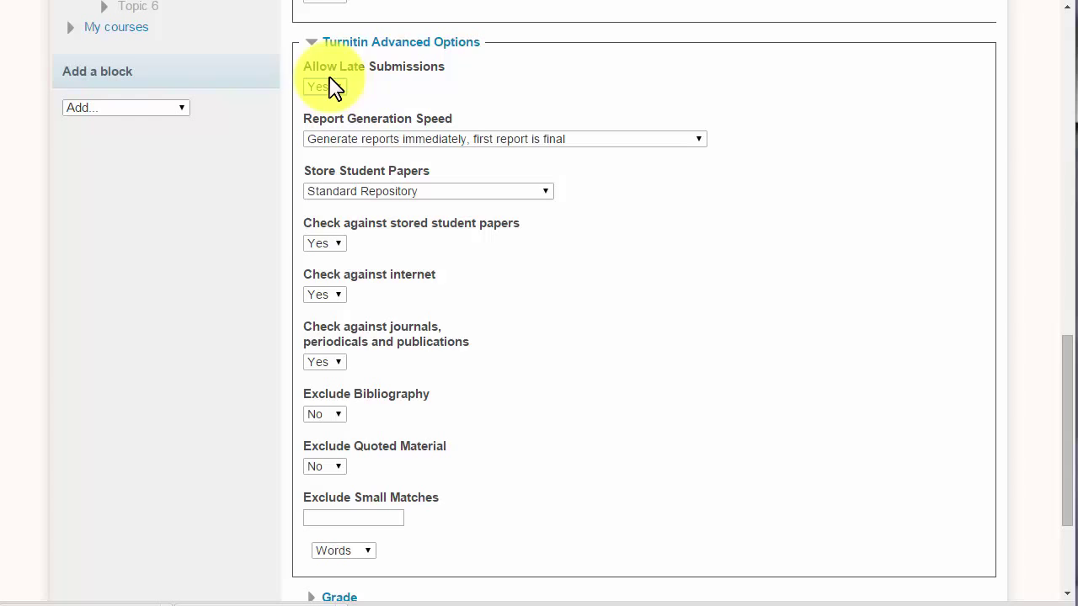
pyautogui.moveTo(400, 83)
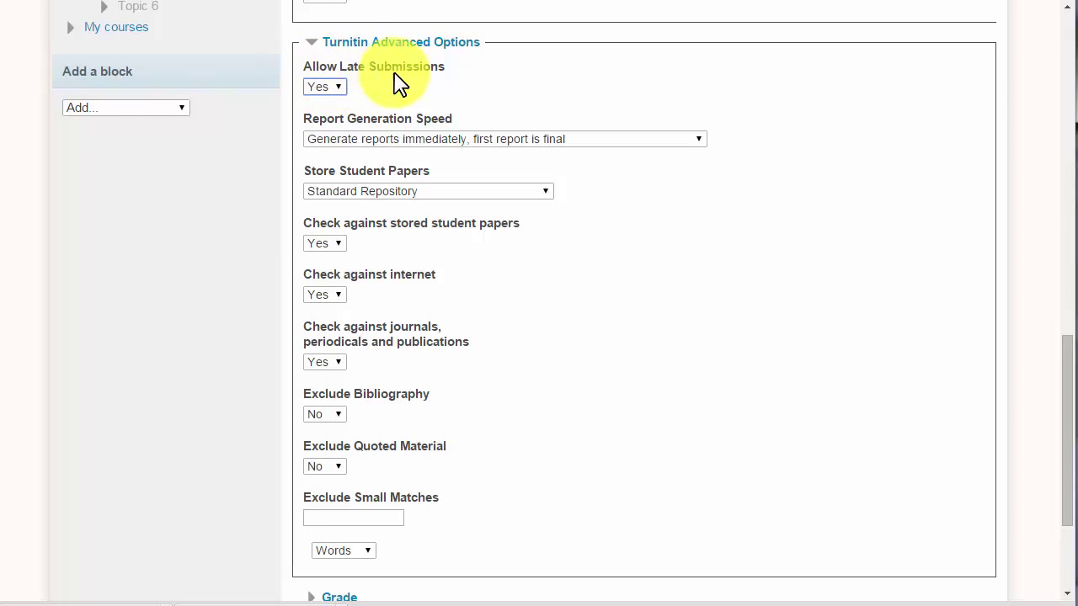
pyautogui.moveTo(383, 84)
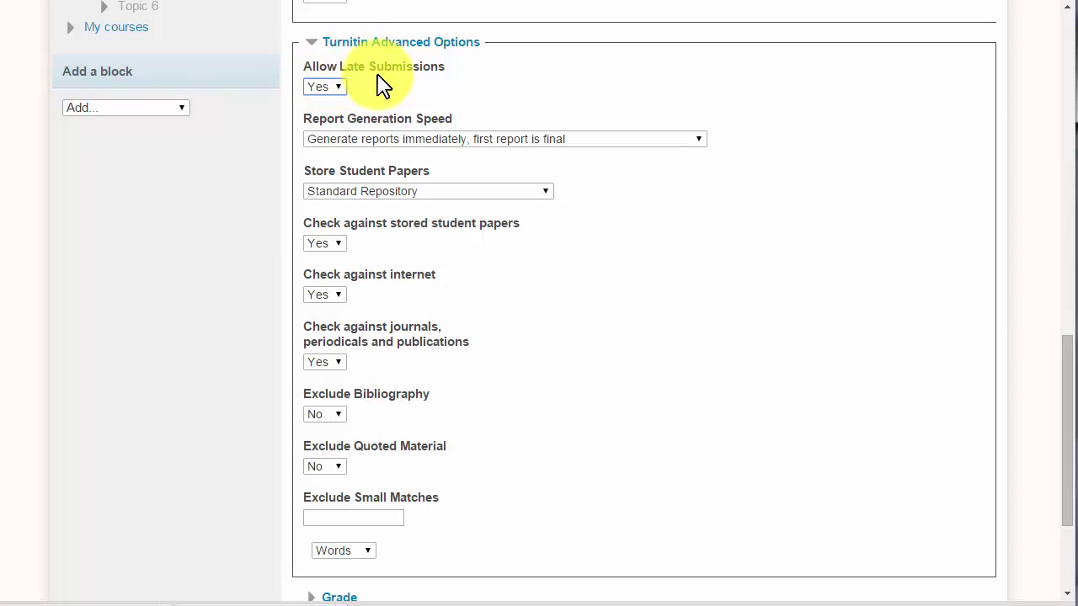
pyautogui.moveTo(661, 148)
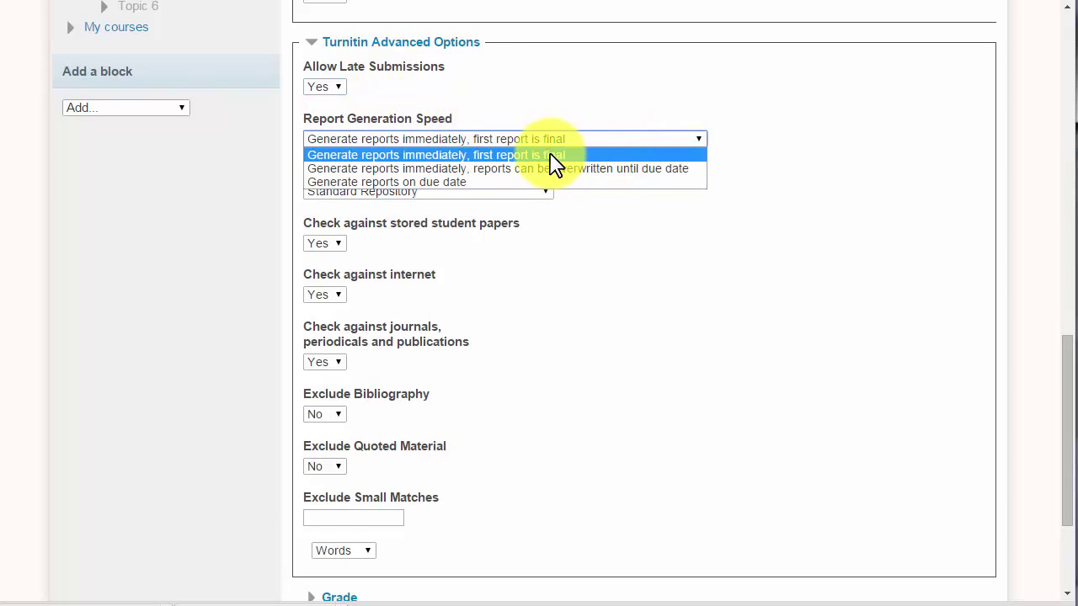
pyautogui.moveTo(518, 160)
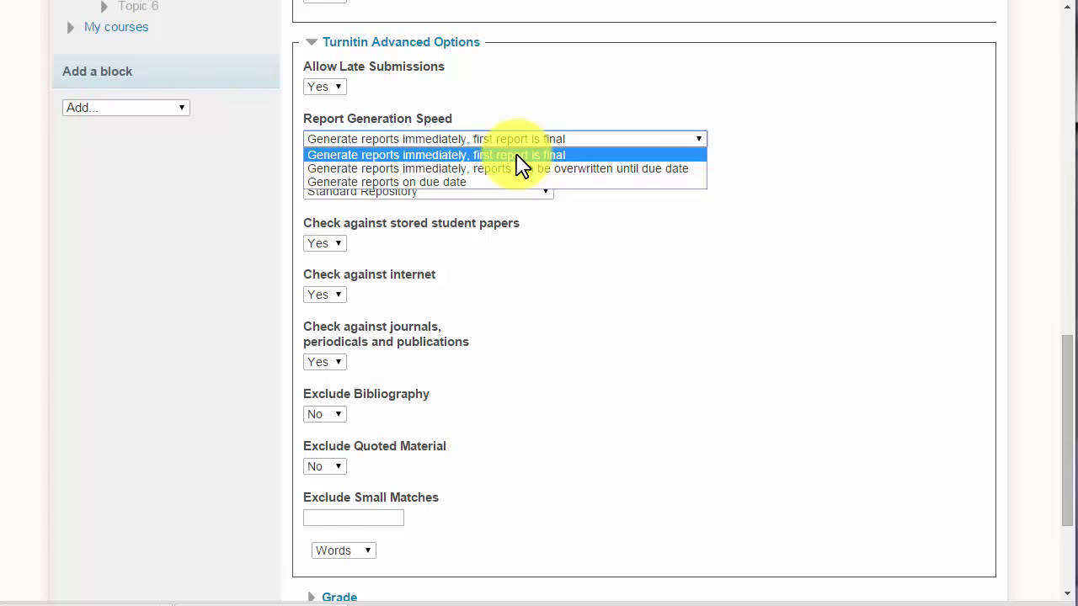
pyautogui.click(436, 155)
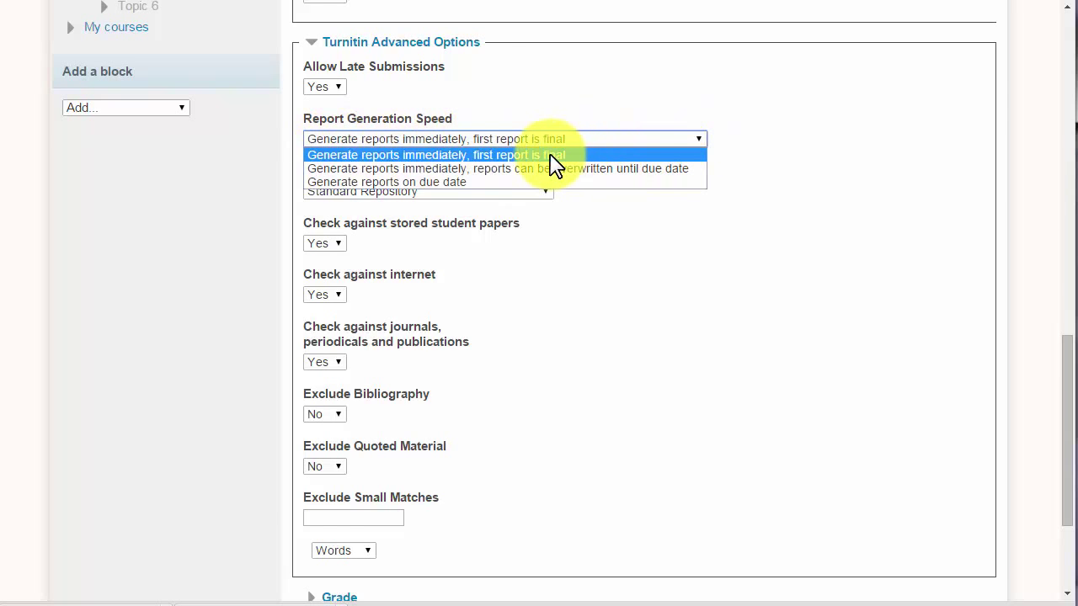
pyautogui.moveTo(547, 168)
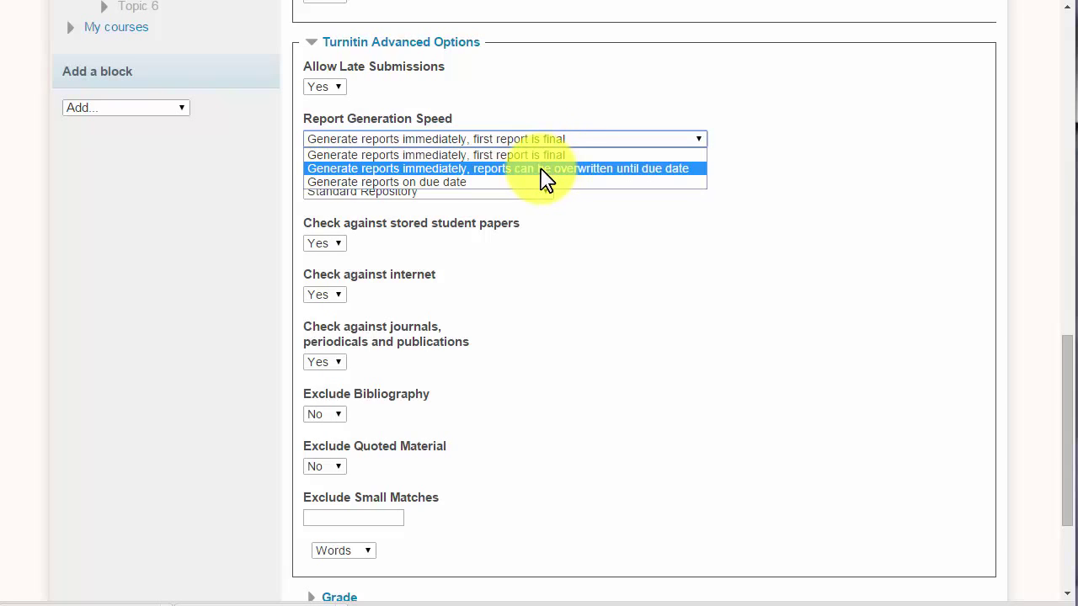
pyautogui.click(505, 168)
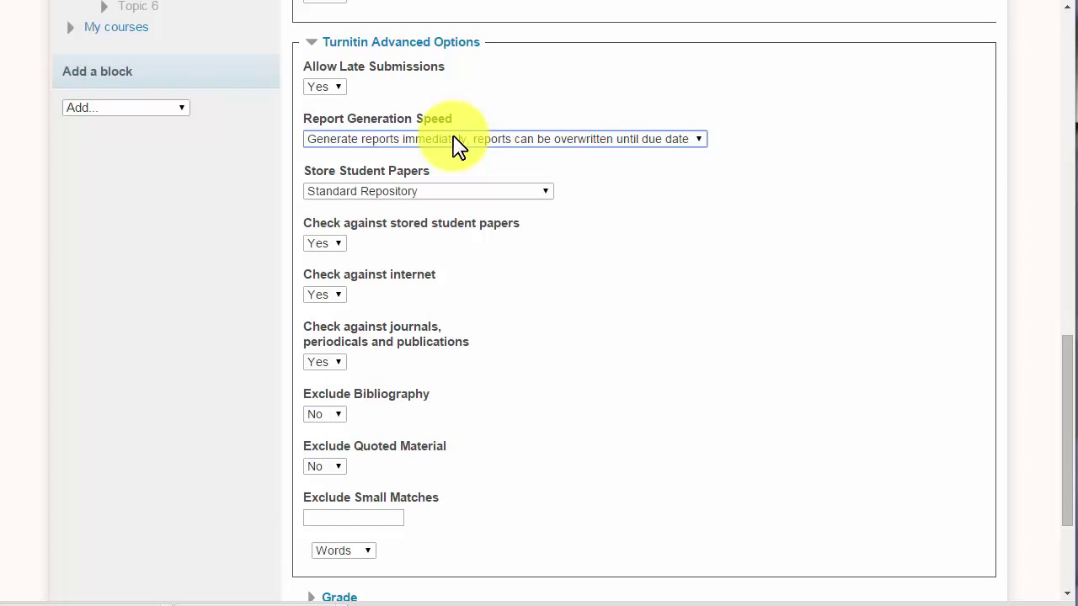
pyautogui.moveTo(668, 150)
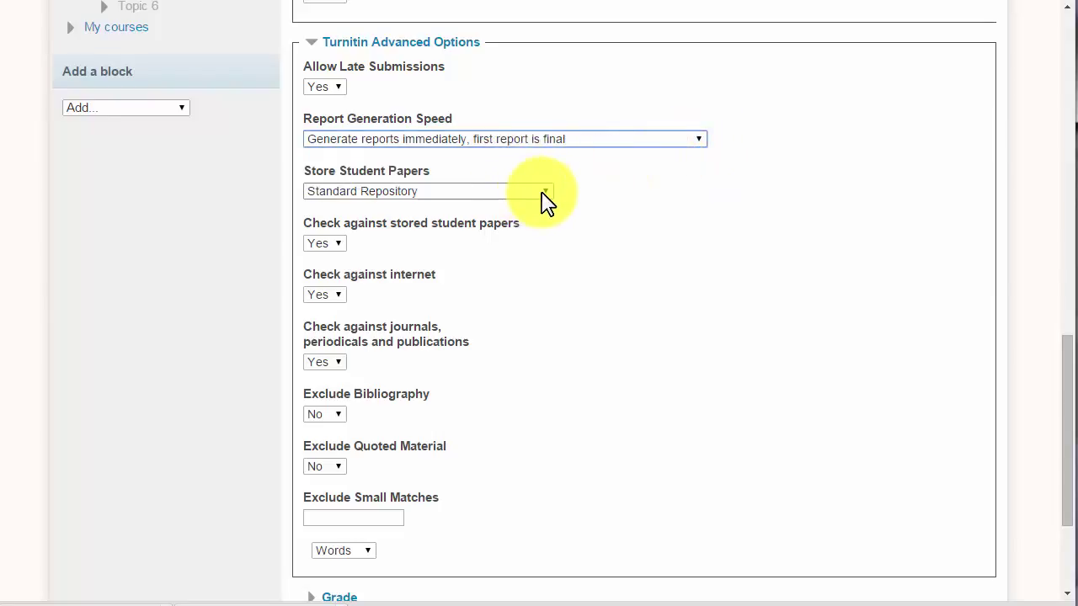
# Compare student paper storage options, leaving the Standard Repository selected
pyautogui.click(426, 191)
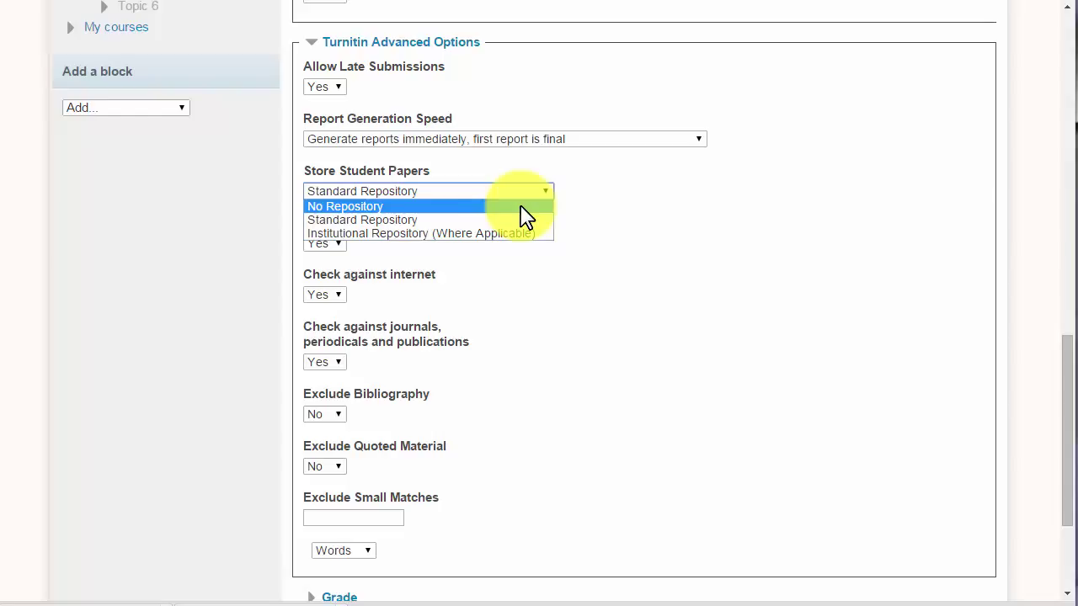
pyautogui.moveTo(492, 211)
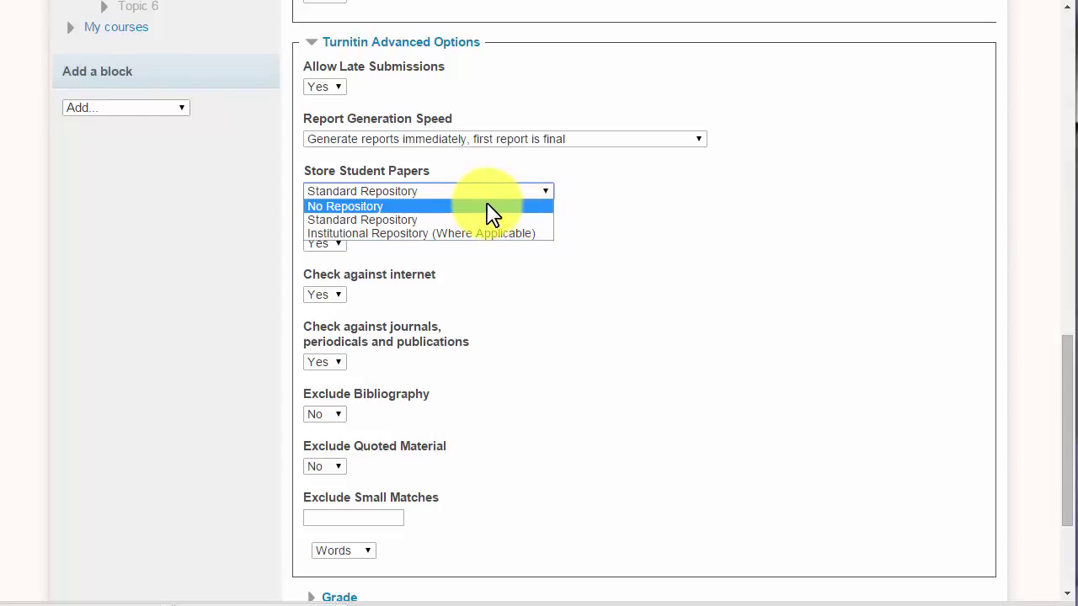
pyautogui.moveTo(450, 211)
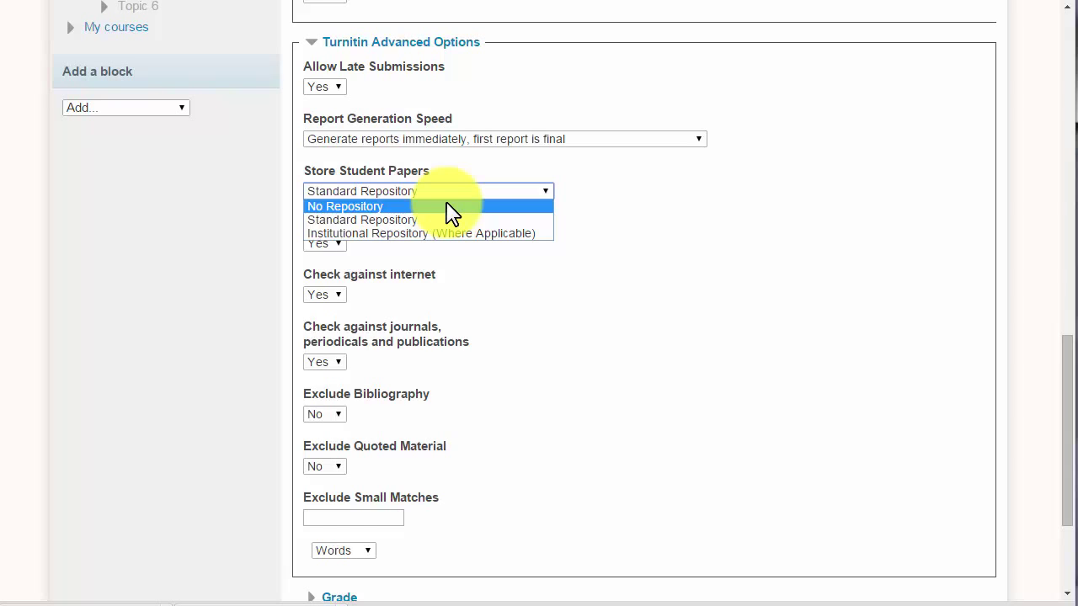
pyautogui.click(344, 206)
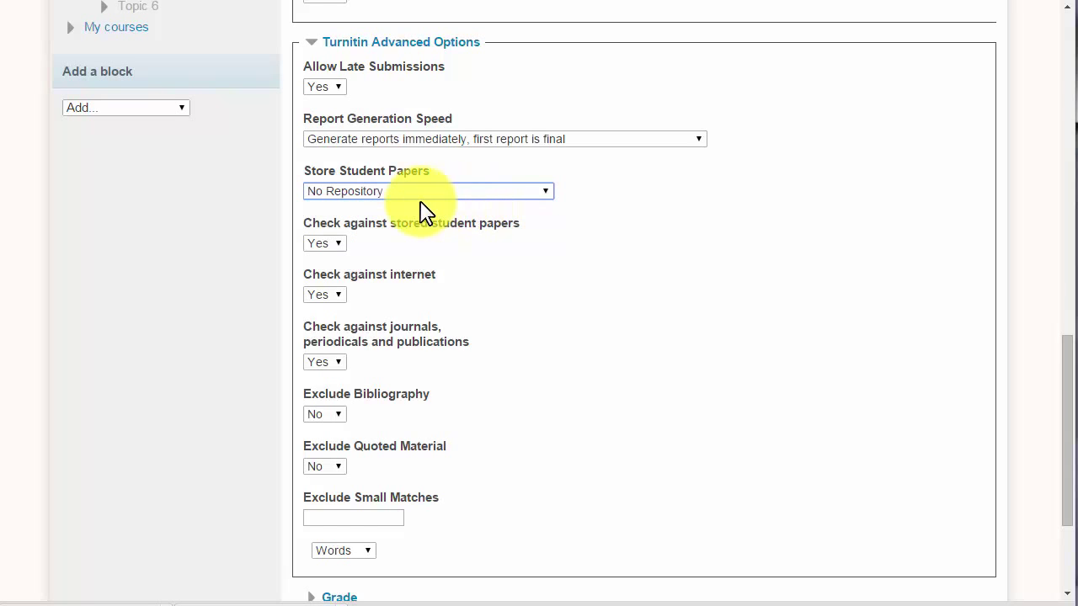
pyautogui.moveTo(307, 204)
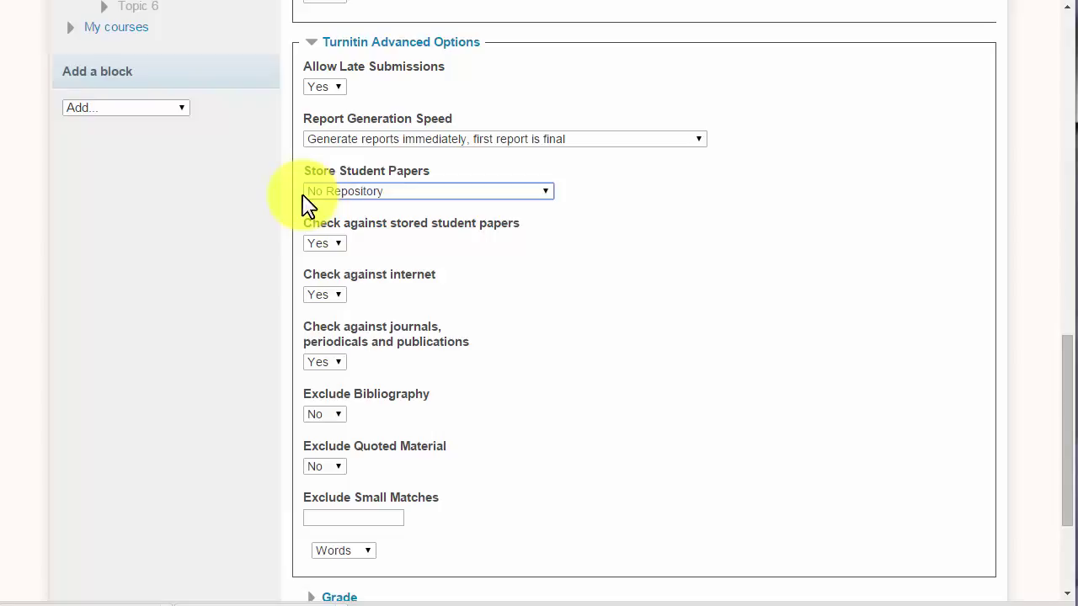
pyautogui.moveTo(545, 191)
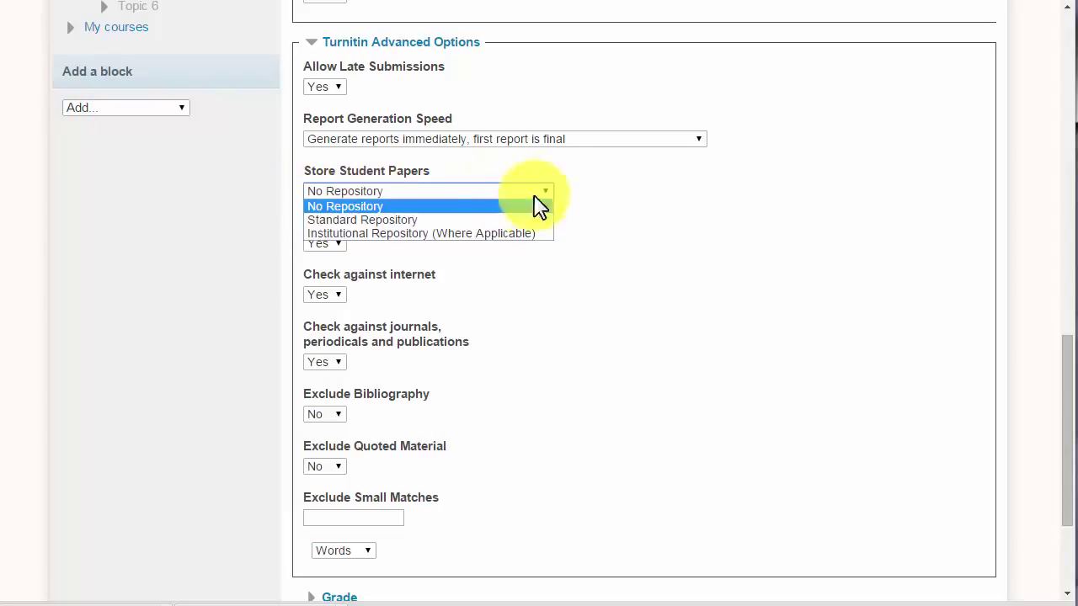
pyautogui.click(361, 220)
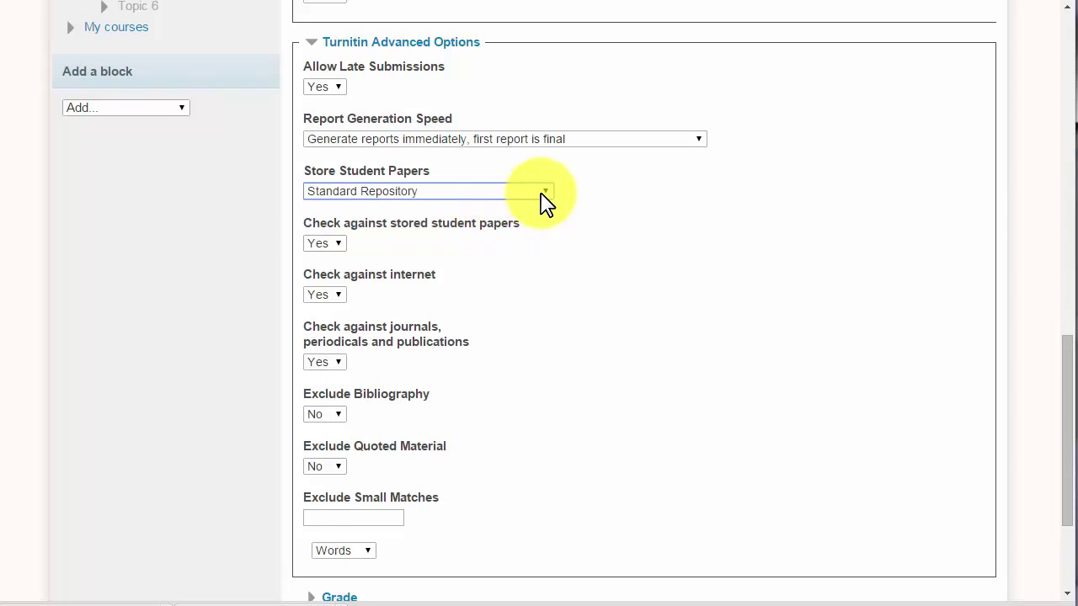
pyautogui.click(429, 191)
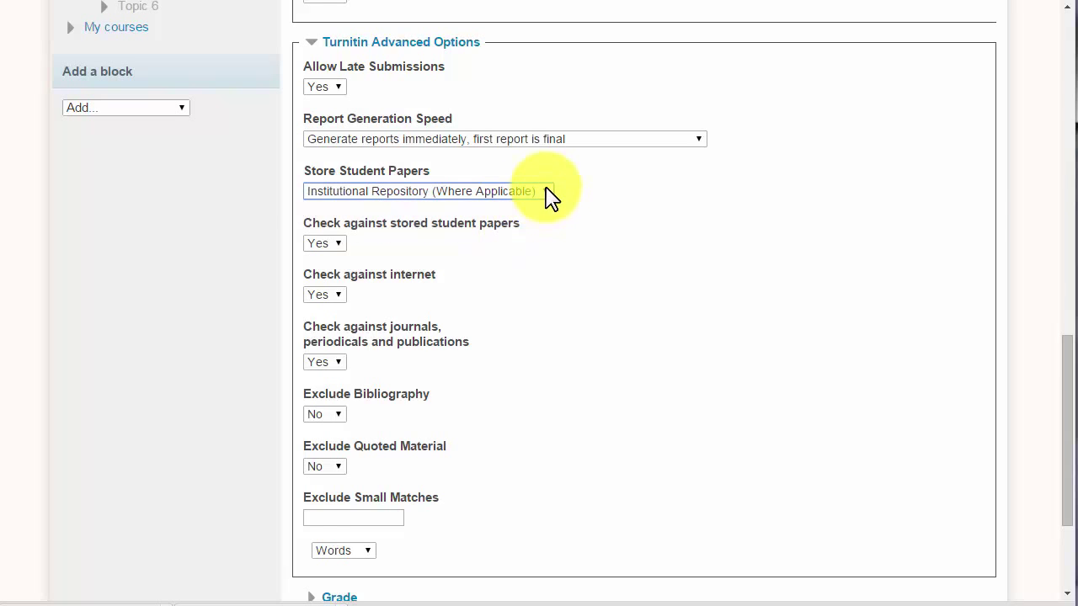
pyautogui.click(428, 190)
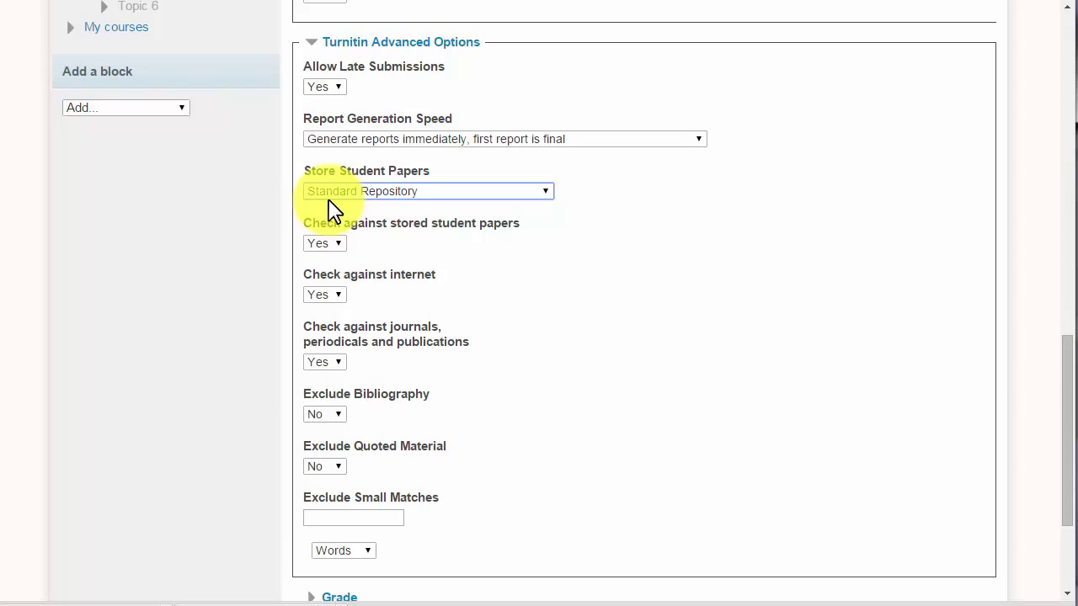
pyautogui.moveTo(303, 208)
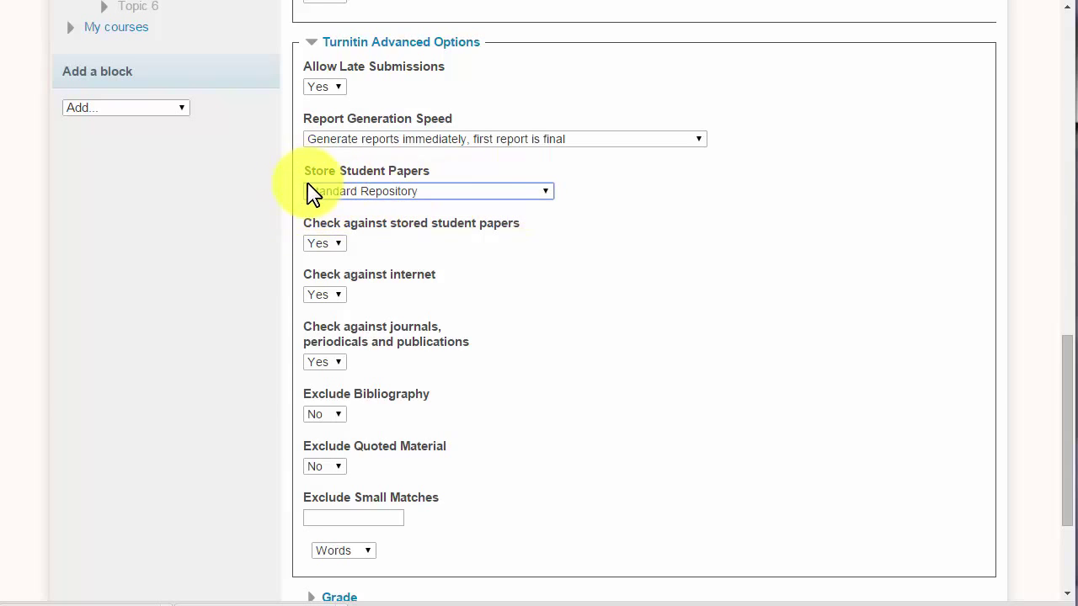
pyautogui.moveTo(304, 209)
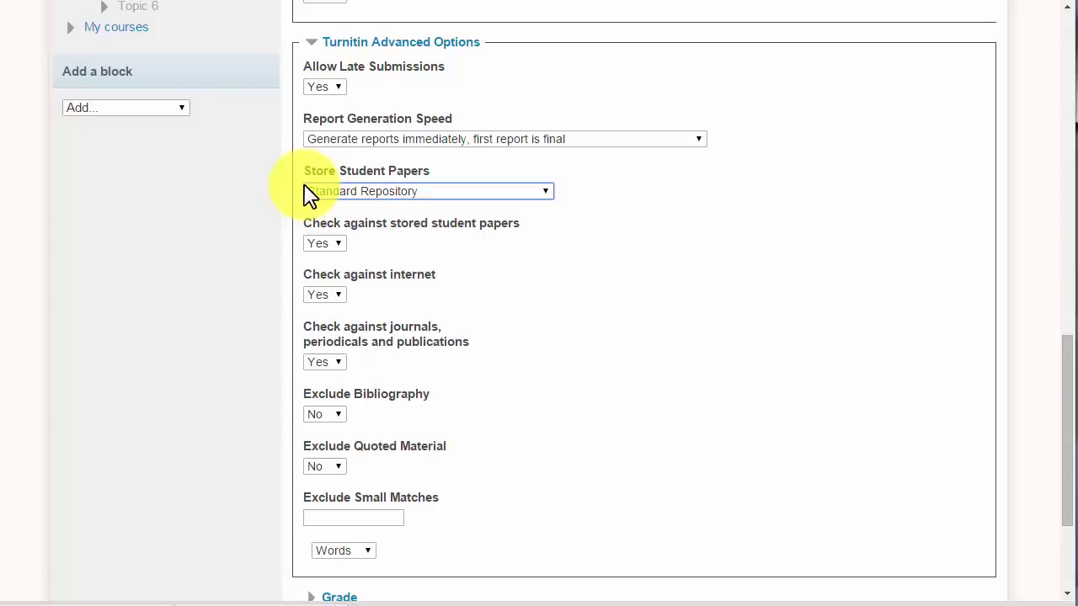
pyautogui.moveTo(301, 177)
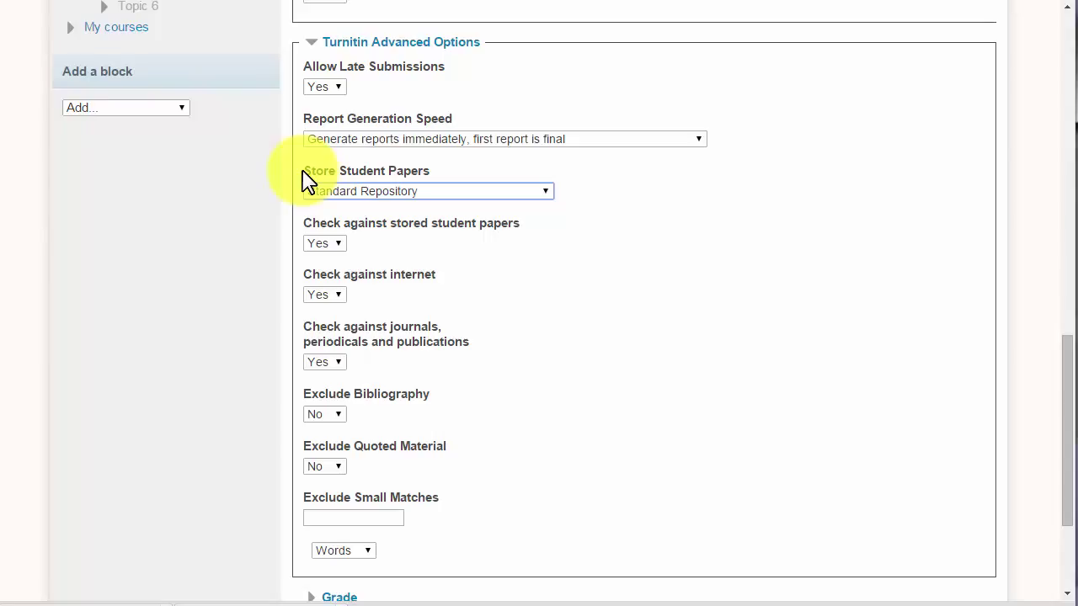
pyautogui.moveTo(305, 194)
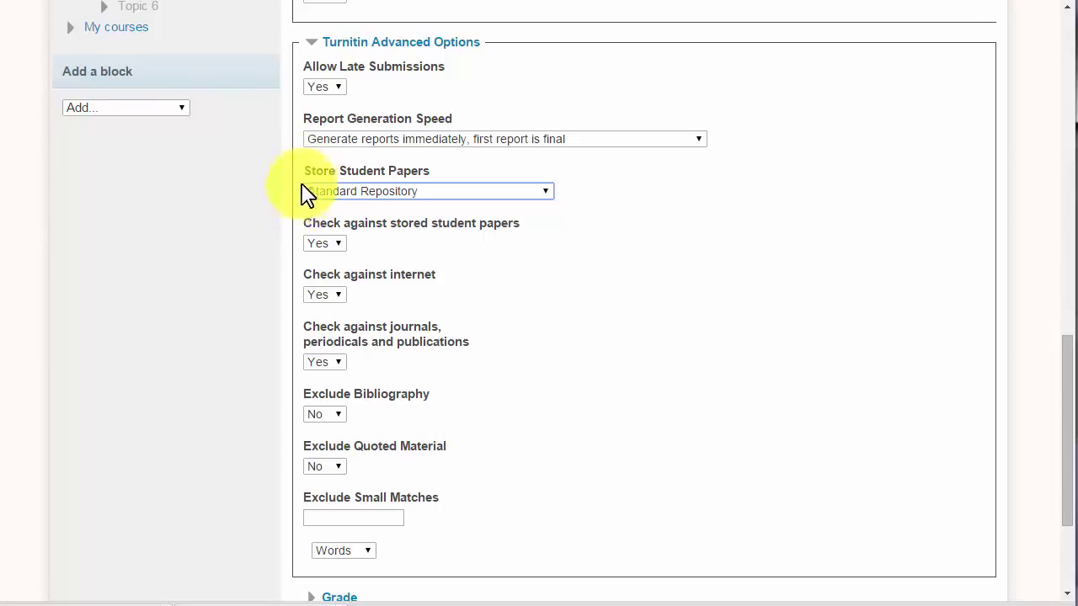
pyautogui.moveTo(307, 186)
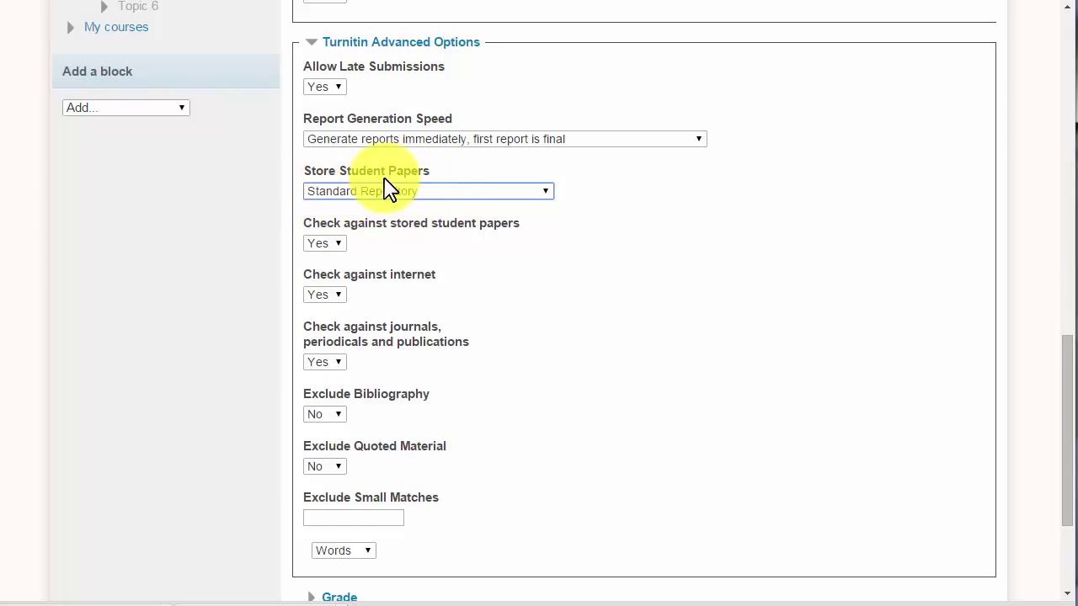
pyautogui.moveTo(375, 198)
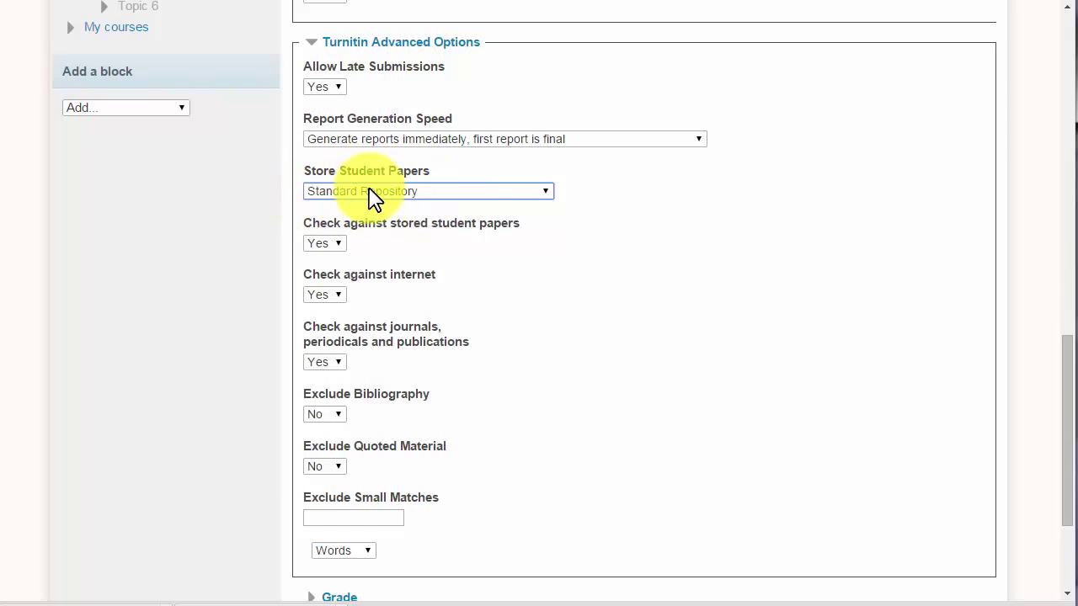
pyautogui.click(426, 191)
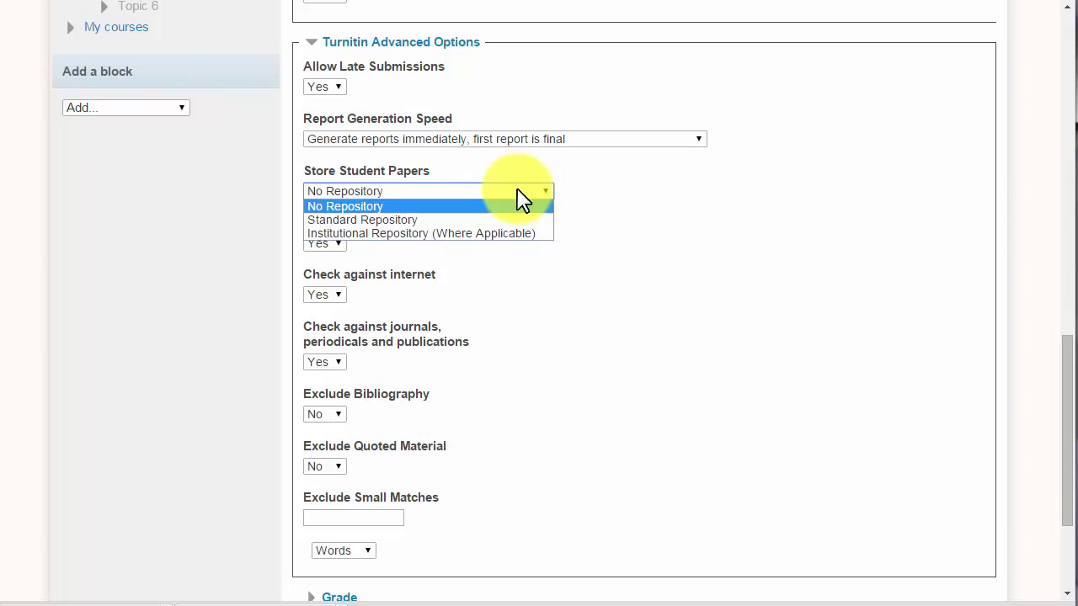
pyautogui.click(362, 219)
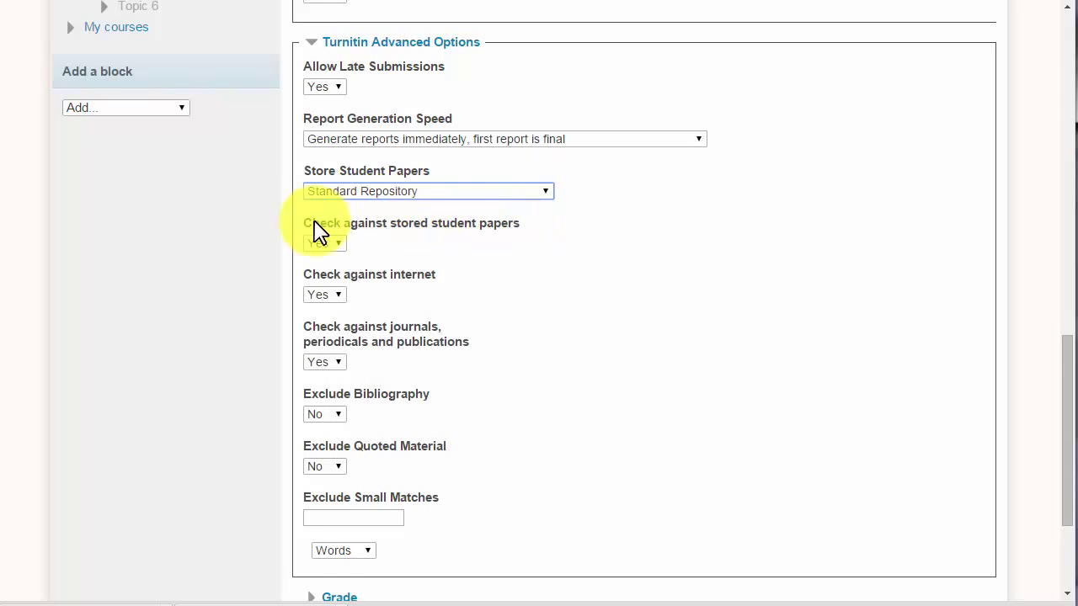
# Set the assignment's maximum grade to 20 and scroll to Common module settings
pyautogui.scroll(-3)
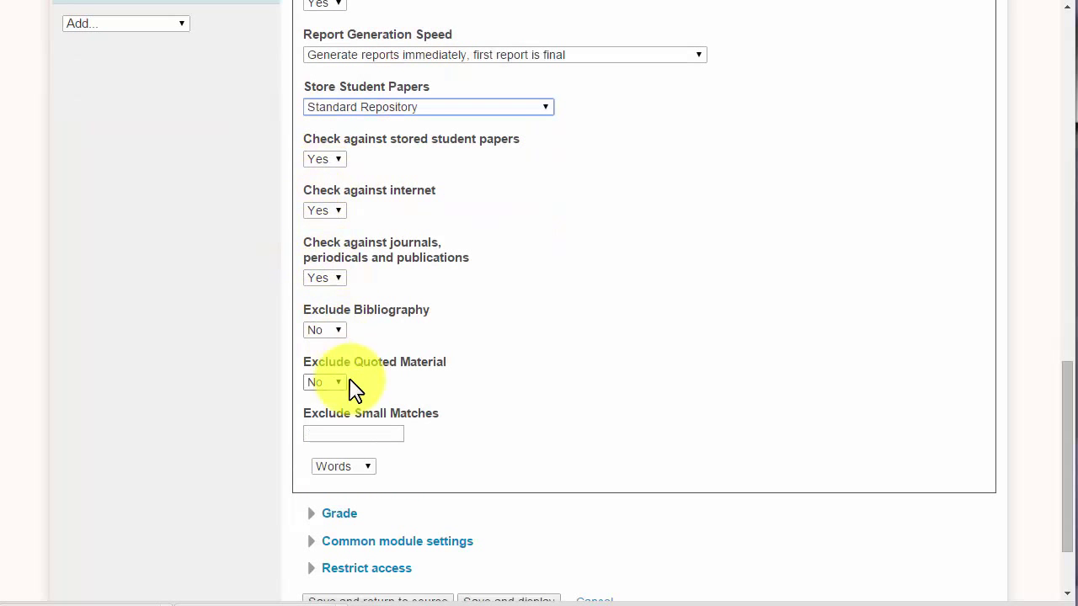
pyautogui.moveTo(324, 278)
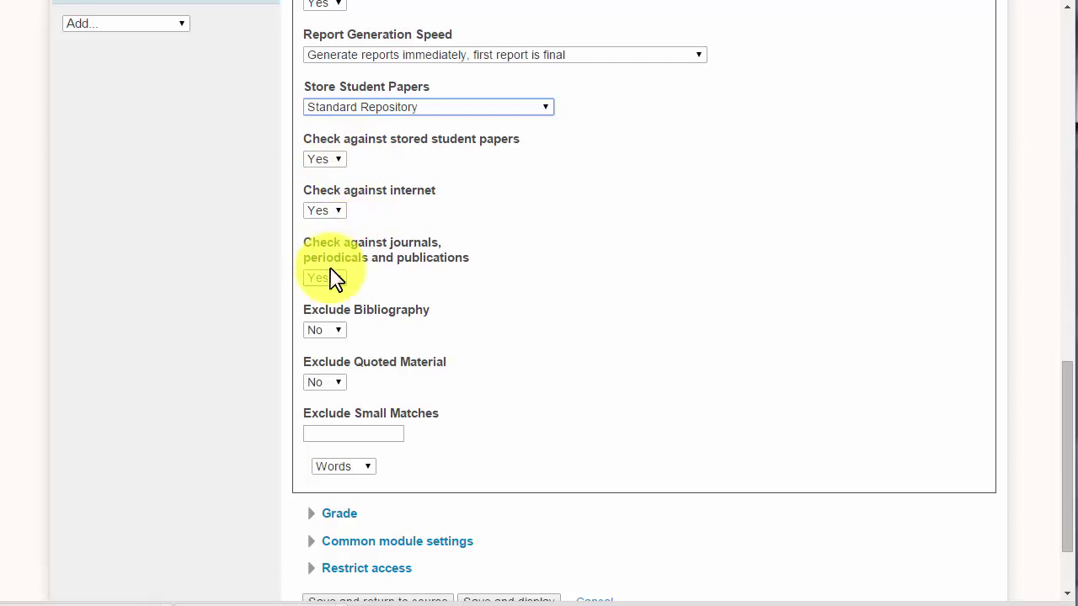
pyautogui.scroll(-3)
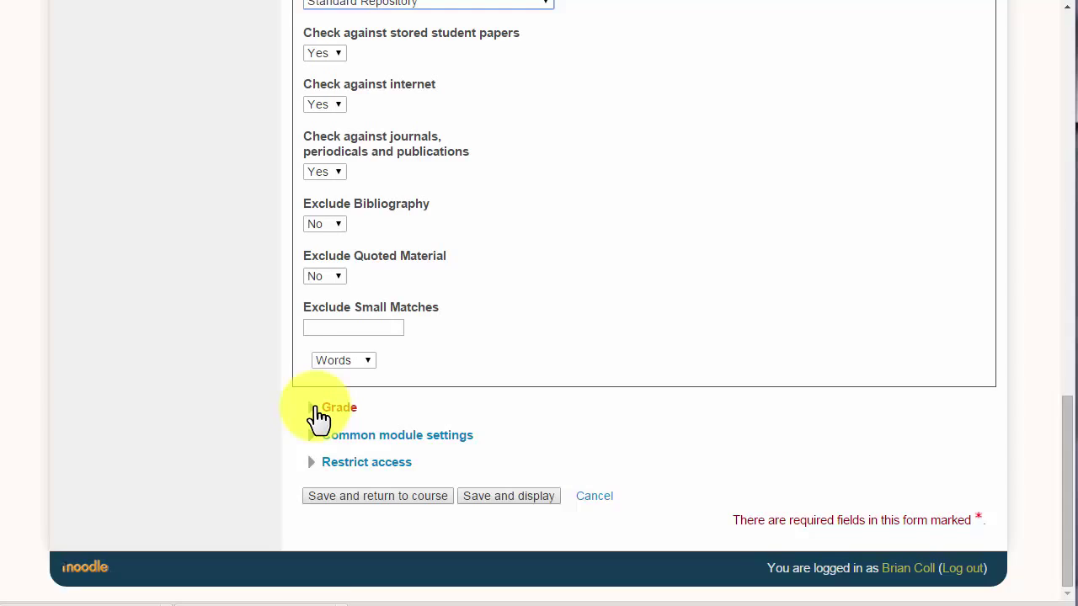
pyautogui.click(339, 407)
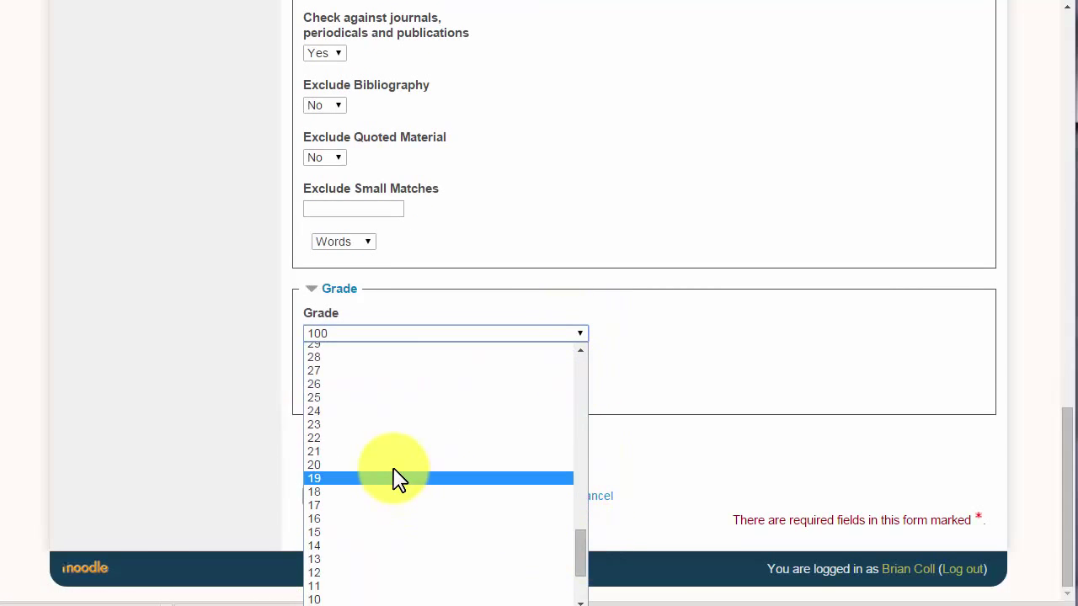
pyautogui.click(314, 465)
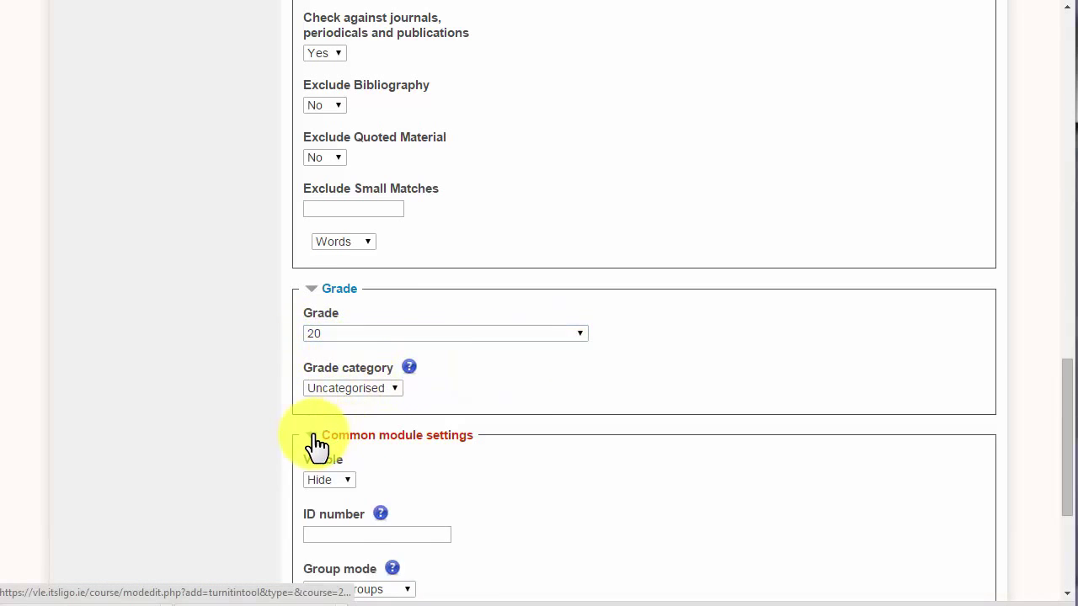
pyautogui.scroll(-3)
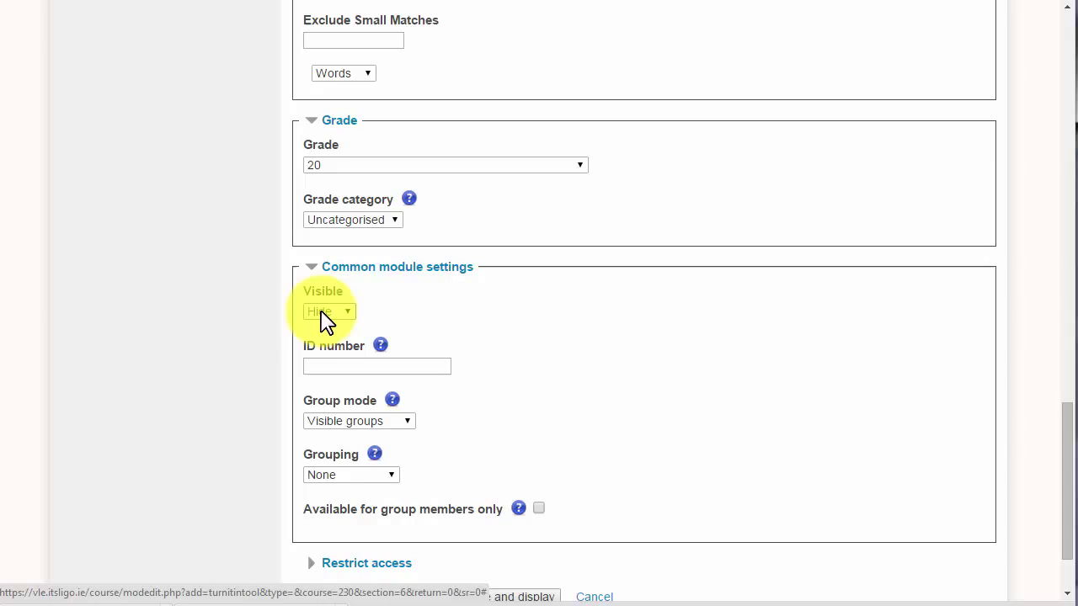
pyautogui.moveTo(327, 400)
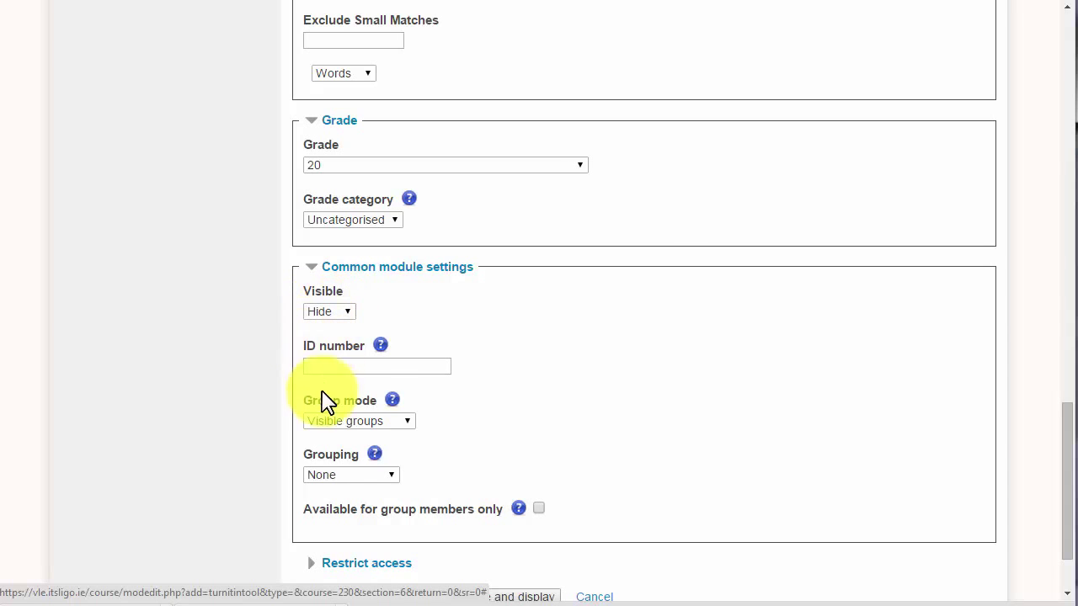
pyautogui.scroll(-3)
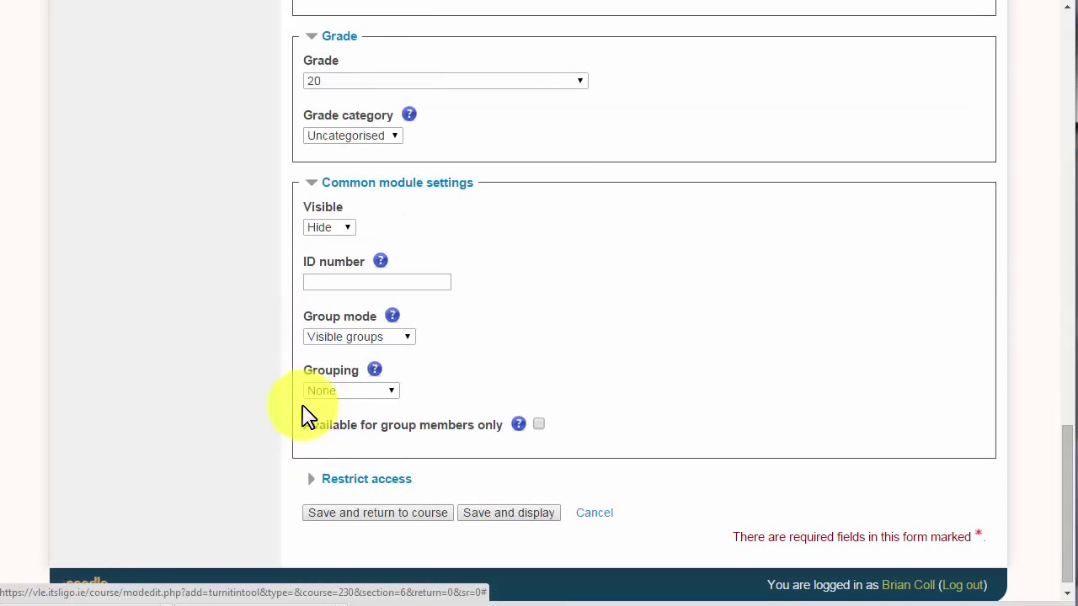
pyautogui.scroll(-3)
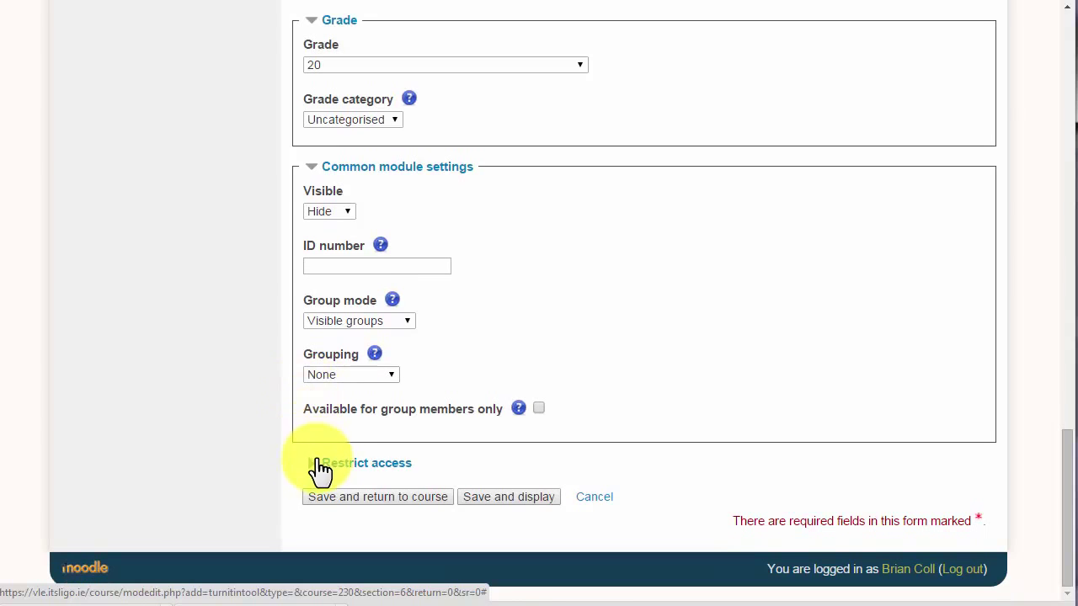
# Expand Restrict access, then save and display the assignment
pyautogui.click(366, 463)
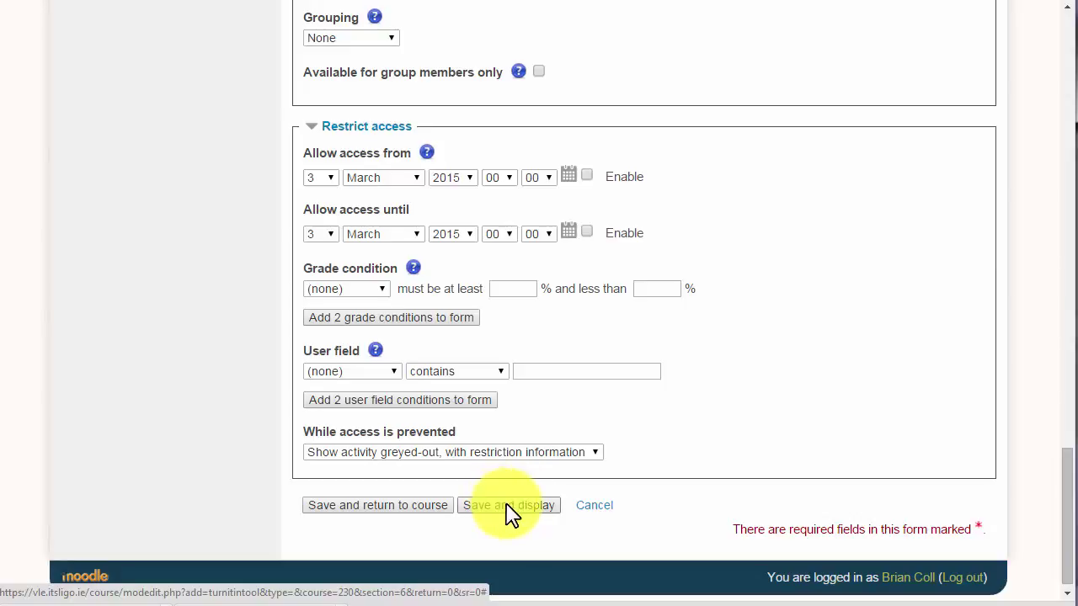
pyautogui.click(507, 505)
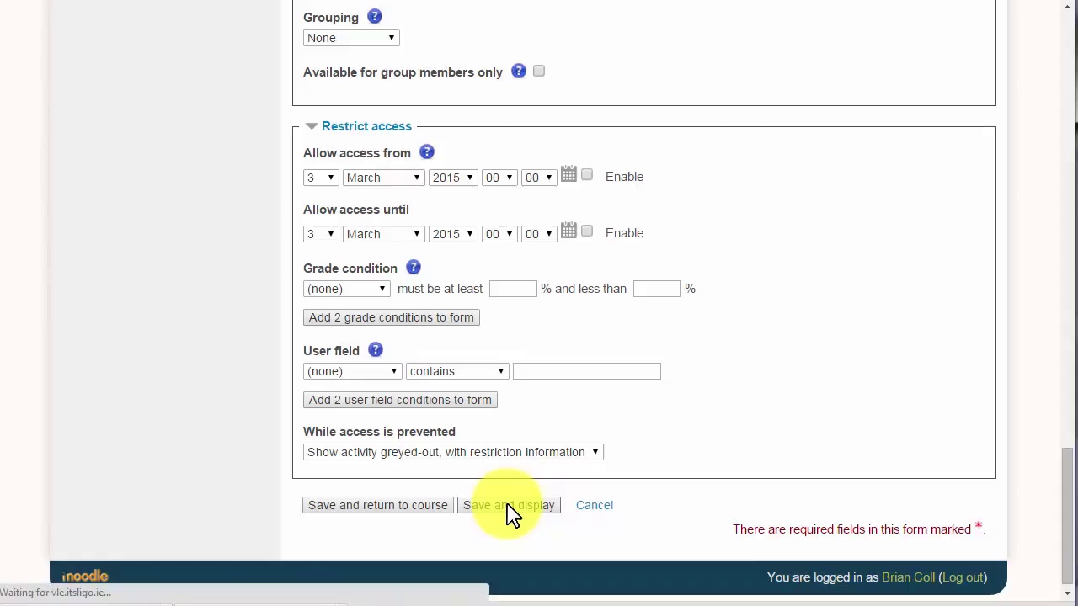
# Review the summary's Part 1 row: due 10/03/15, max marks 20
pyautogui.click(508, 505)
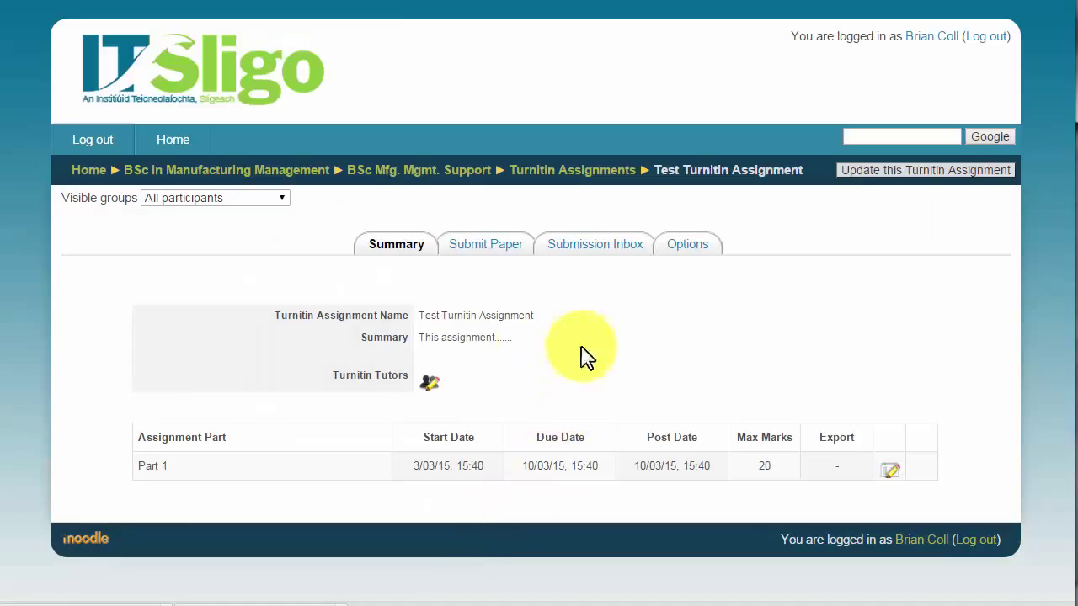
pyautogui.moveTo(442, 328)
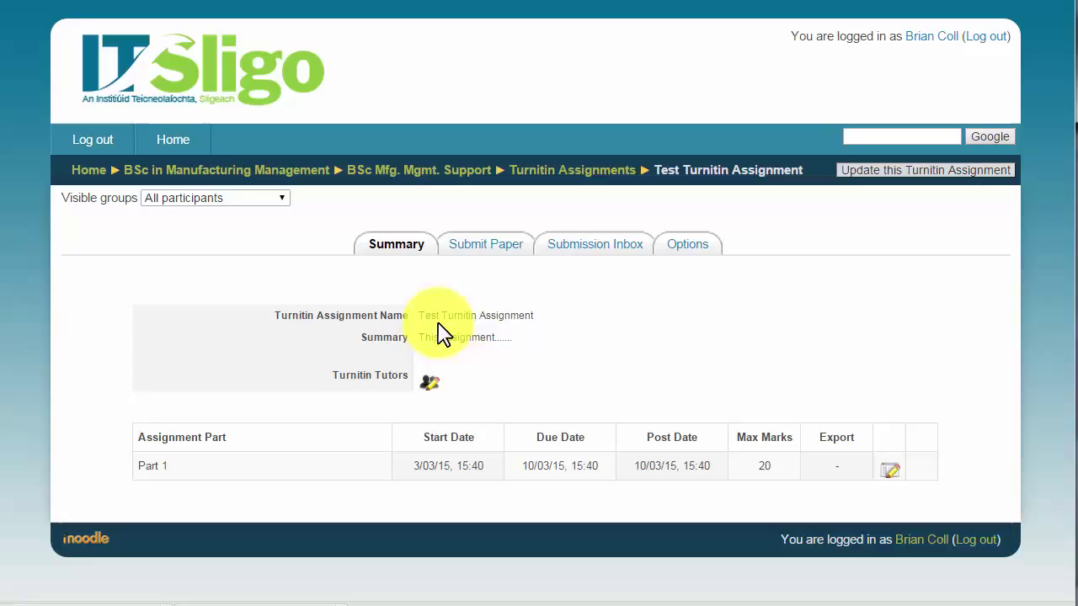
pyautogui.moveTo(478, 342)
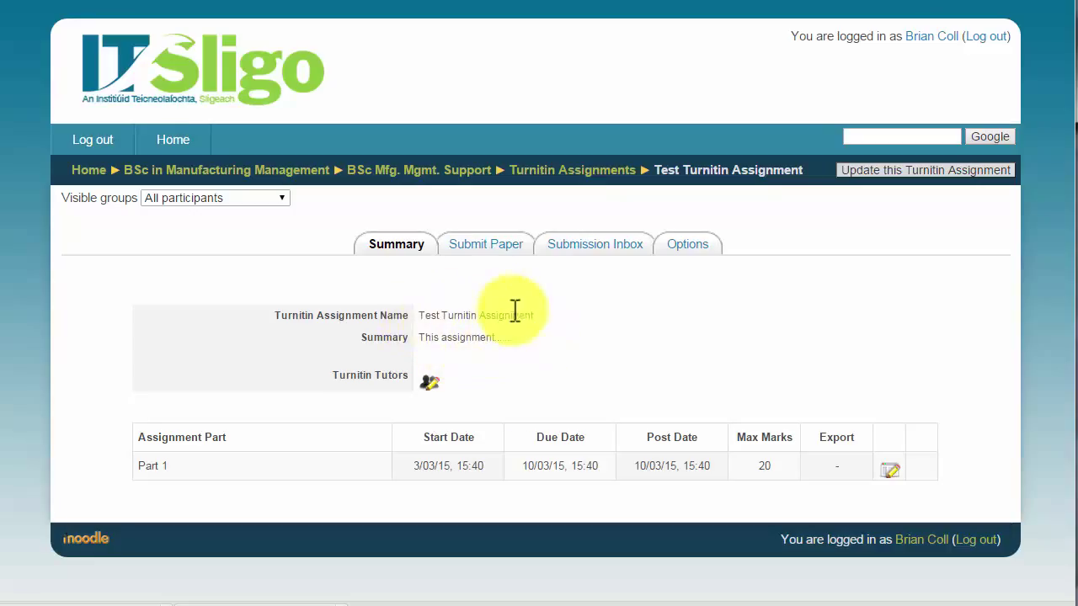
pyautogui.moveTo(449, 466)
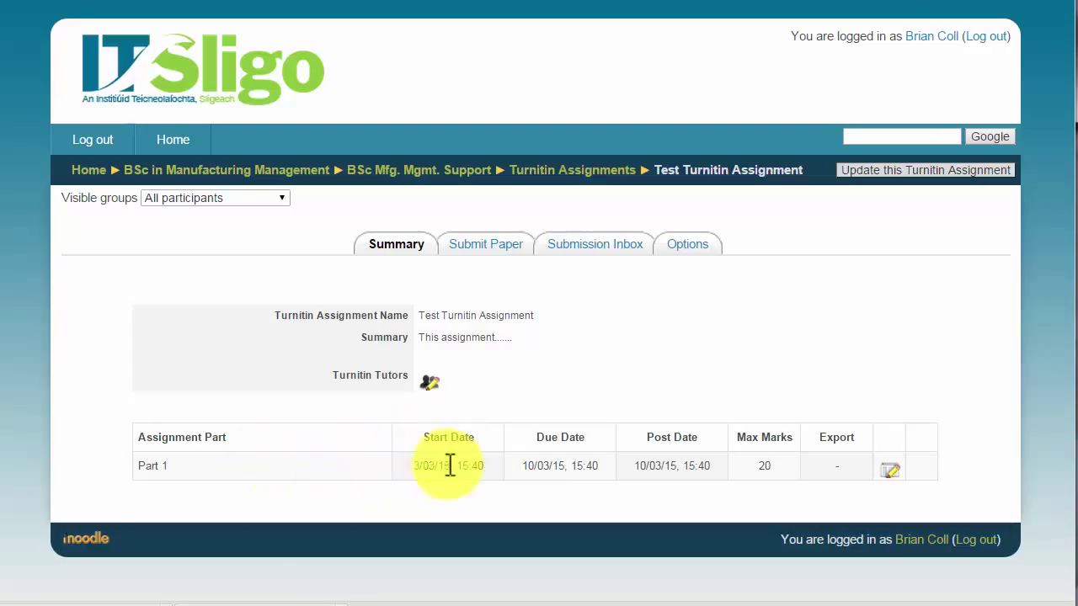
pyautogui.moveTo(648, 446)
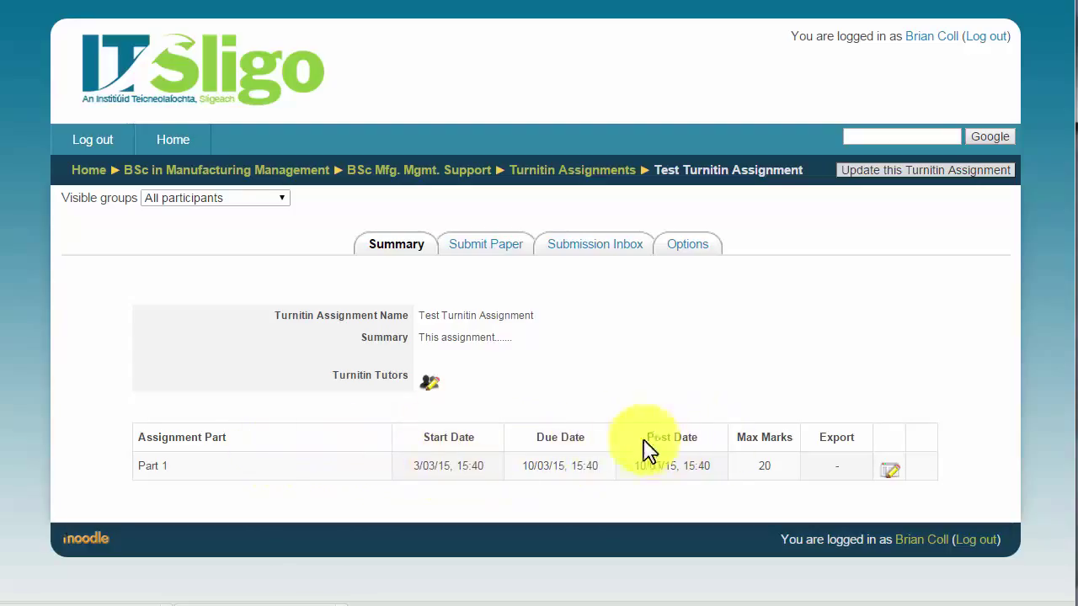
pyautogui.moveTo(666, 437)
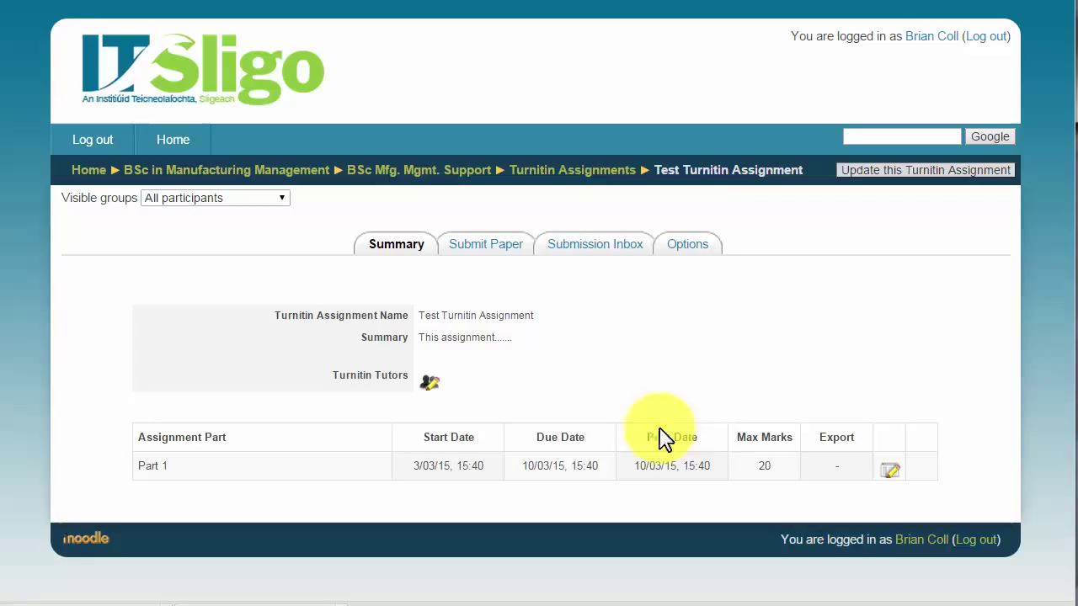
pyautogui.moveTo(891, 472)
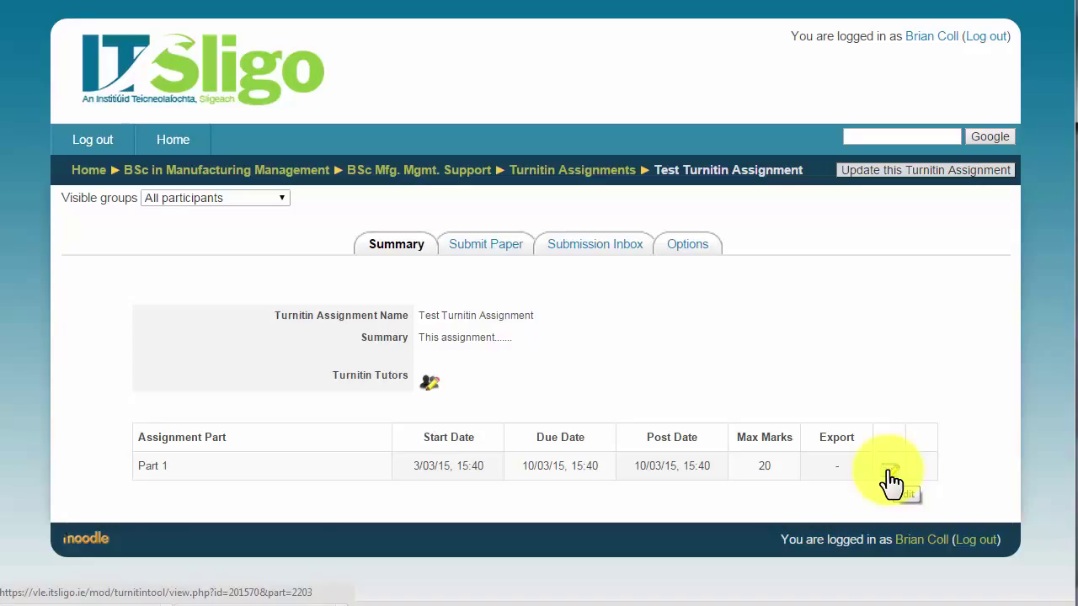
# Set Part 1's start to 3 March 09:00 and due date to 17 March 23:55
pyautogui.click(890, 478)
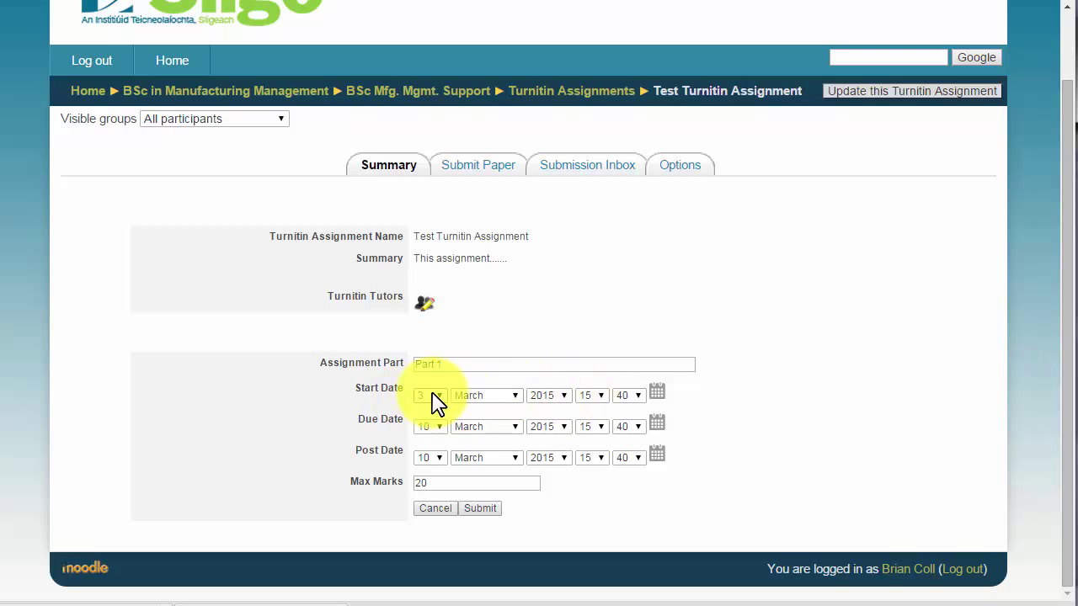
pyautogui.click(590, 395)
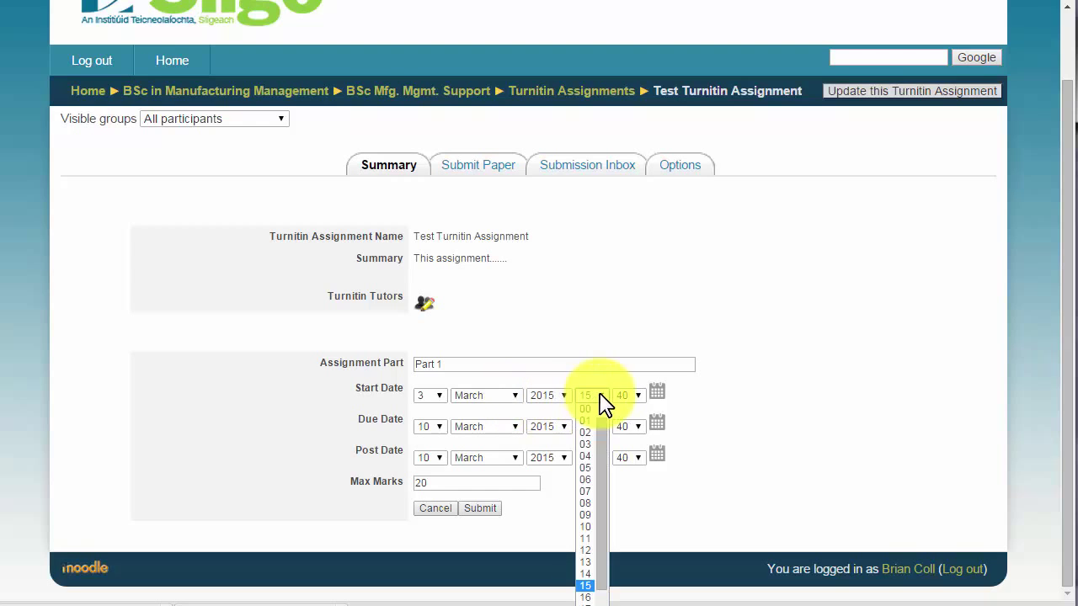
pyautogui.click(585, 514)
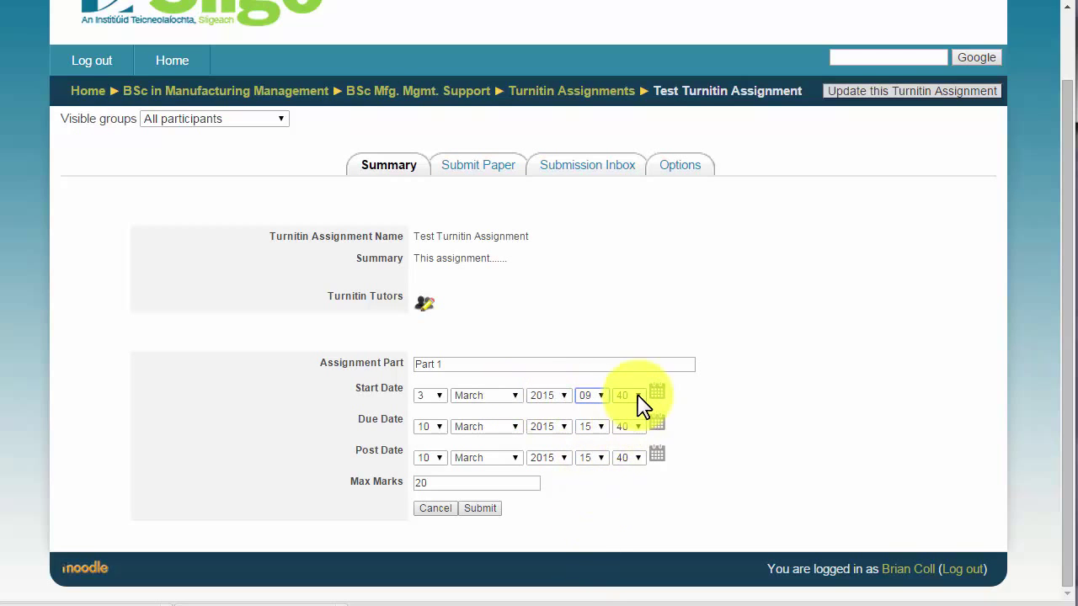
pyautogui.click(629, 395)
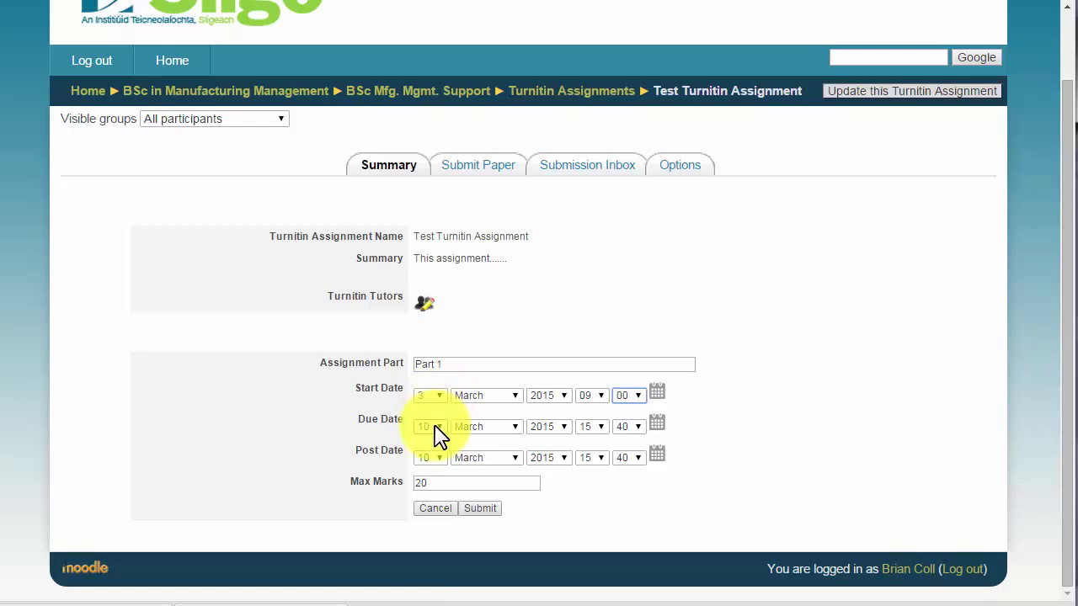
pyautogui.click(439, 426)
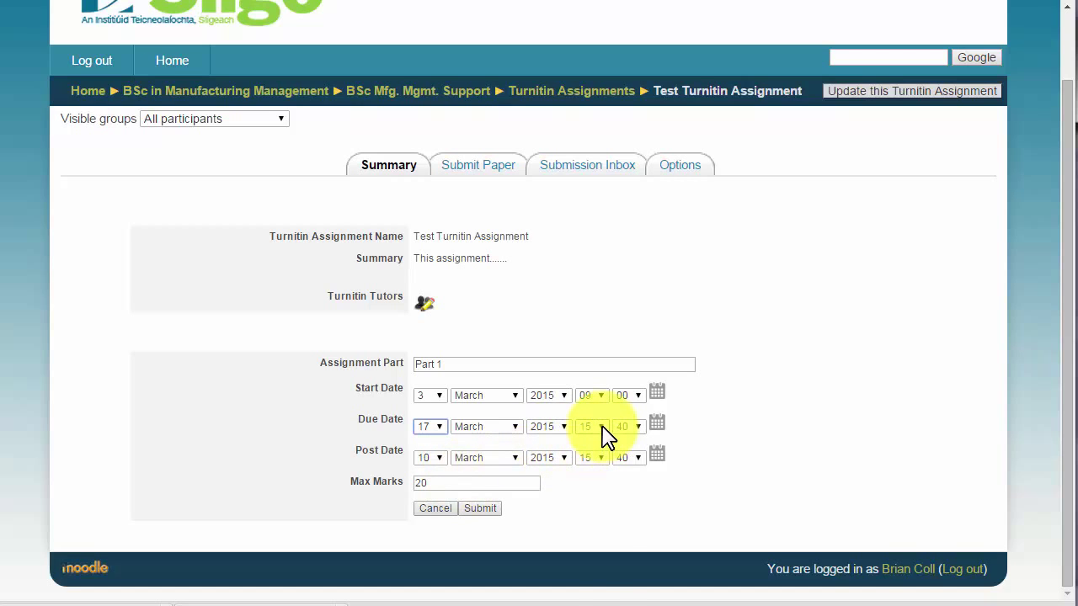
pyautogui.click(592, 426)
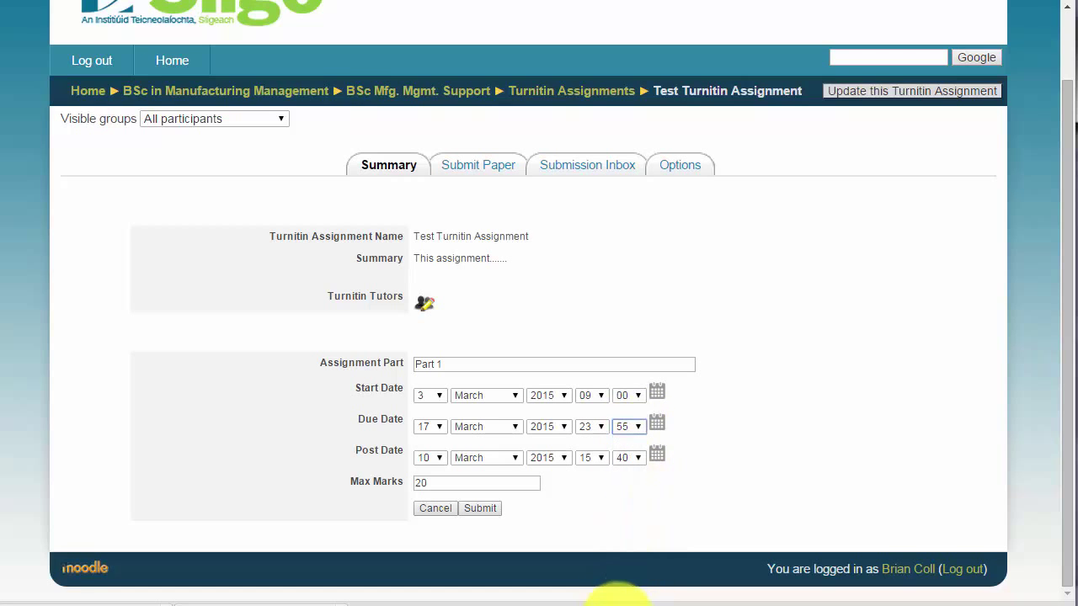
pyautogui.moveTo(389, 465)
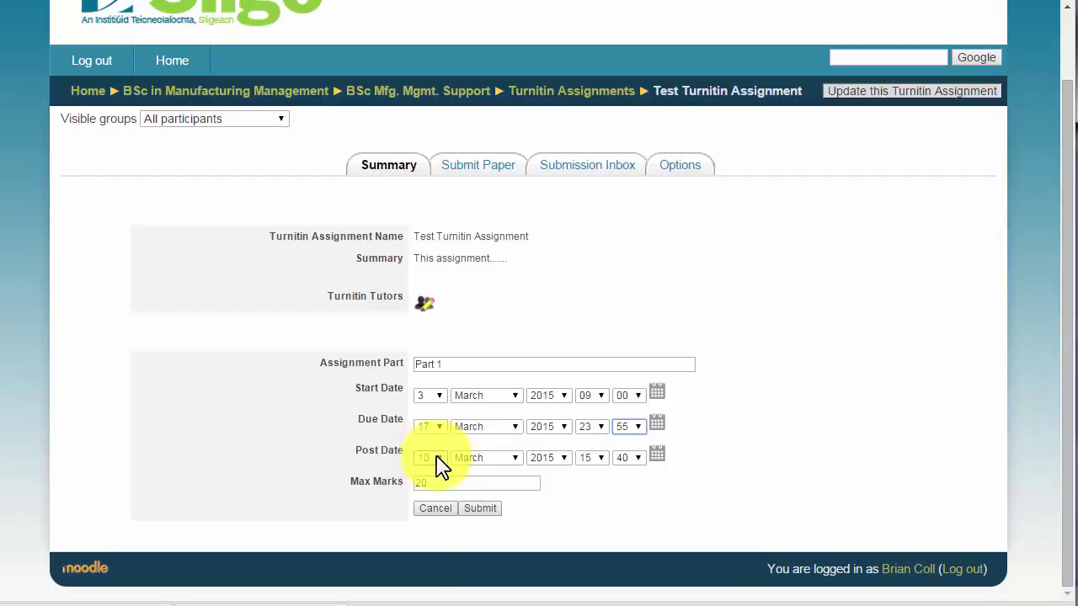
# Set Part 1's post date to 20 March 09:00 and submit the dates
pyautogui.click(430, 458)
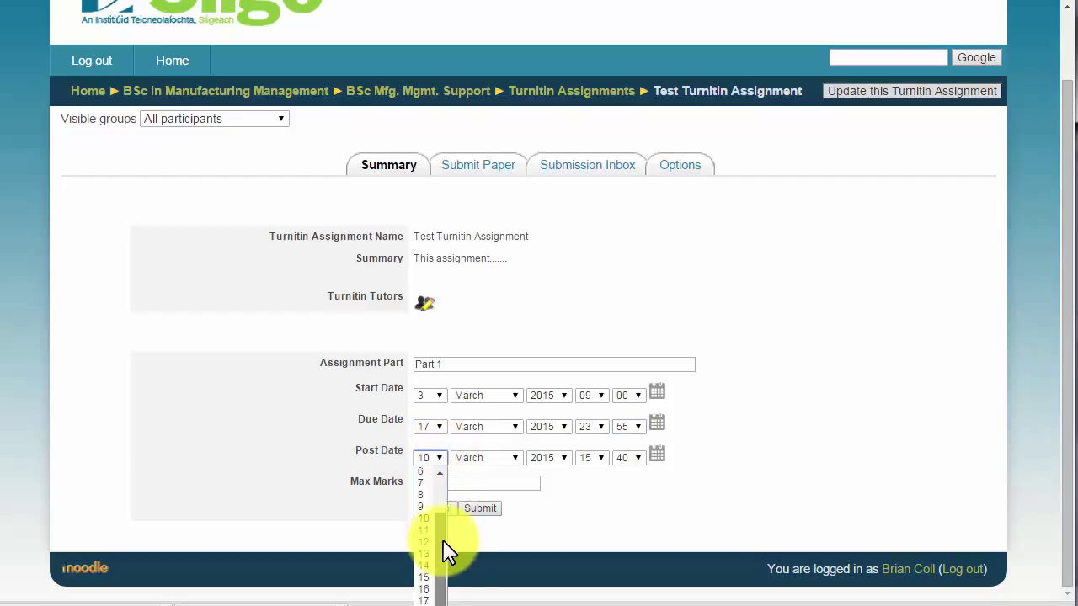
pyautogui.click(424, 556)
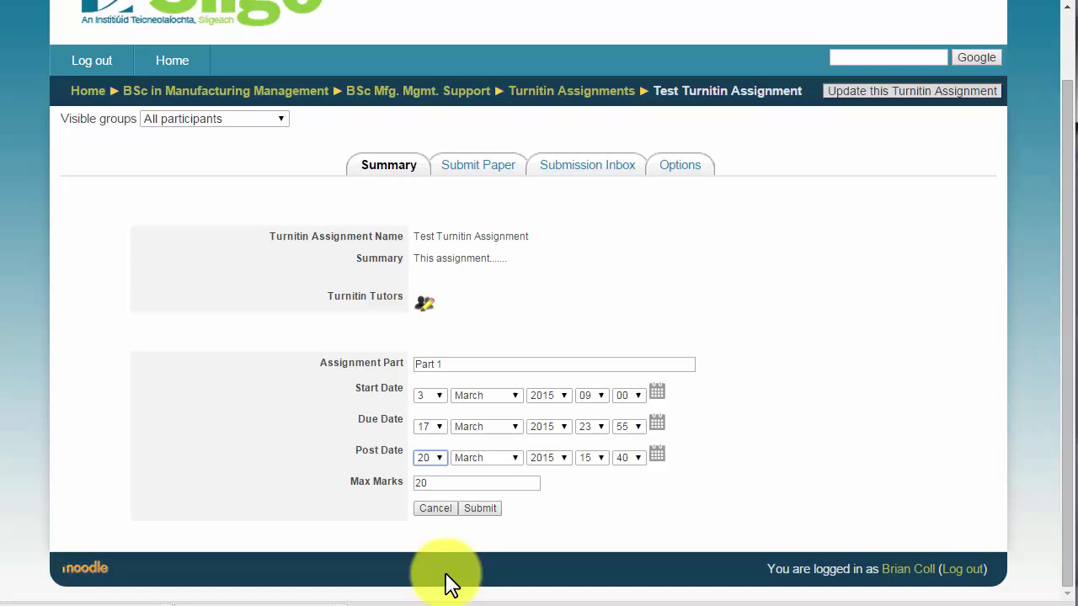
pyautogui.moveTo(590, 458)
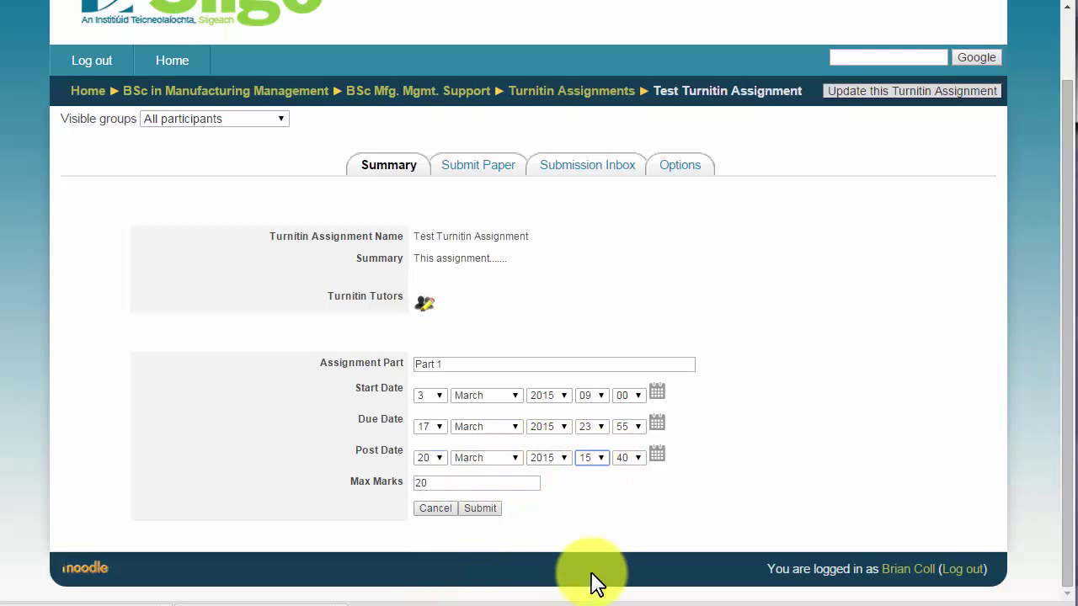
pyautogui.click(591, 458)
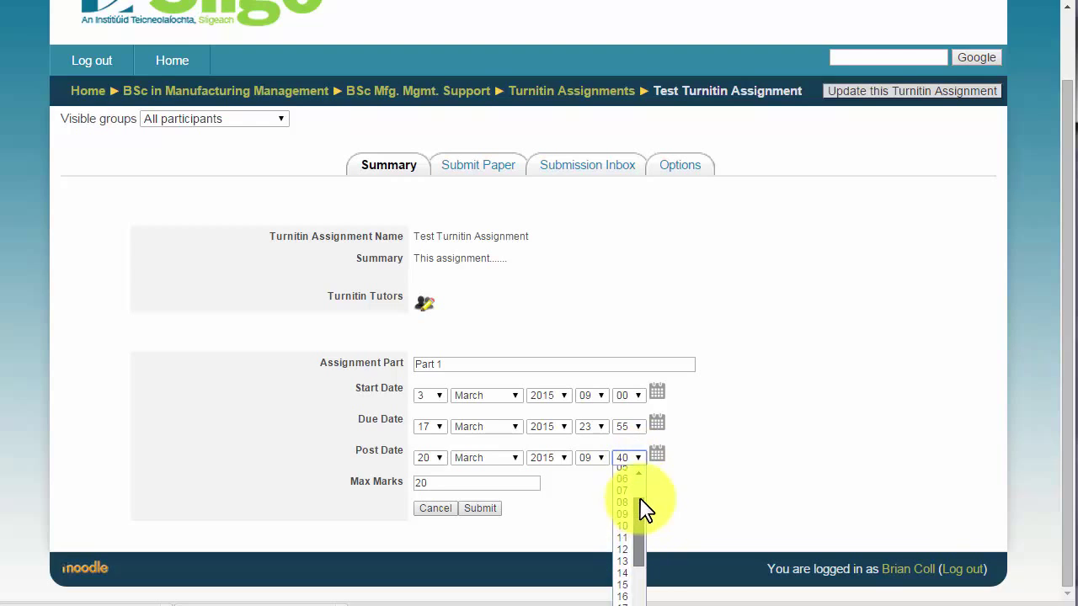
pyautogui.click(621, 458)
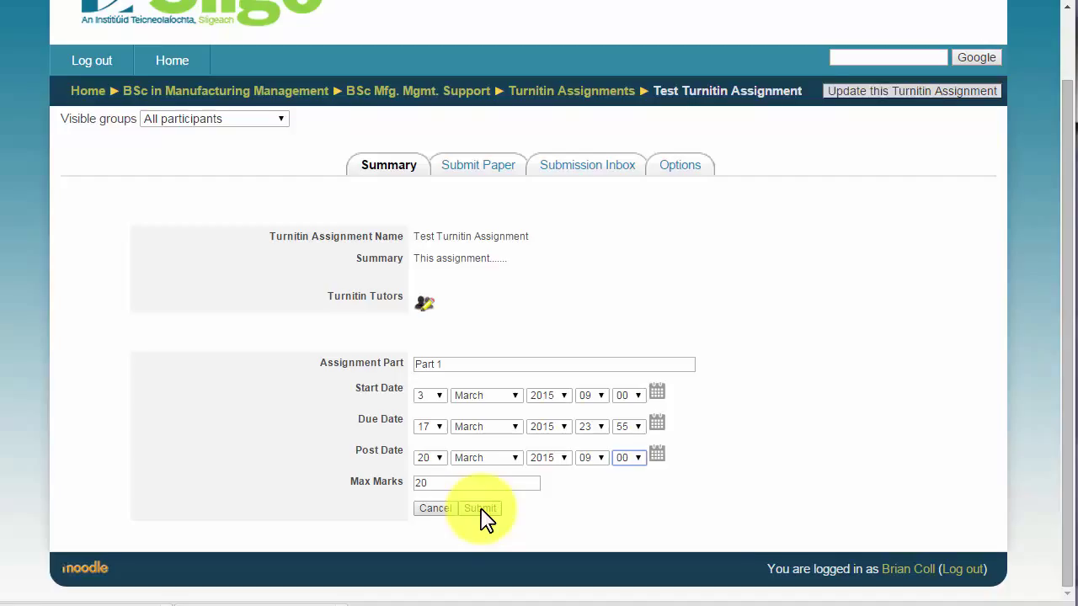
pyautogui.click(480, 508)
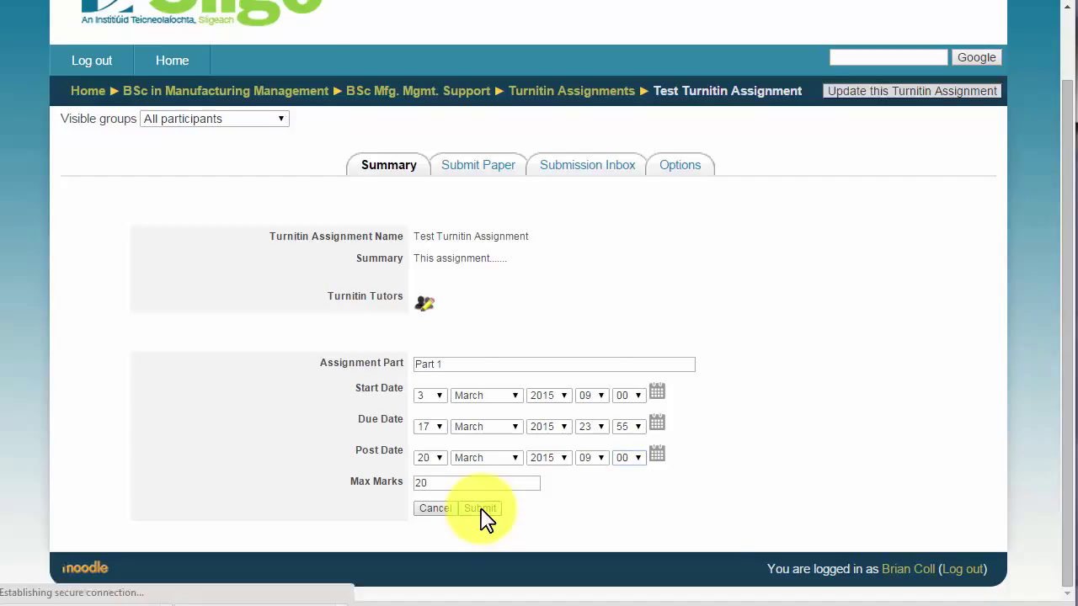
pyautogui.click(480, 508)
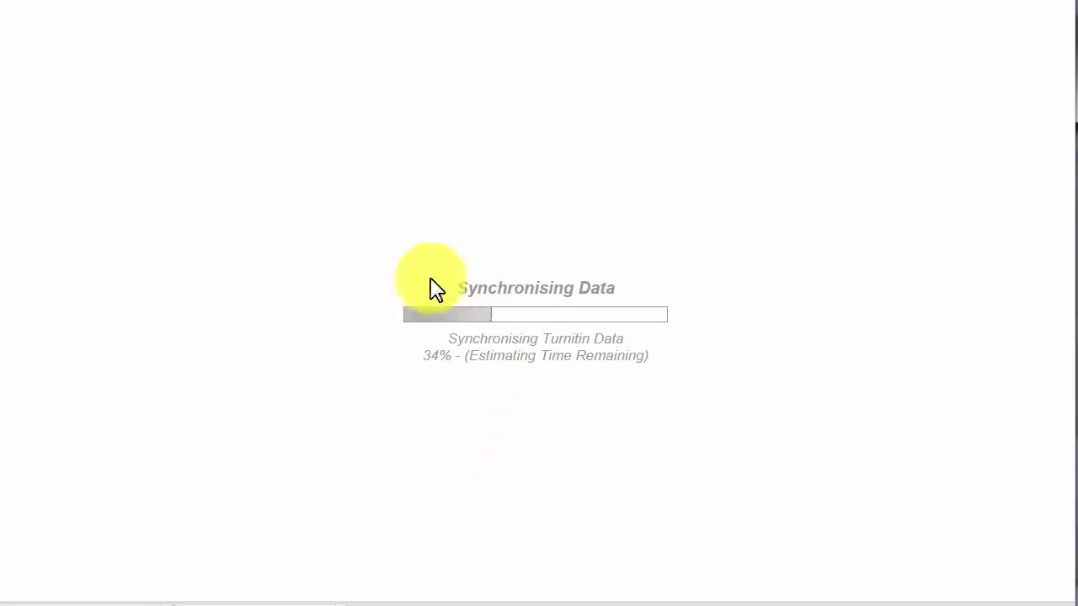
pyautogui.moveTo(412, 346)
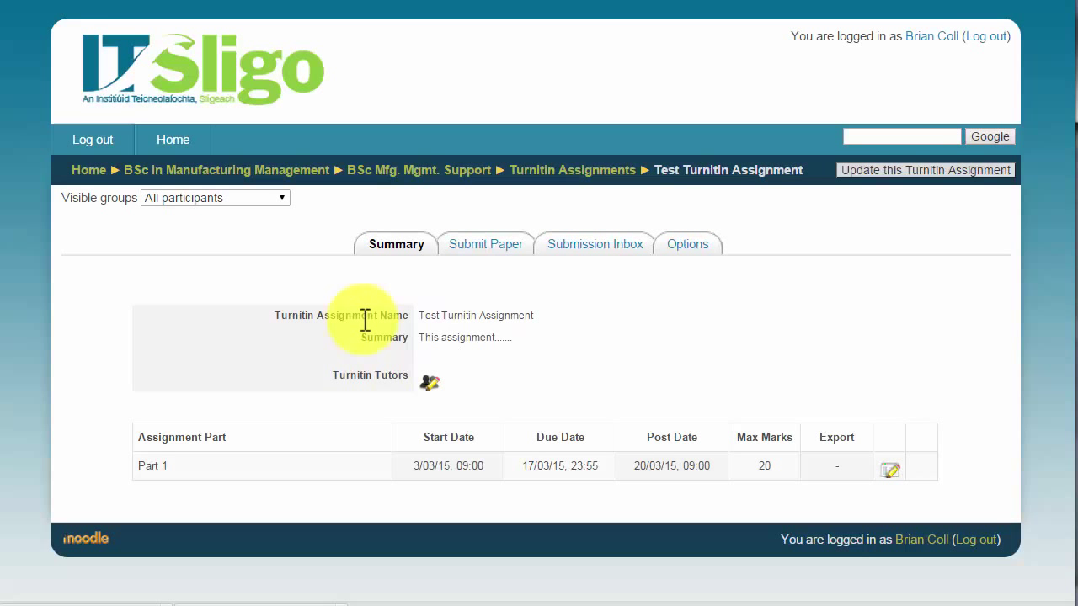
pyautogui.moveTo(421, 471)
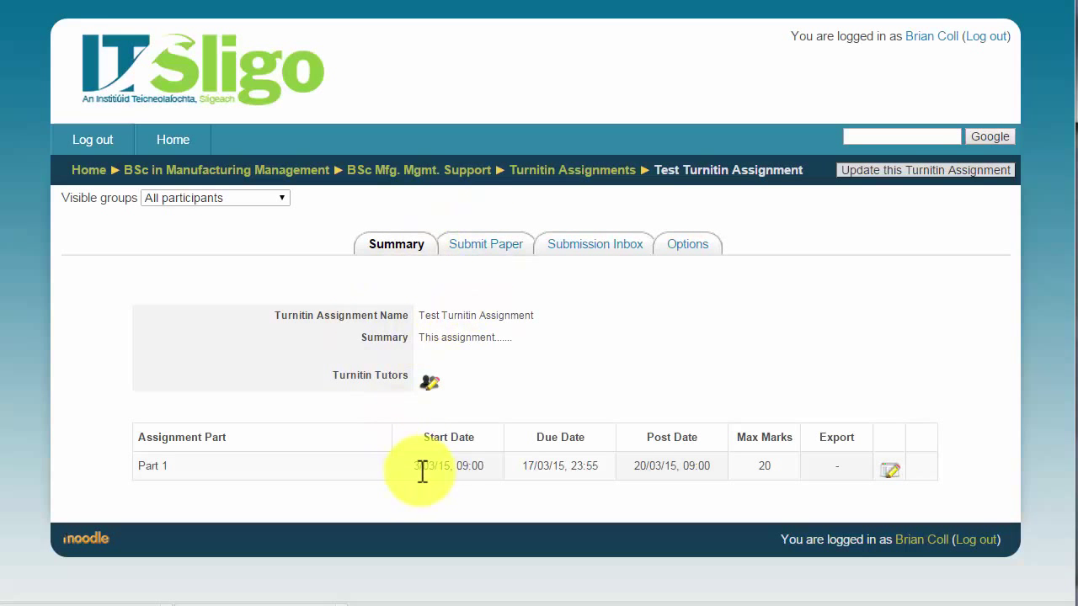
pyautogui.moveTo(836, 446)
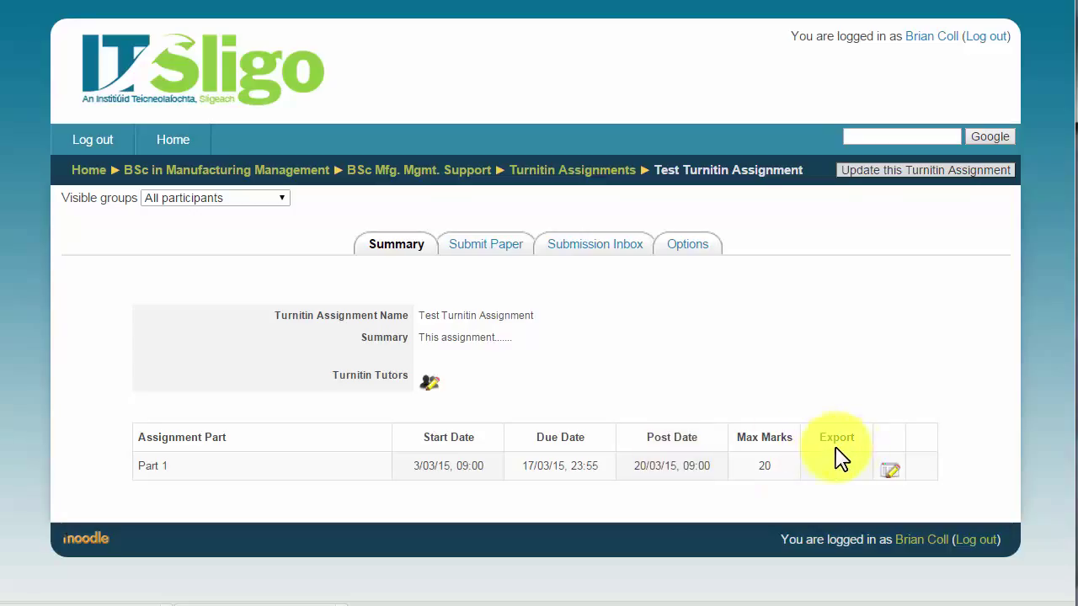
pyautogui.moveTo(867, 170)
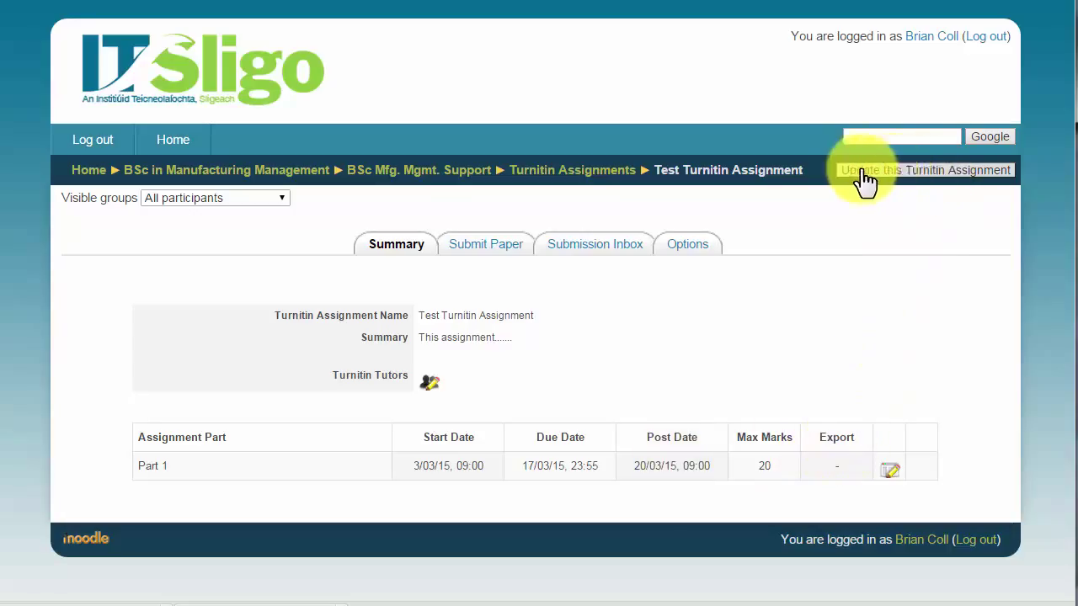
pyautogui.moveTo(922, 179)
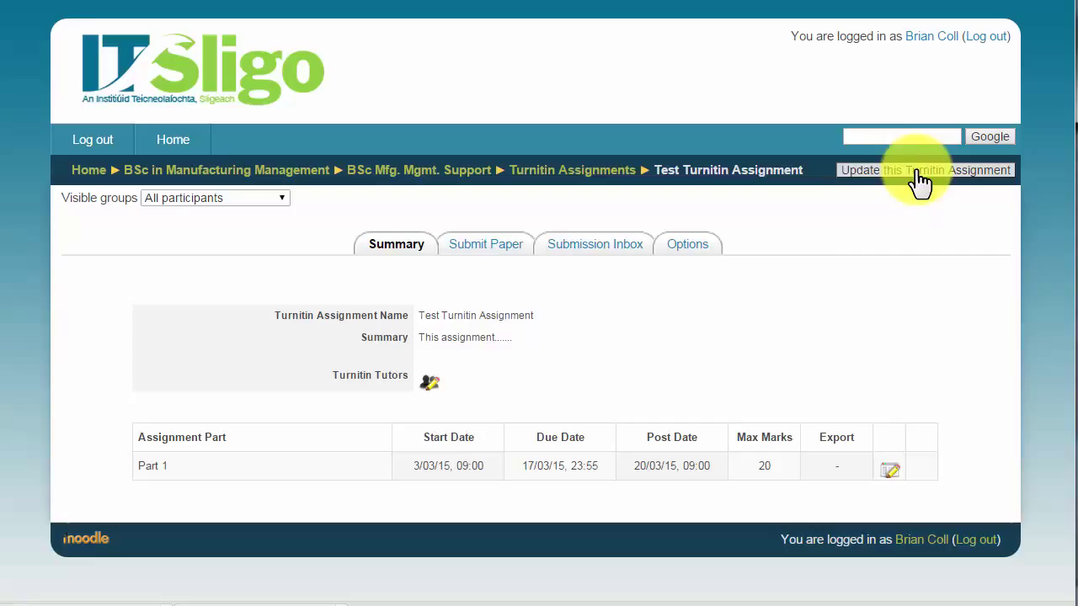
pyautogui.moveTo(422, 244)
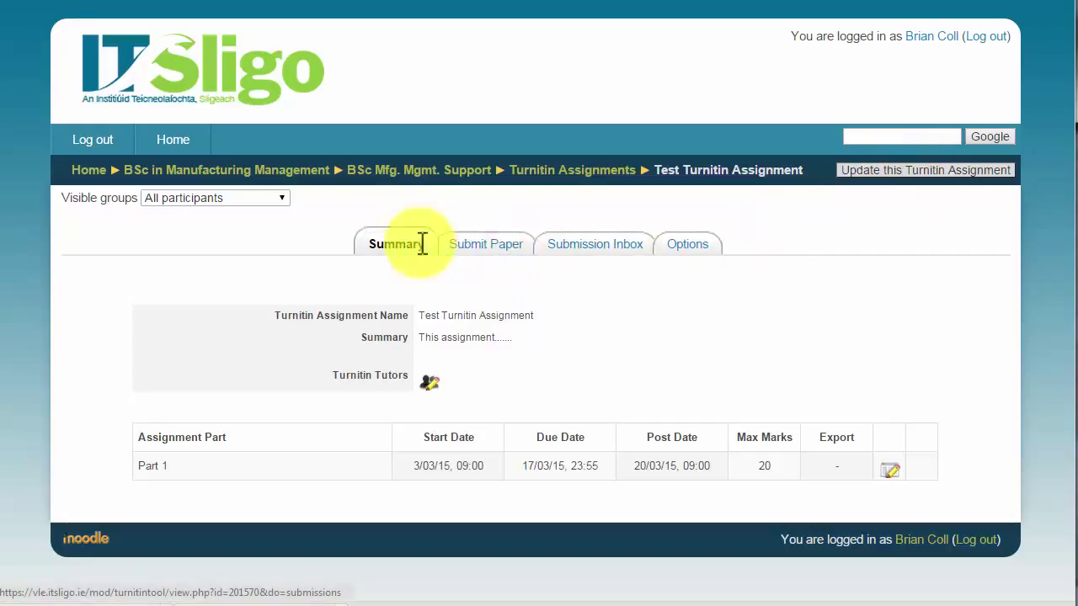
# Open the Submit Paper tab's Add Submission form for Part 1
pyautogui.click(486, 245)
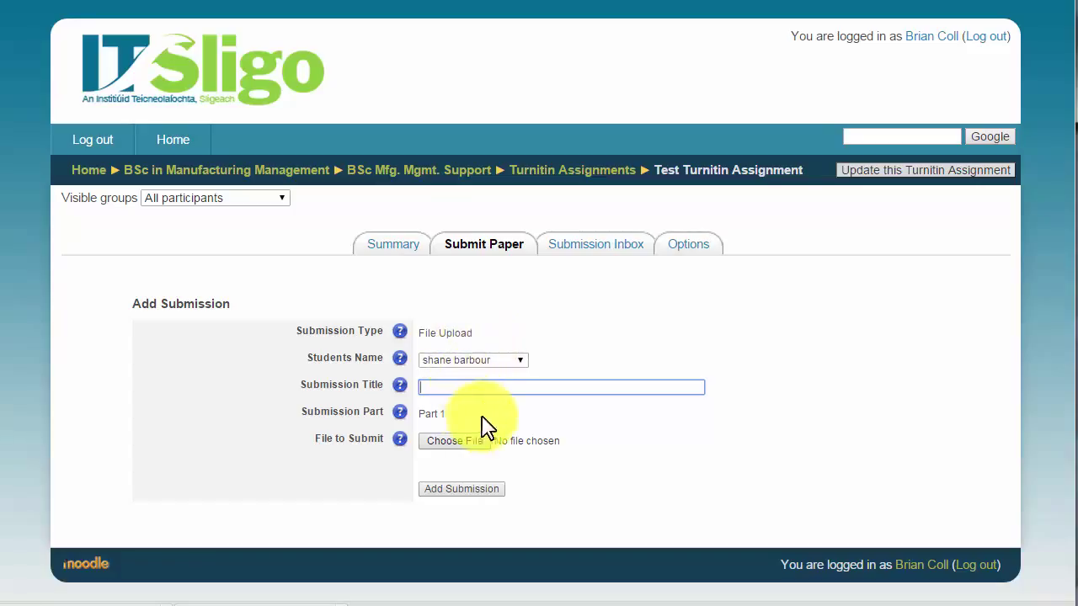
pyautogui.moveTo(539, 350)
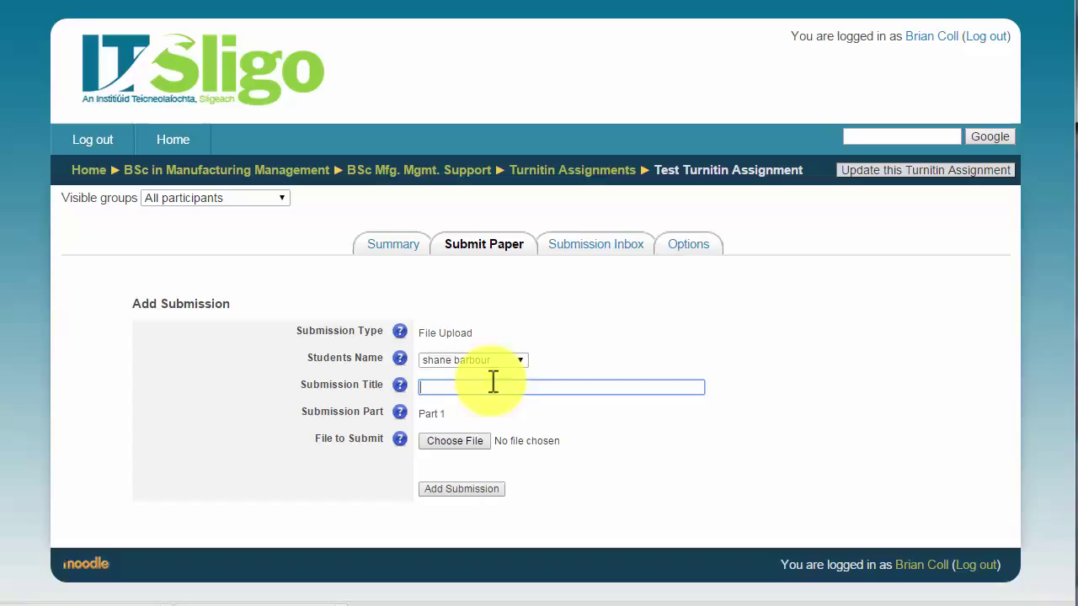
pyautogui.moveTo(446, 345)
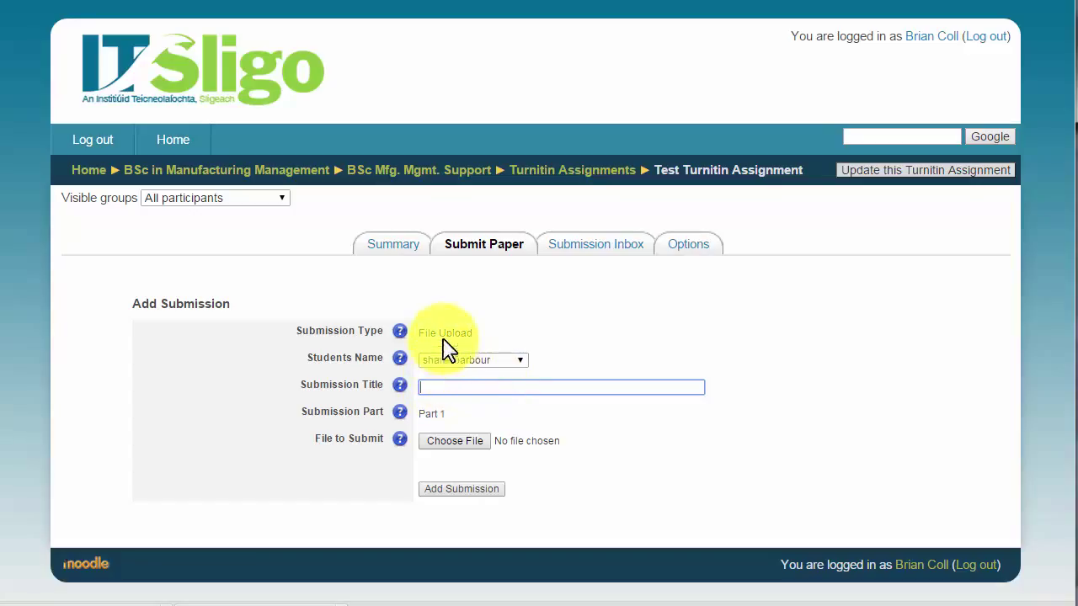
pyautogui.moveTo(444, 395)
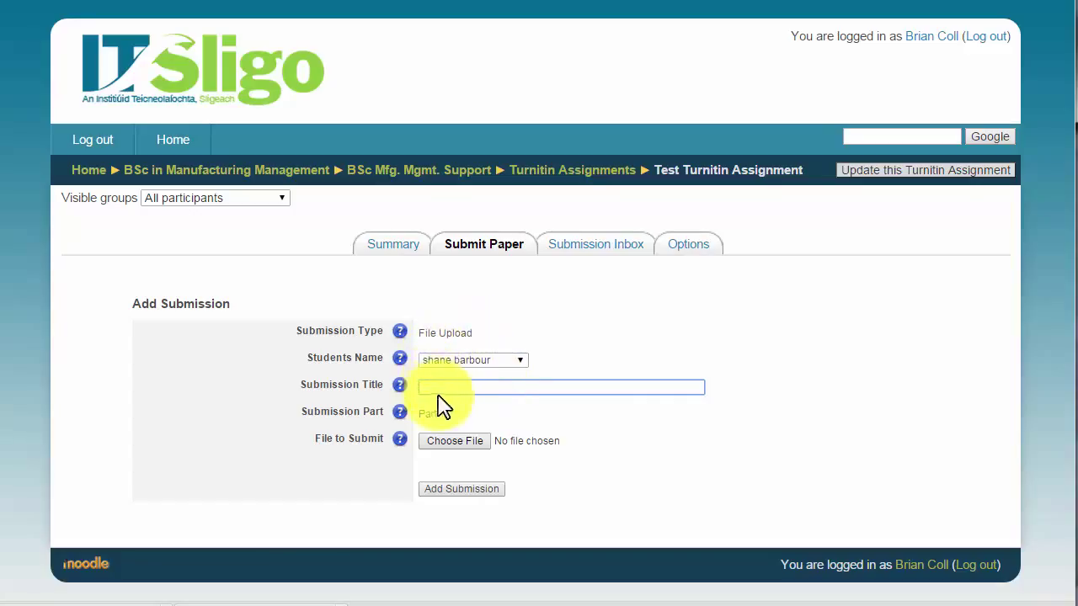
pyautogui.moveTo(458, 446)
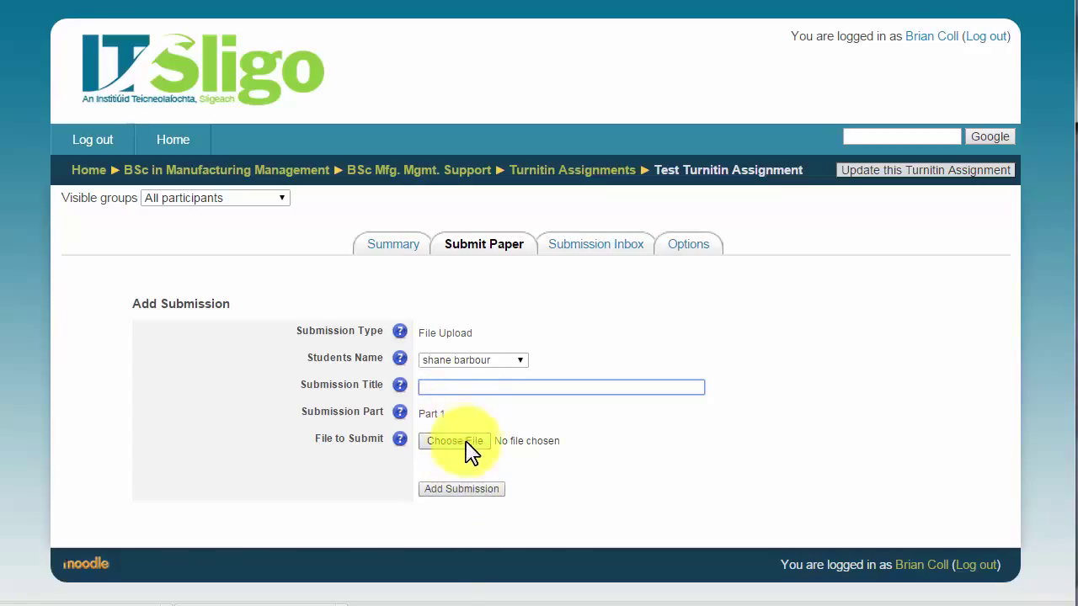
pyautogui.moveTo(461, 490)
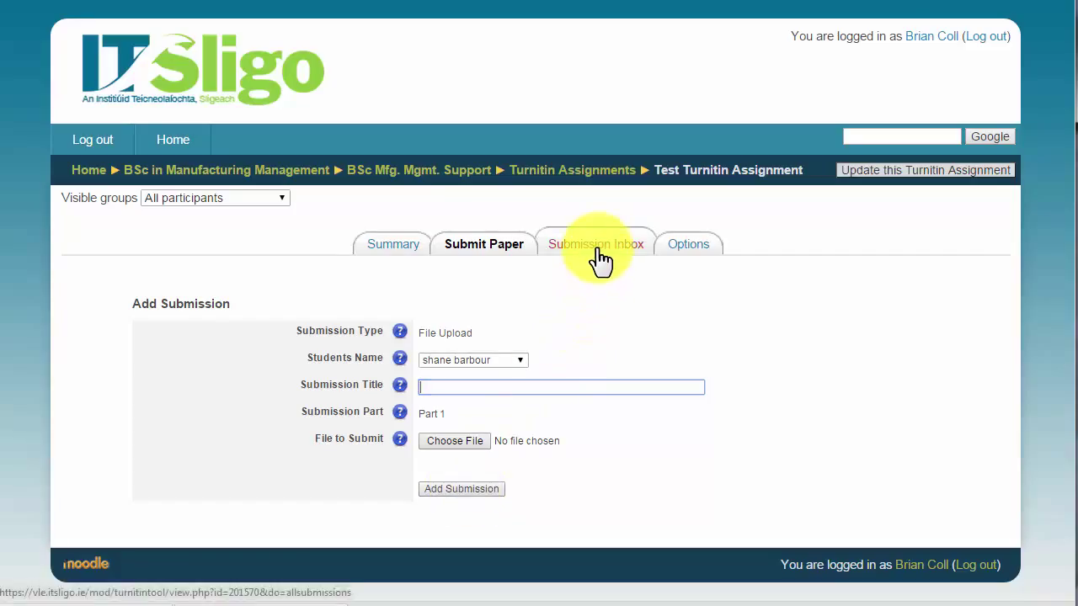
# View the Submission Inbox listing 51 students, each with 0 submissions
pyautogui.click(596, 244)
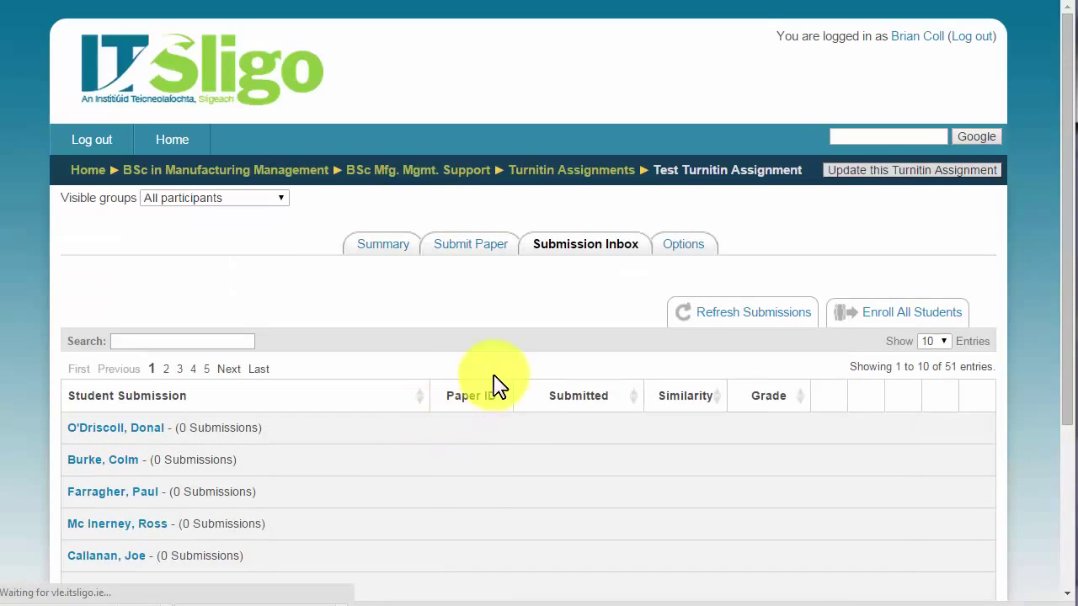
pyautogui.moveTo(497, 412)
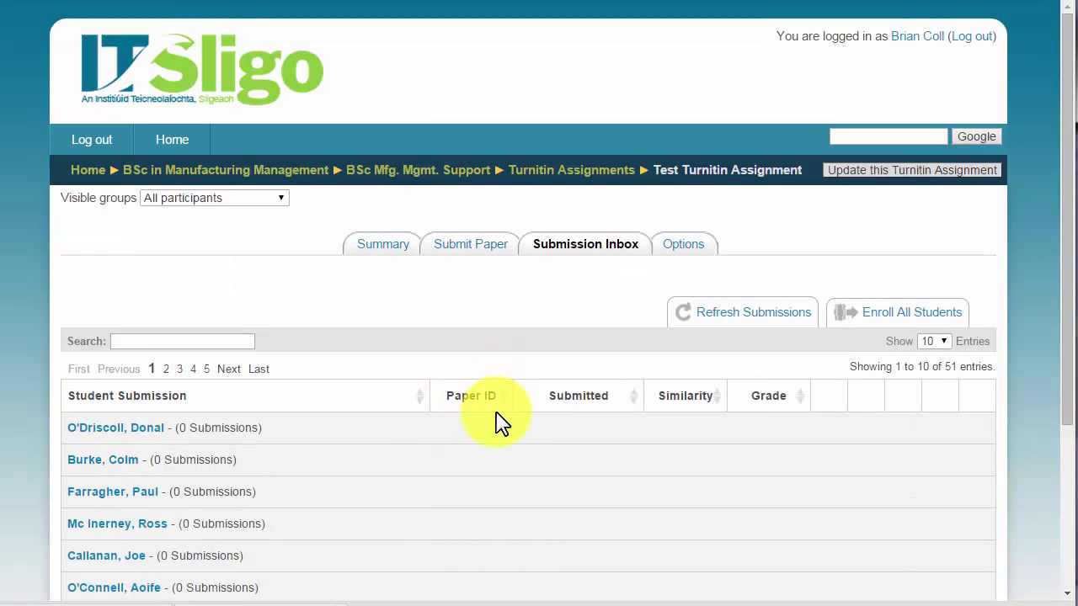
pyautogui.scroll(-3)
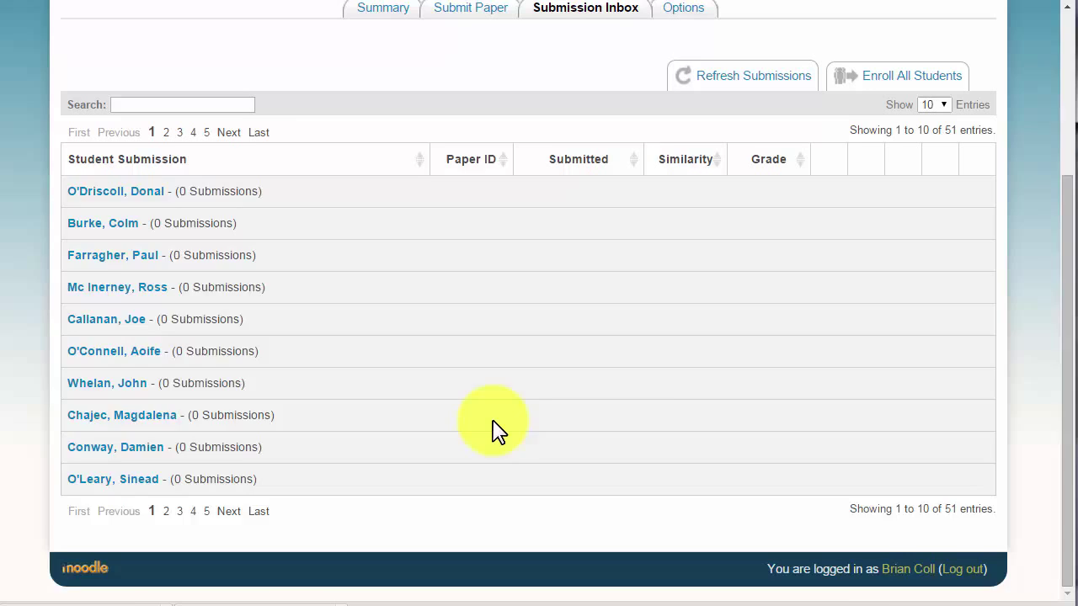
pyautogui.scroll(3)
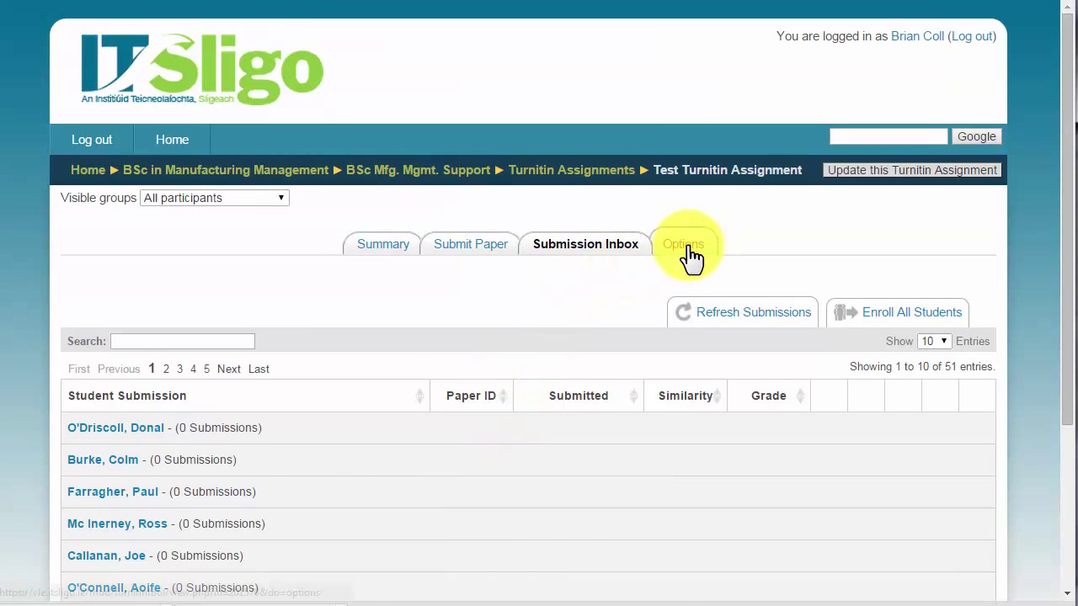
# Save a 1500-character maximum comment length in Options and go back to Summary
pyautogui.click(678, 244)
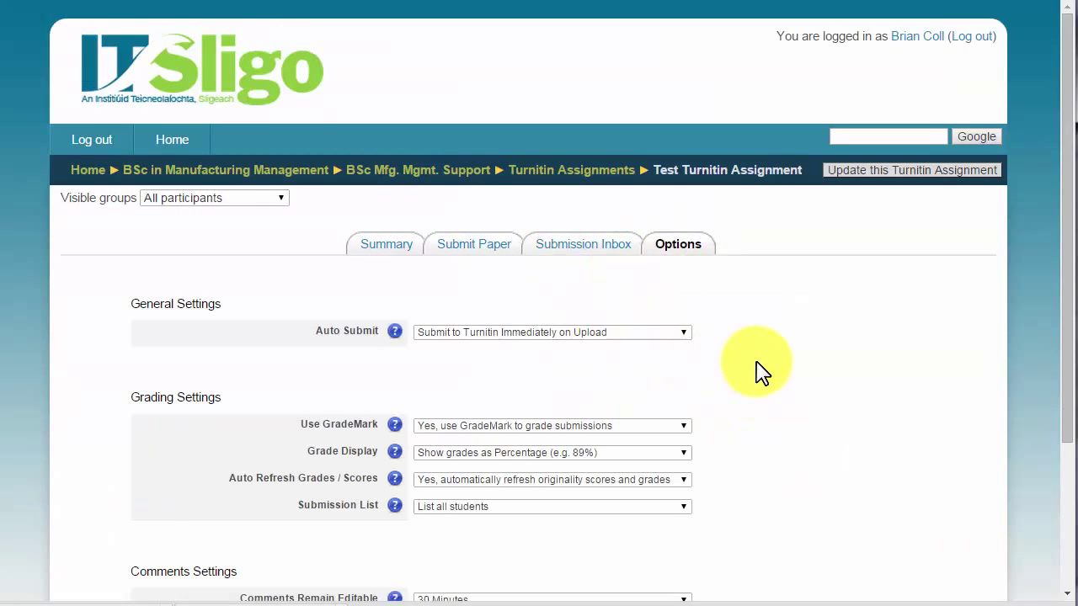
pyautogui.scroll(-3)
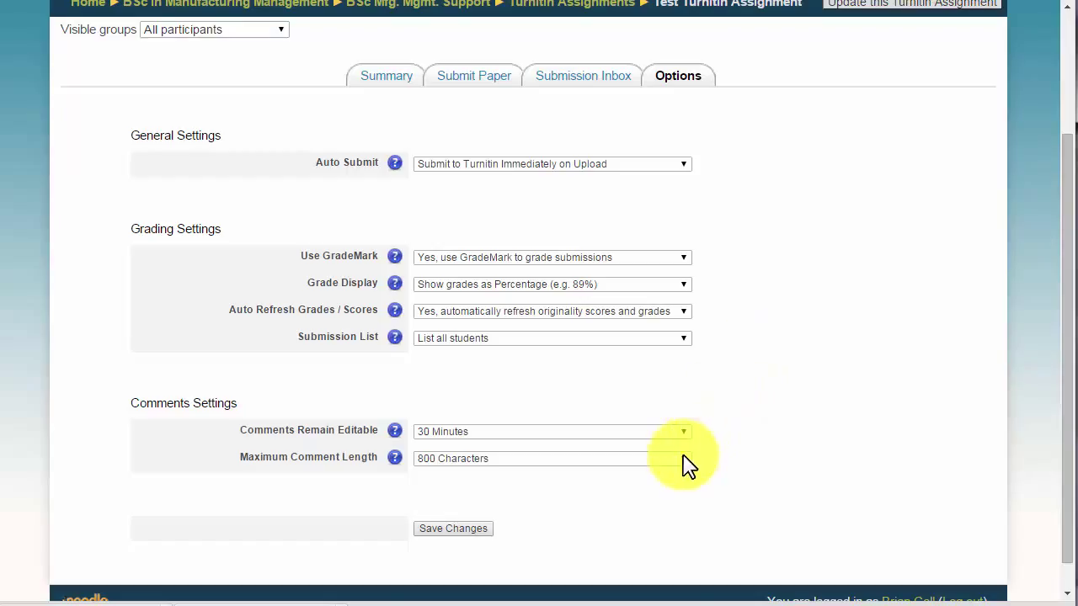
pyautogui.click(682, 458)
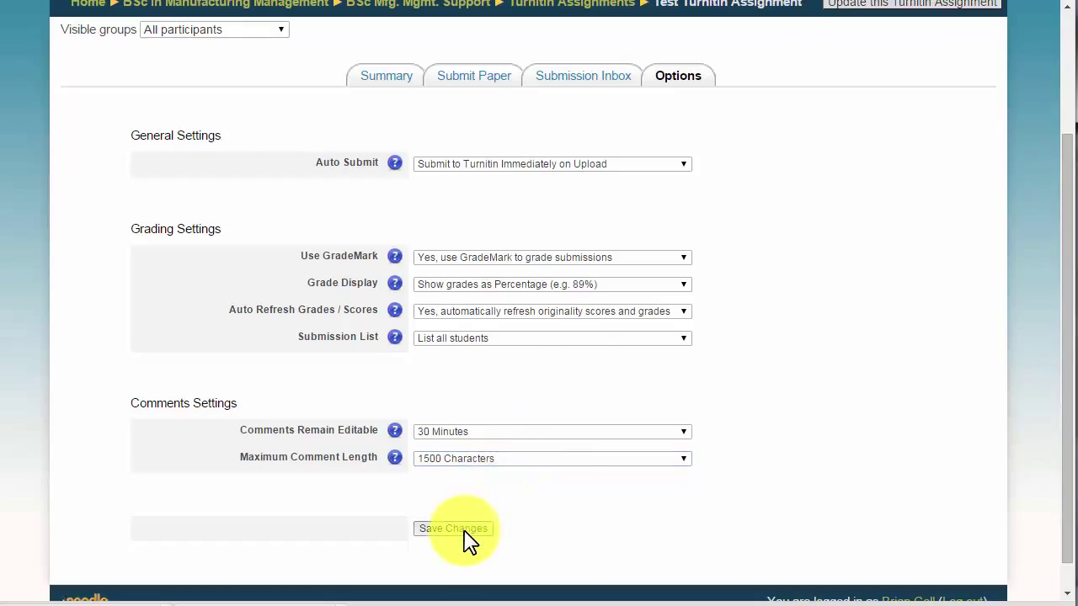
pyautogui.click(453, 528)
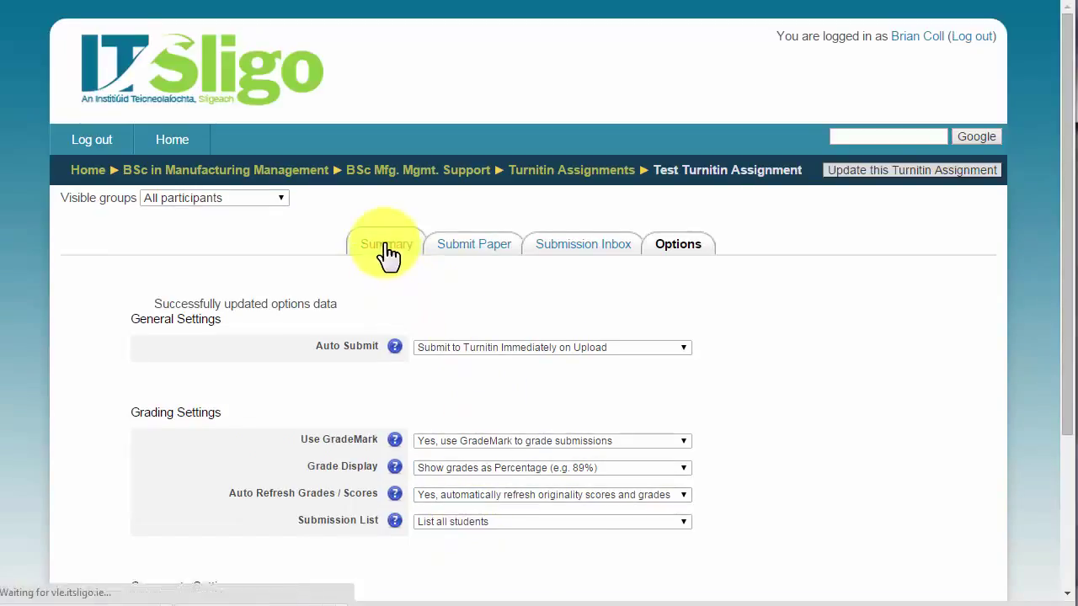
pyautogui.click(385, 244)
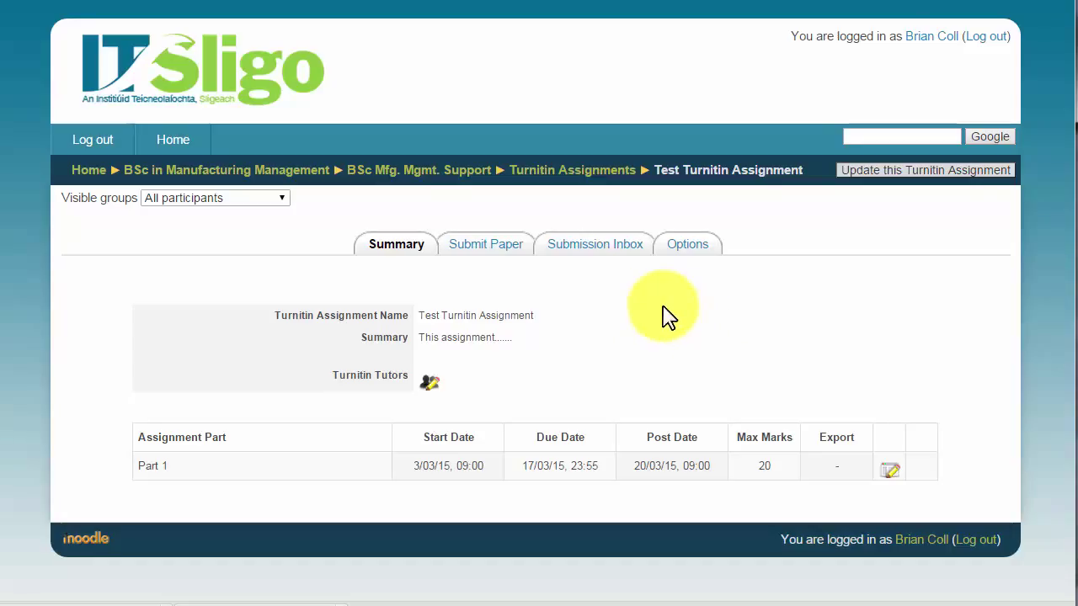
pyautogui.moveTo(568, 316)
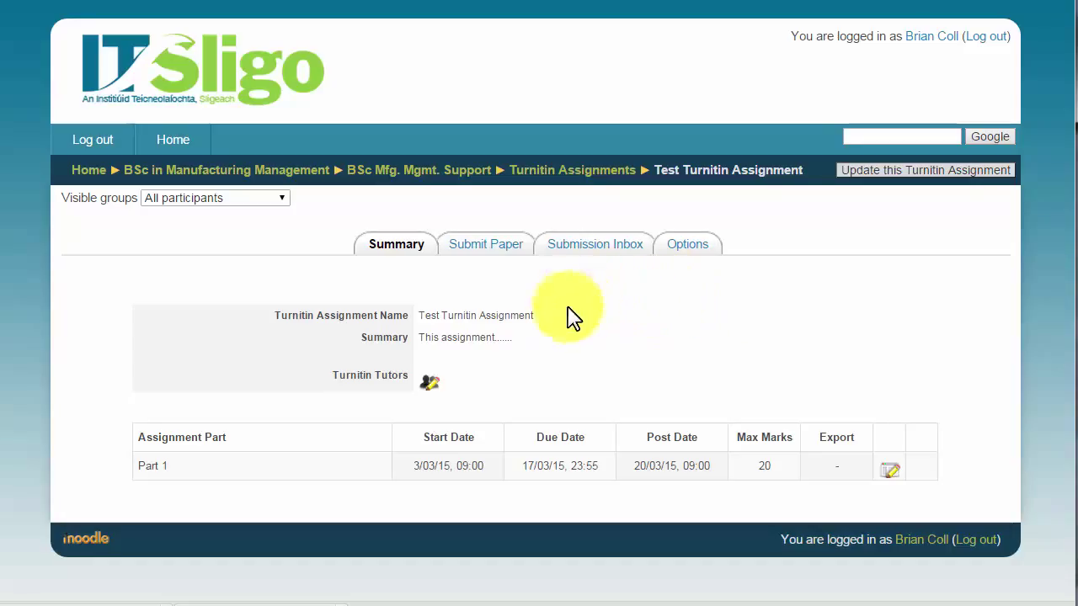
pyautogui.moveTo(602, 177)
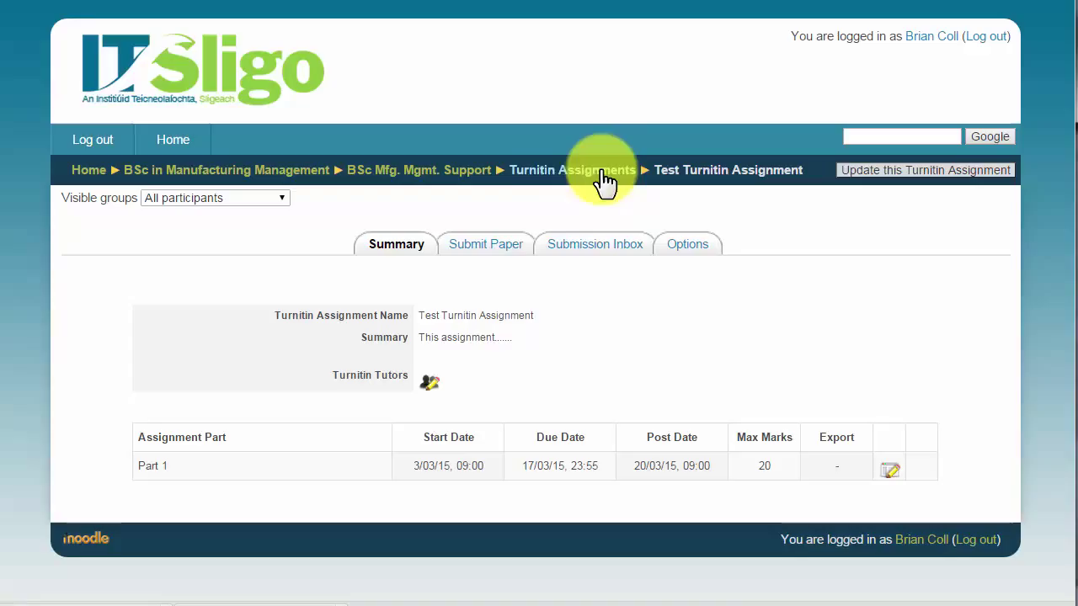
# Go to the BSc Mfg. Mgmt. Support course page and unhide Test Turnitin Assignment in Topic 6
pyautogui.click(572, 169)
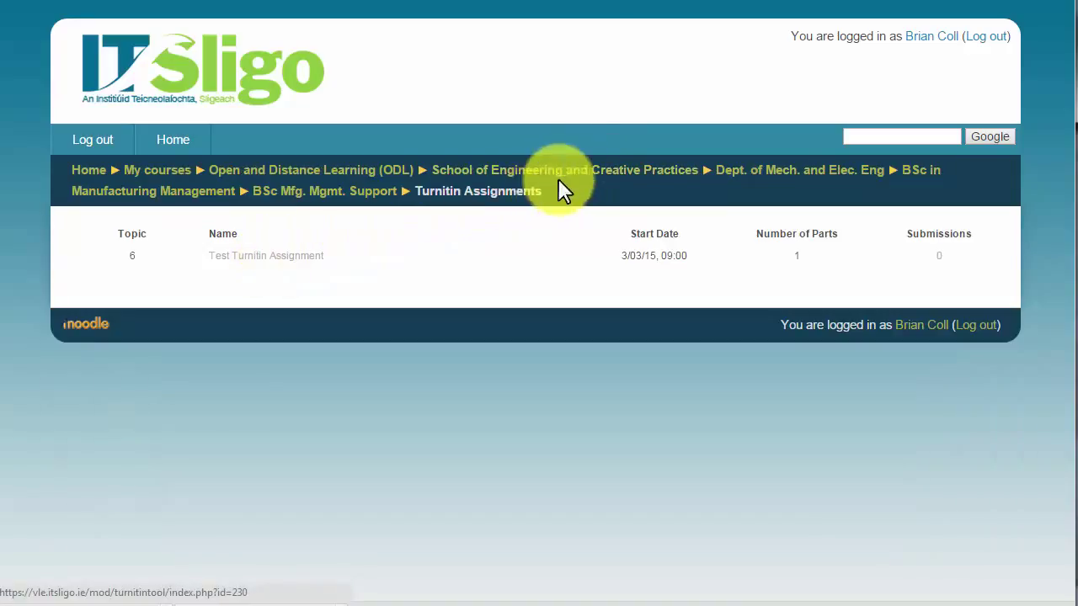
pyautogui.click(323, 190)
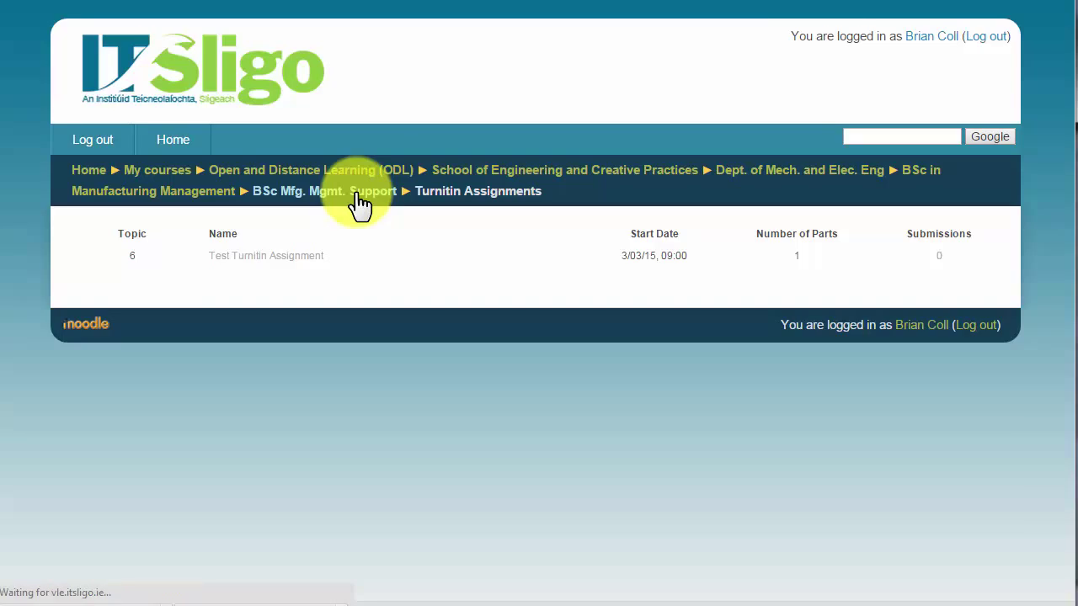
pyautogui.click(322, 191)
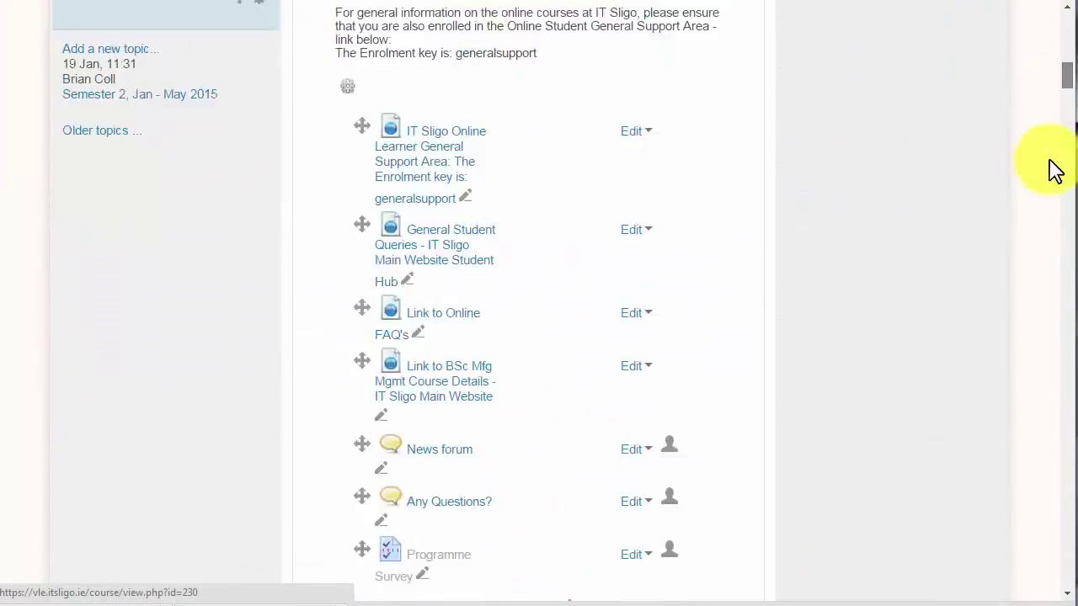
pyautogui.scroll(-3)
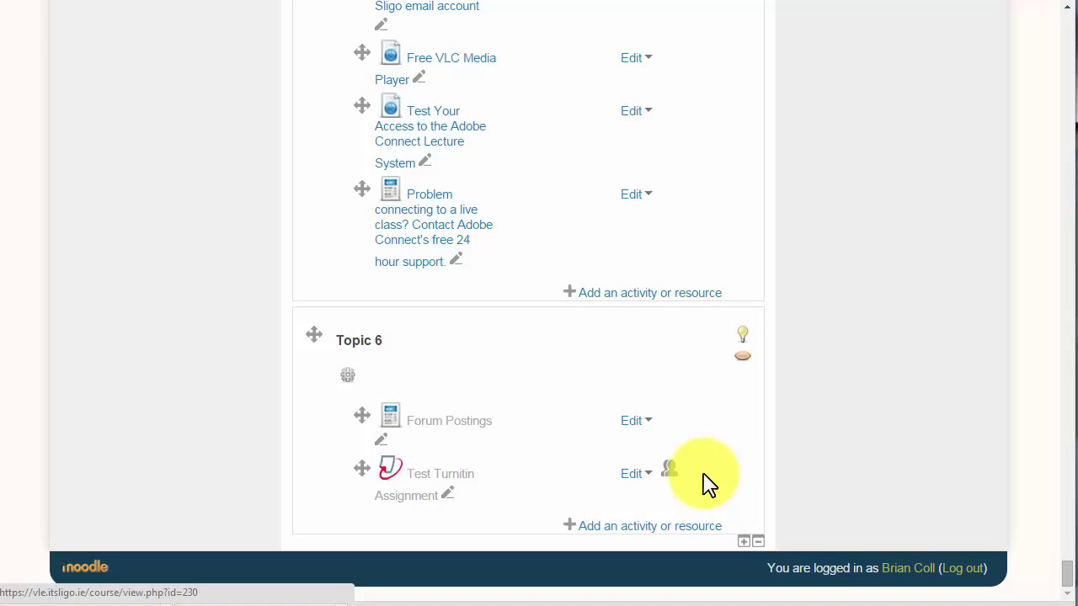
pyautogui.click(632, 473)
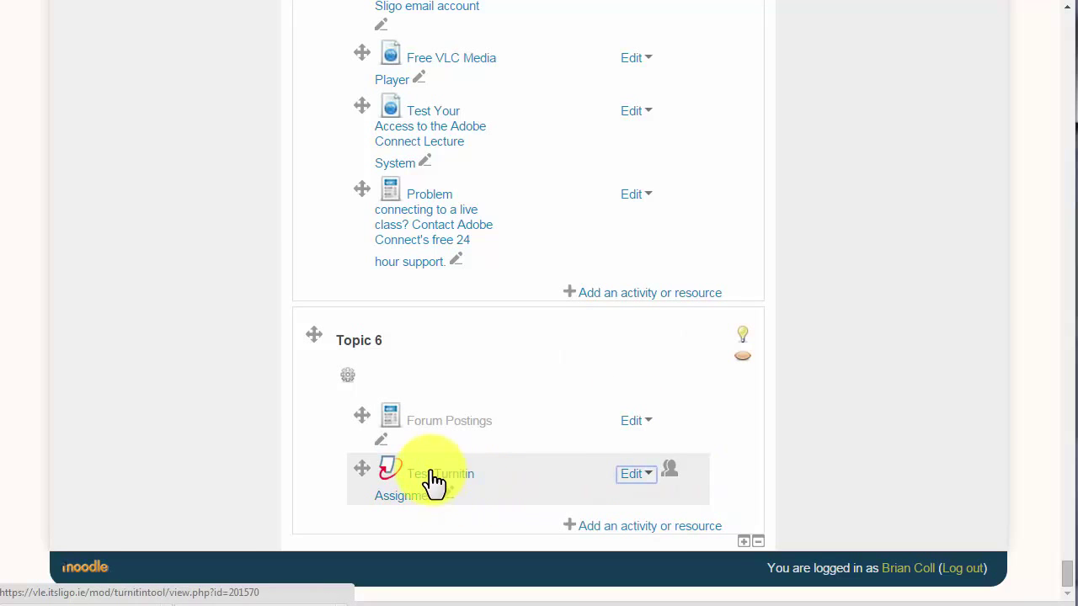
pyautogui.moveTo(436, 487)
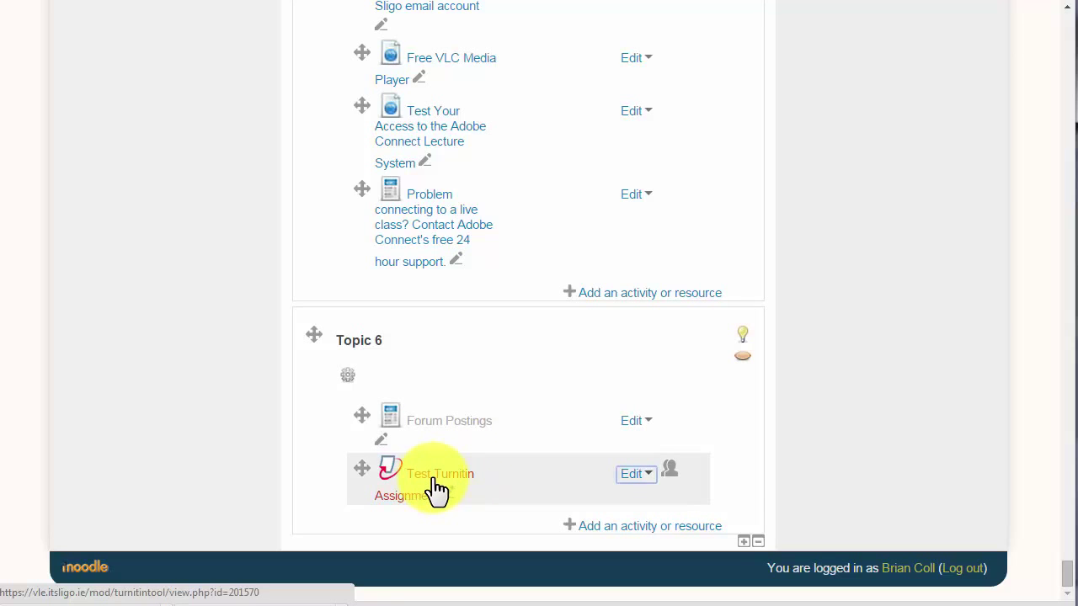
pyautogui.moveTo(505, 471)
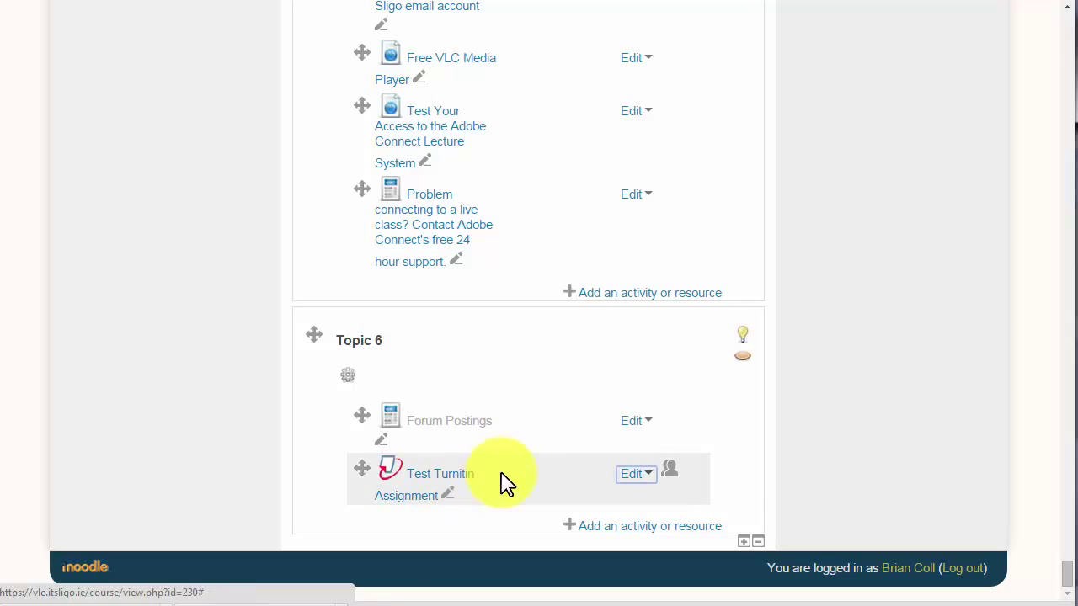
pyautogui.moveTo(522, 471)
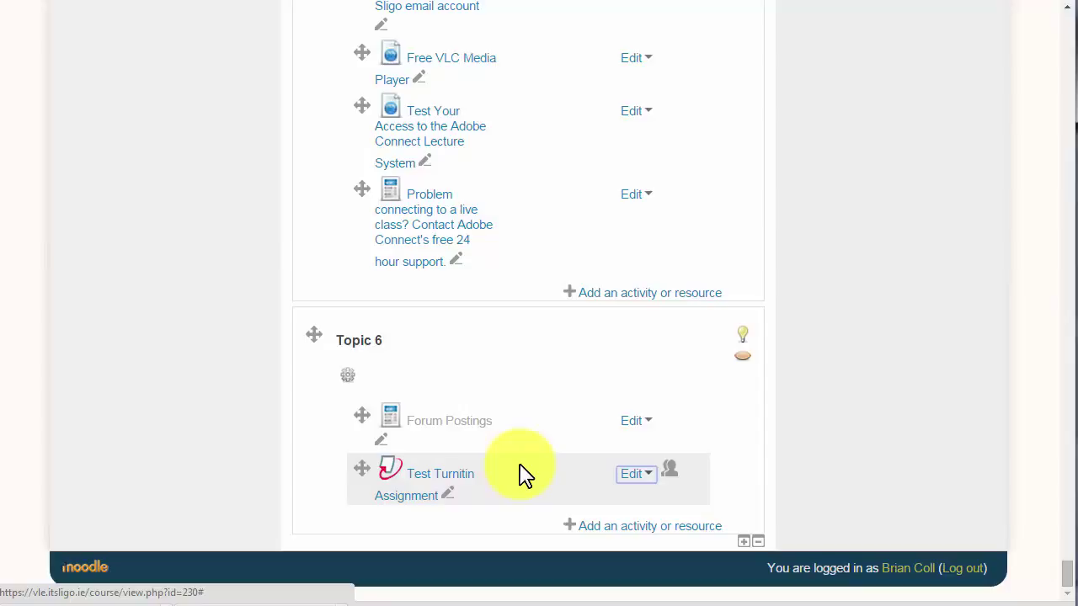